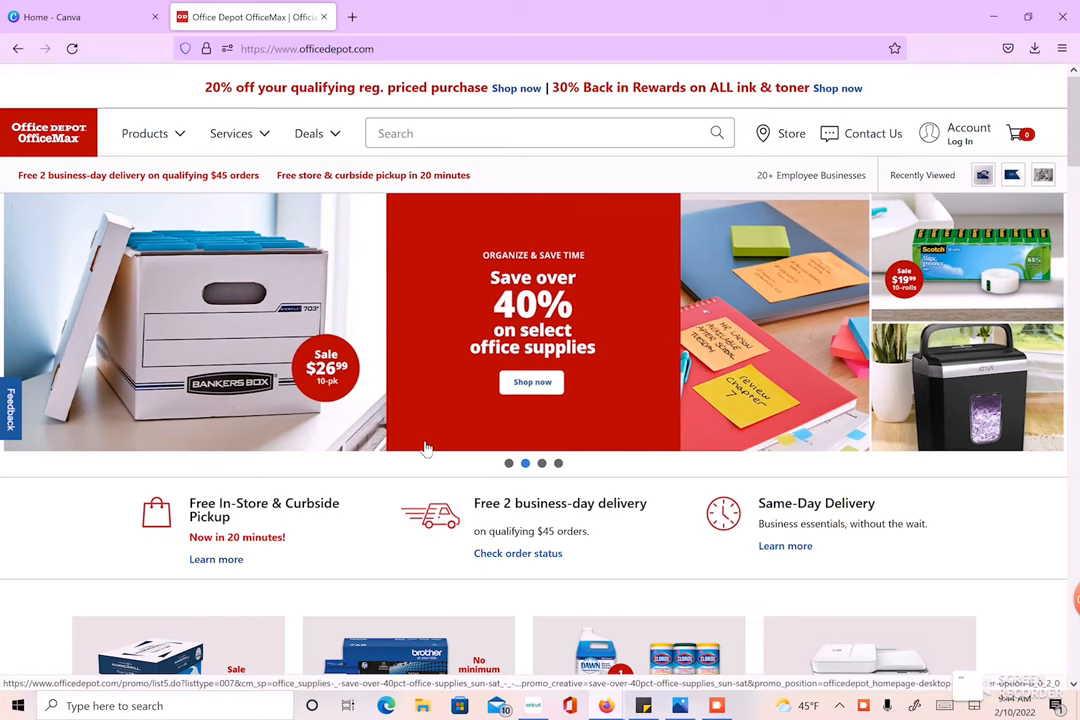
Step: Open Office Depot's Custom Yard Signs page from Services > Print & Copy > Large Format Printing
left_click(231, 133)
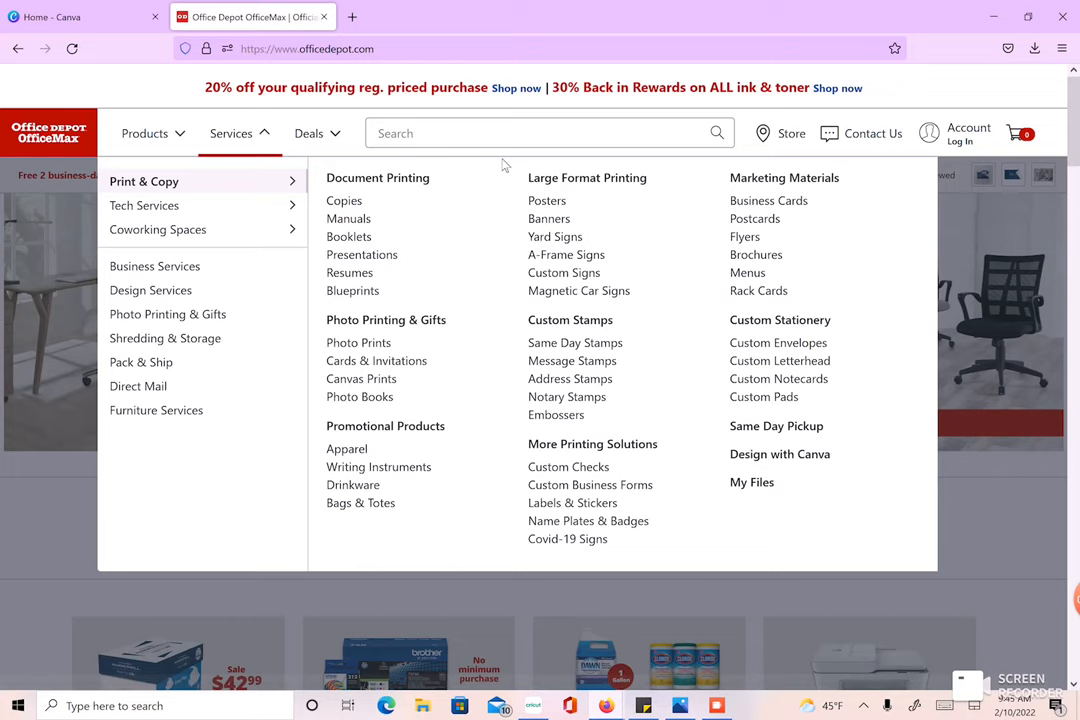
mouse_move(588, 192)
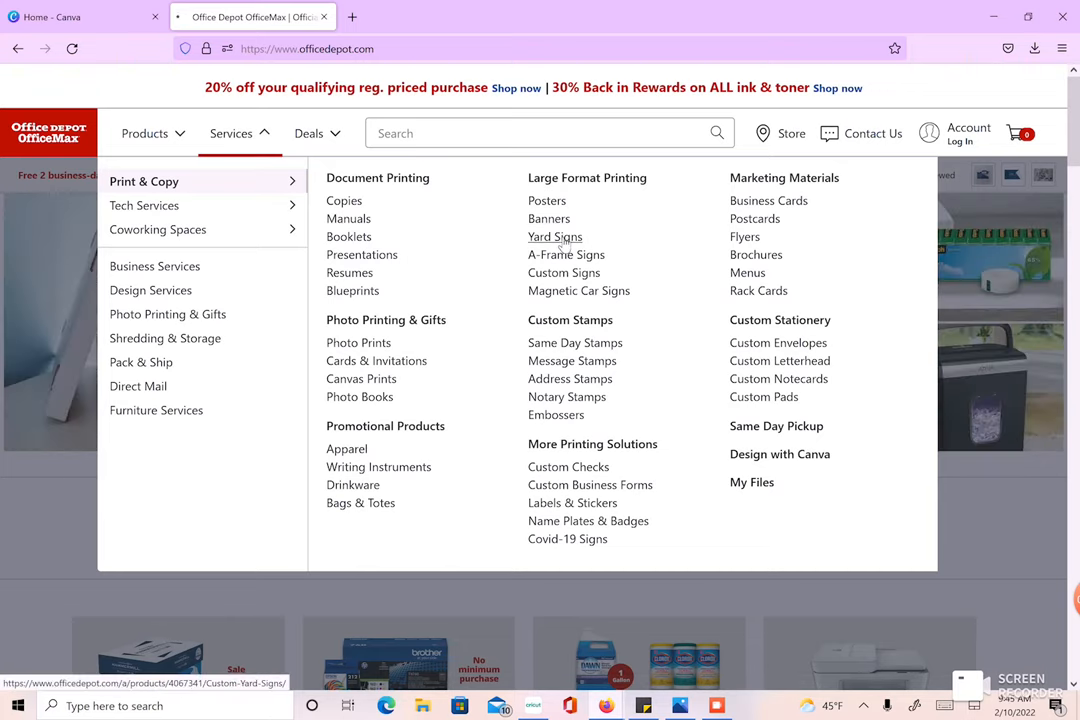
left_click(549, 218)
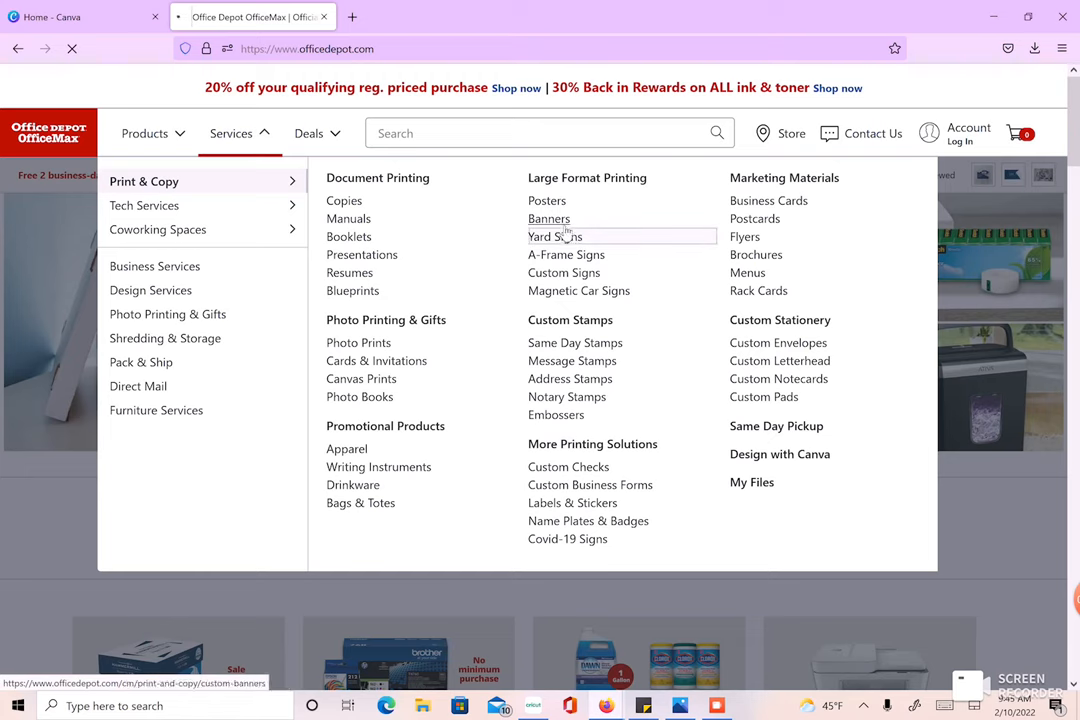
left_click(554, 236)
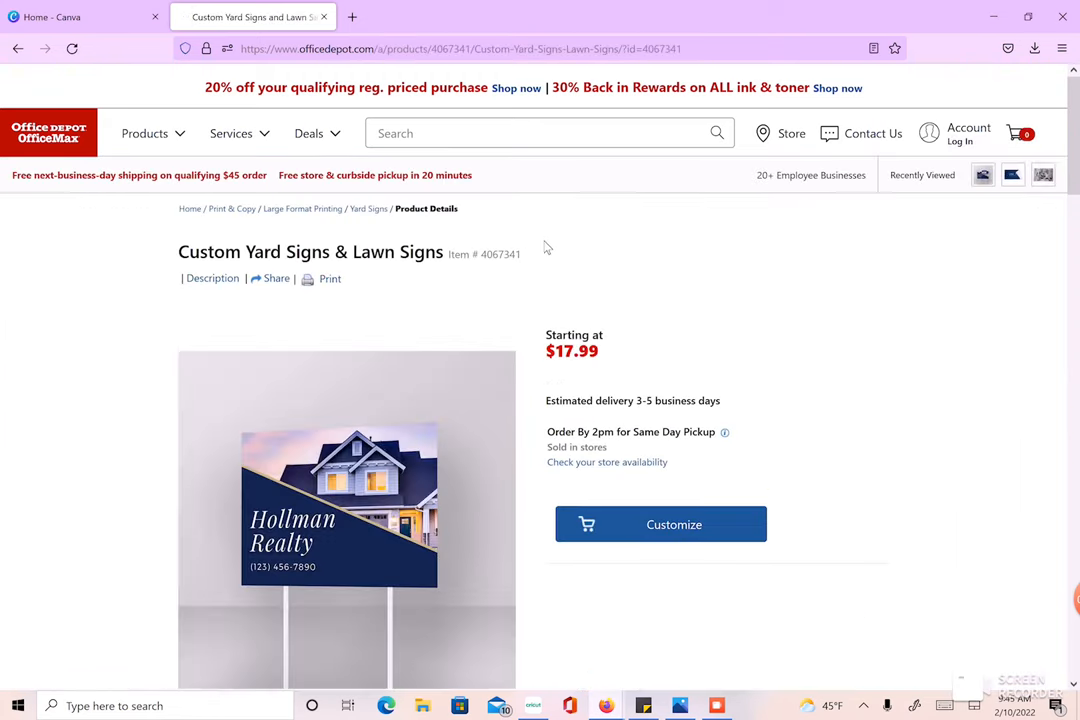
scroll("down", 3)
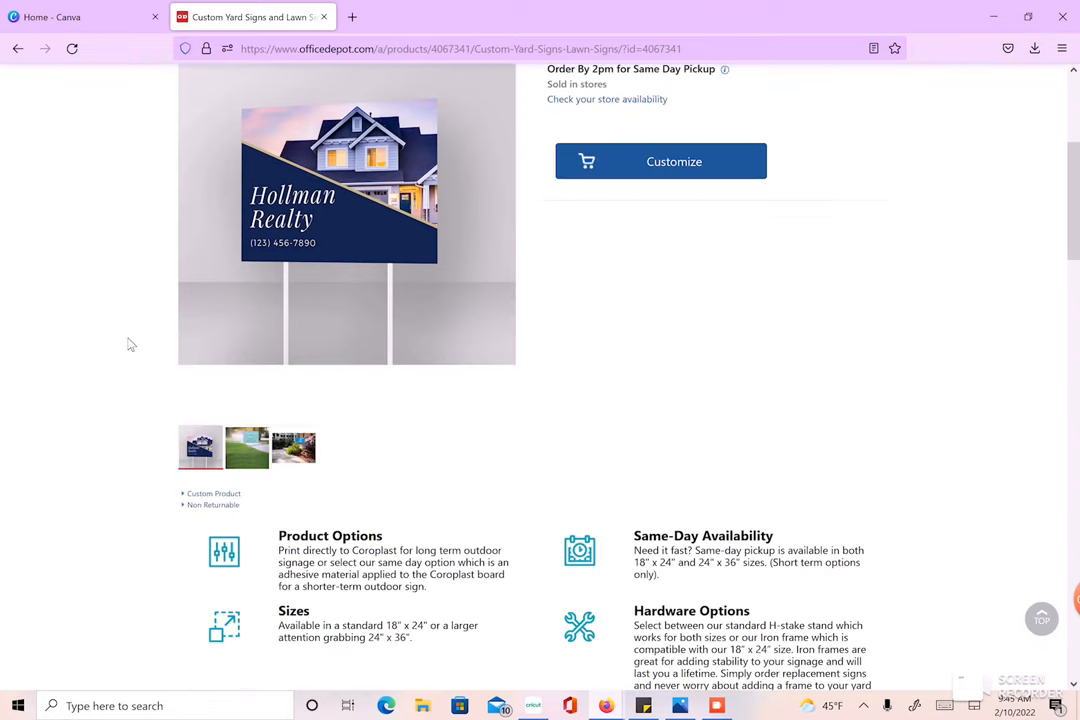
scroll("down", 3)
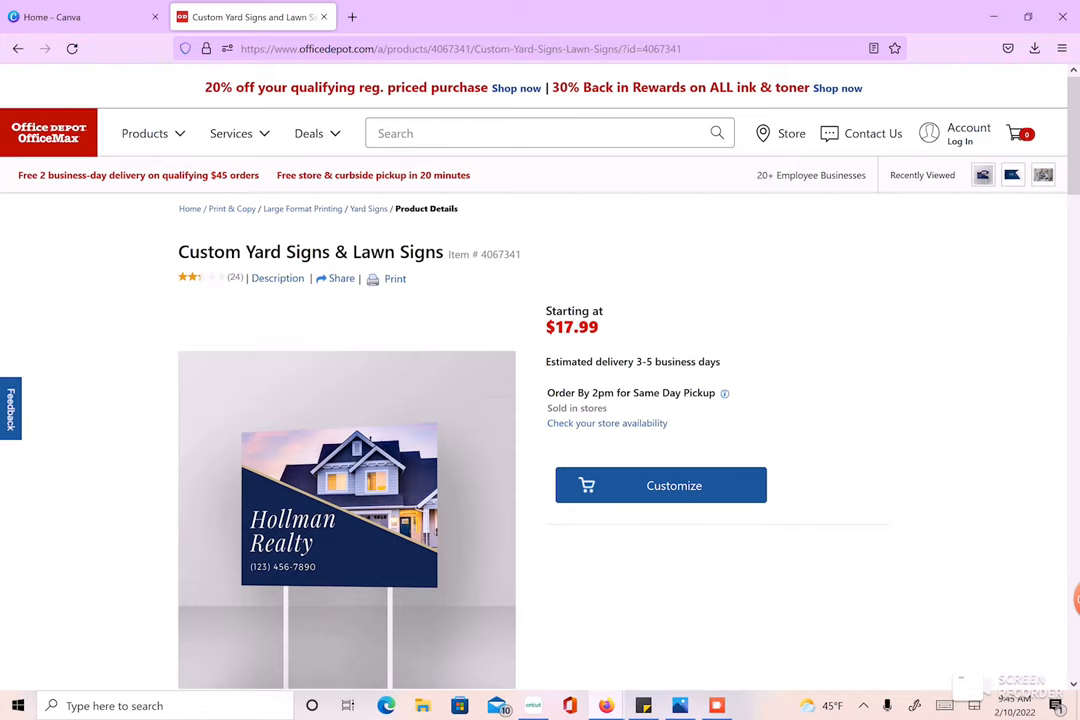
scroll("down", 3)
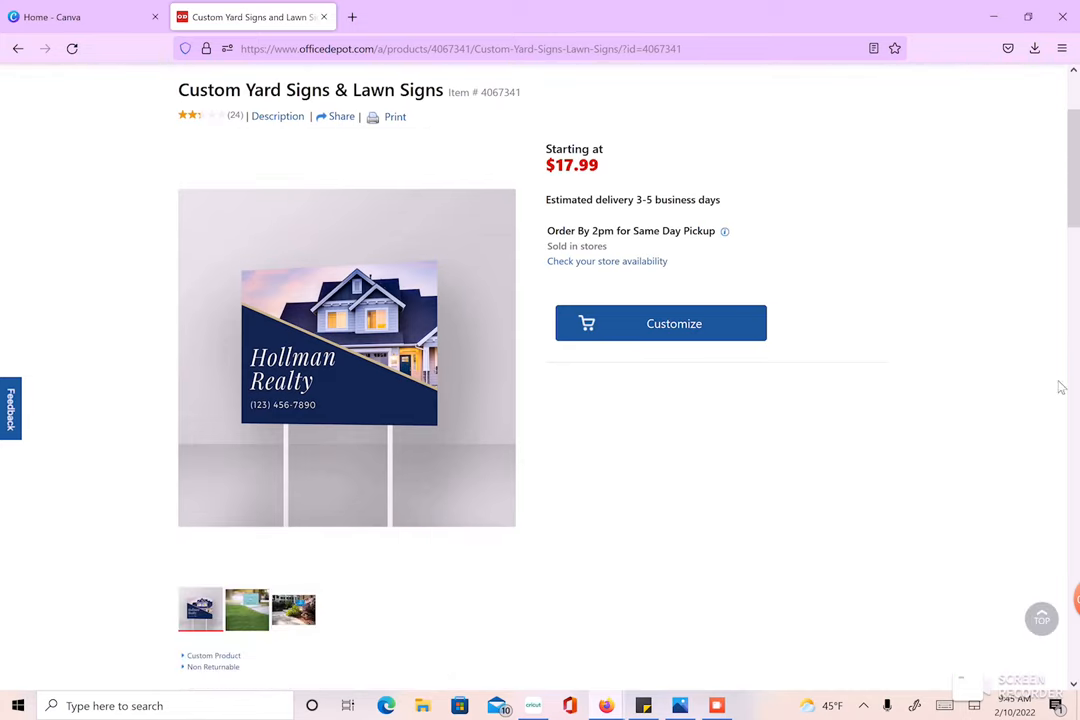
scroll("down", 3)
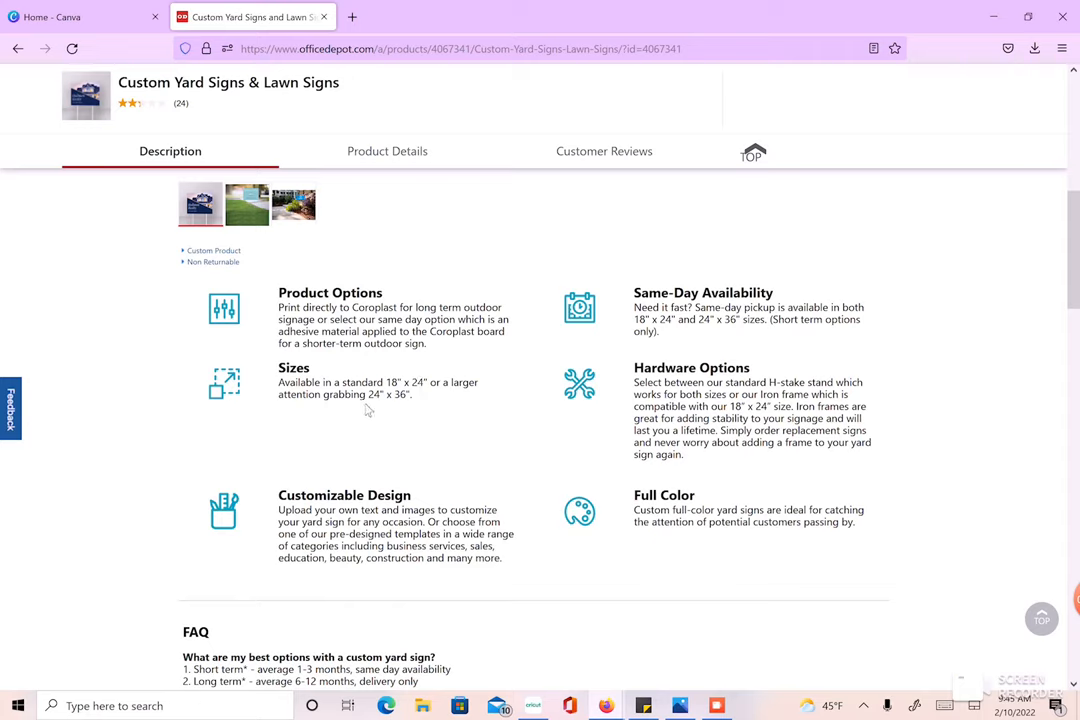
mouse_move(443, 374)
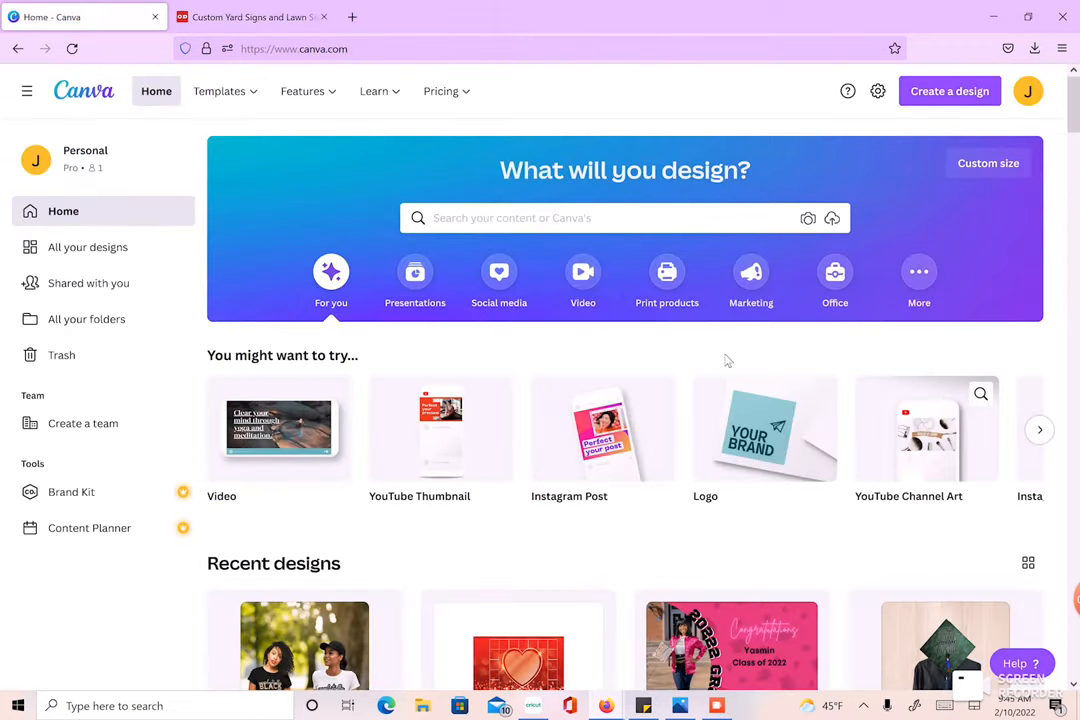
Step: Create a new blank custom-size design measuring 24 × 36 inches
left_click(948, 91)
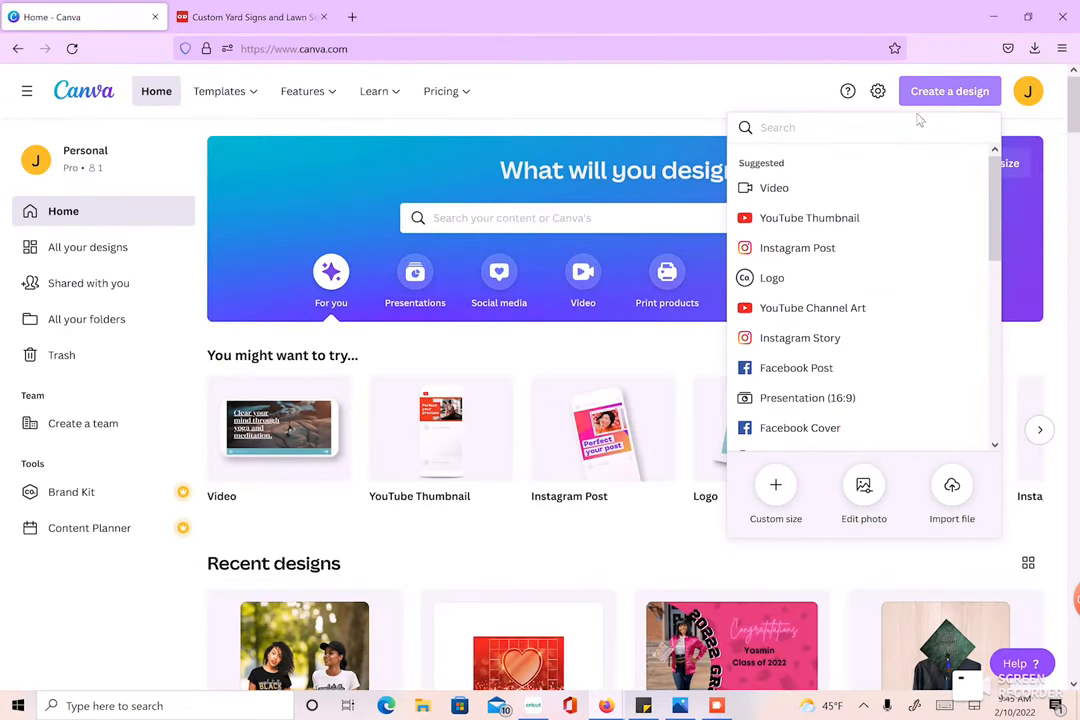
left_click(775, 495)
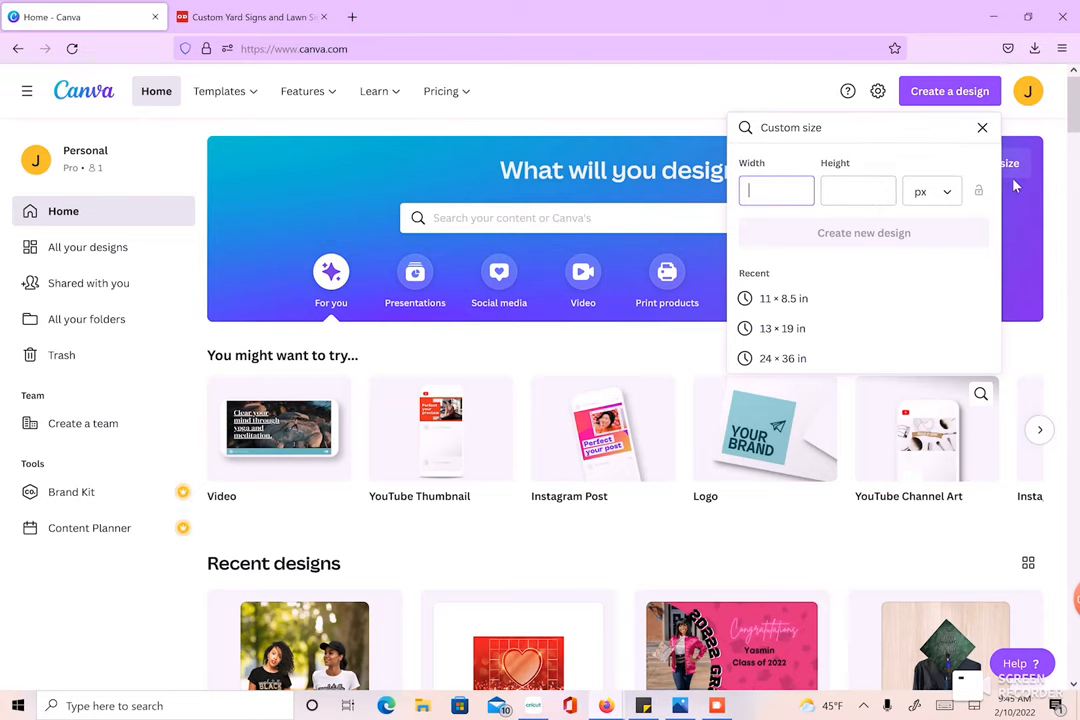
left_click(931, 191)
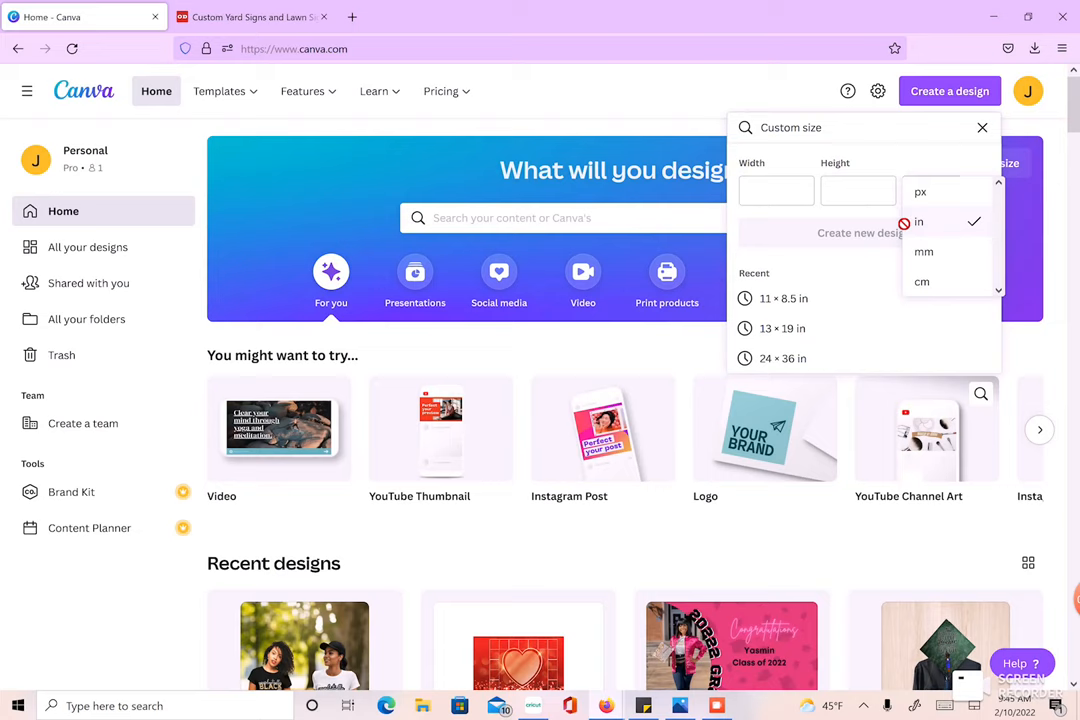
type("24")
left_click(858, 190)
type("3")
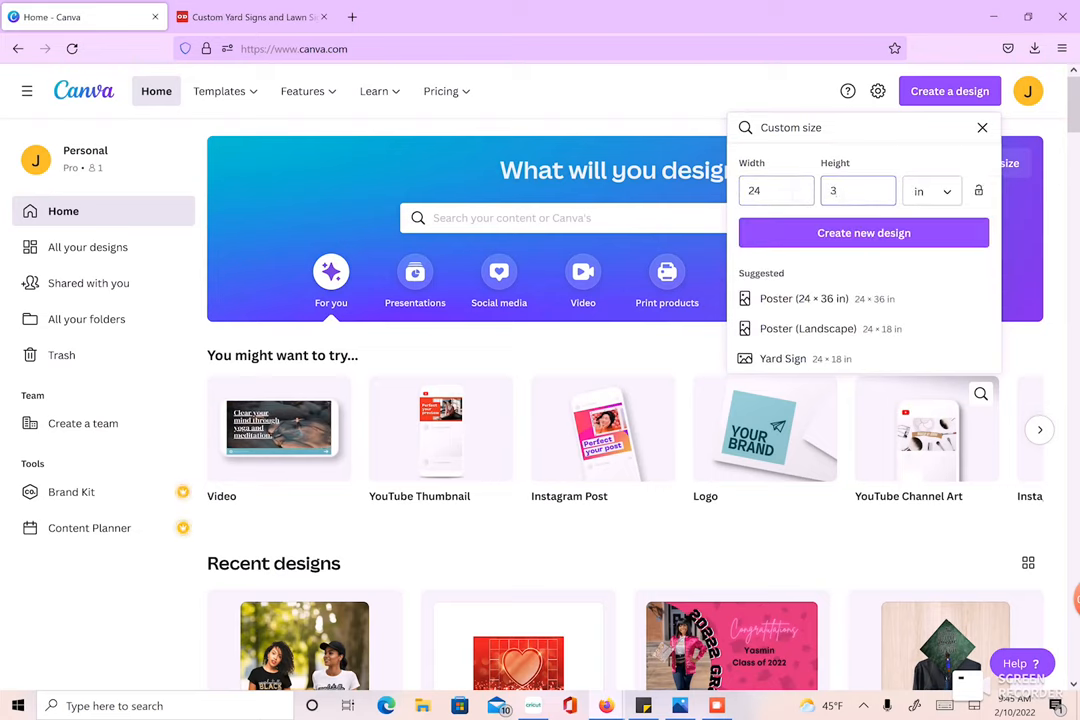
left_click(863, 232)
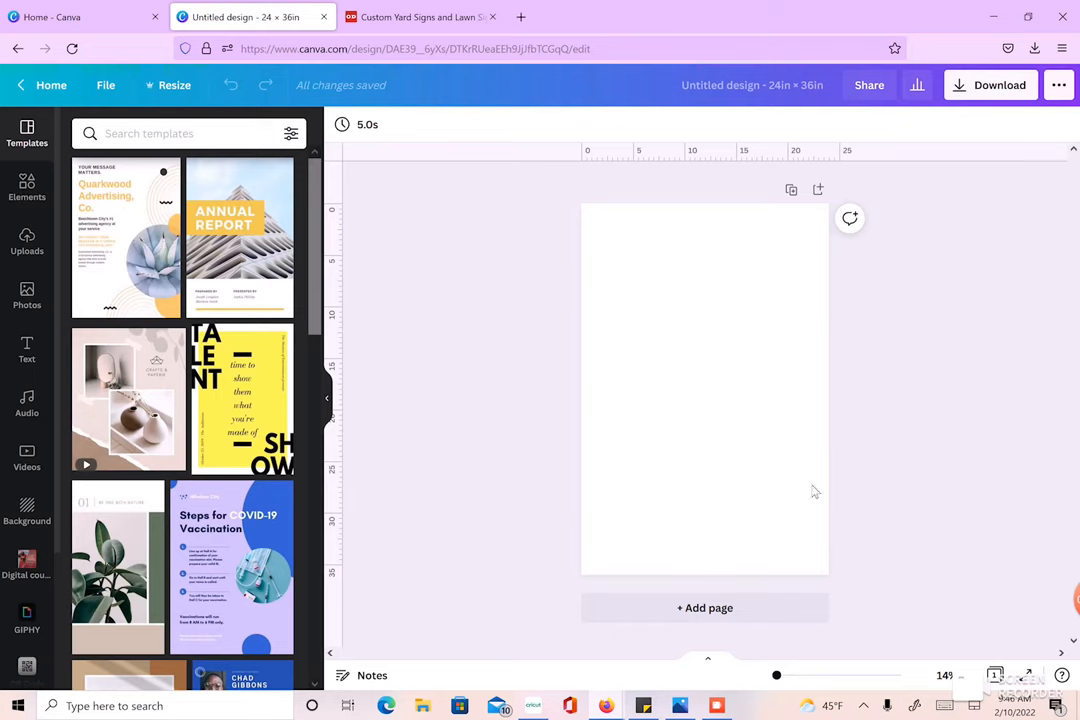
mouse_move(717, 383)
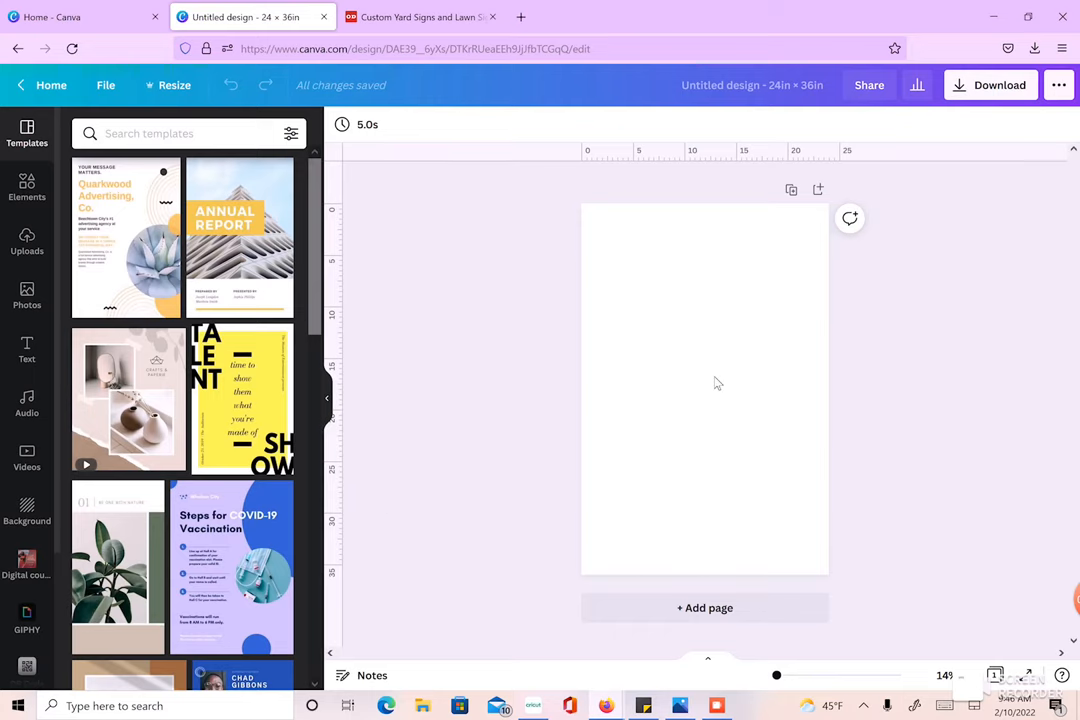
Step: Resize the design to a custom landscape size of 36 × 24 inches
left_click(174, 85)
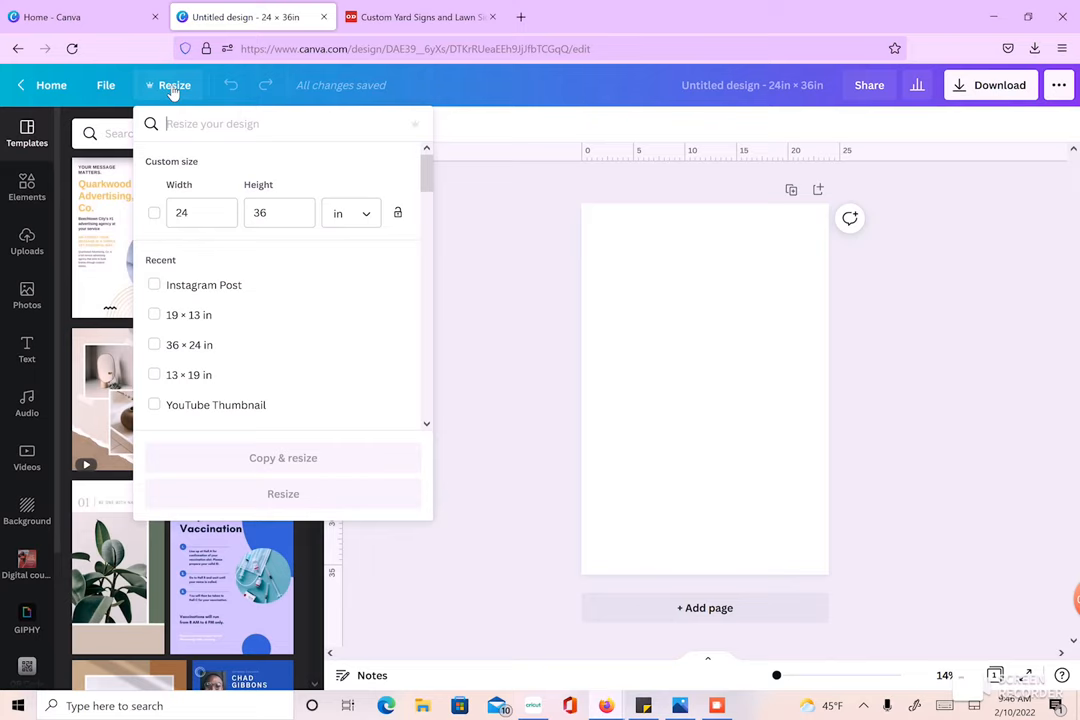
left_click(201, 212)
type("2")
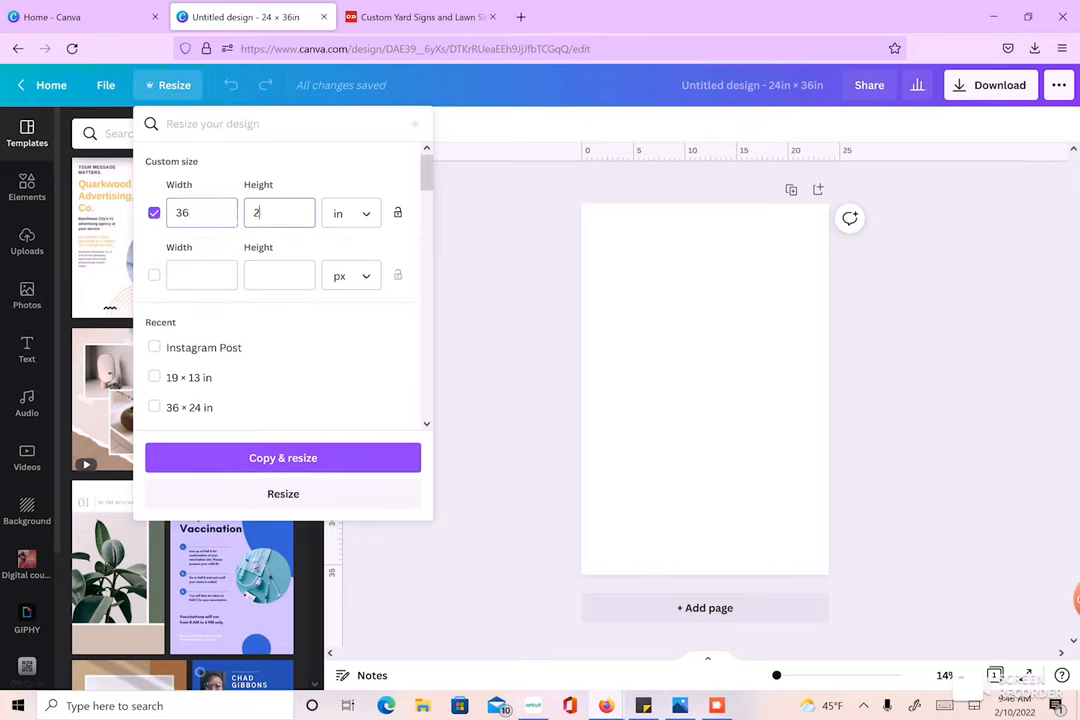
type("4")
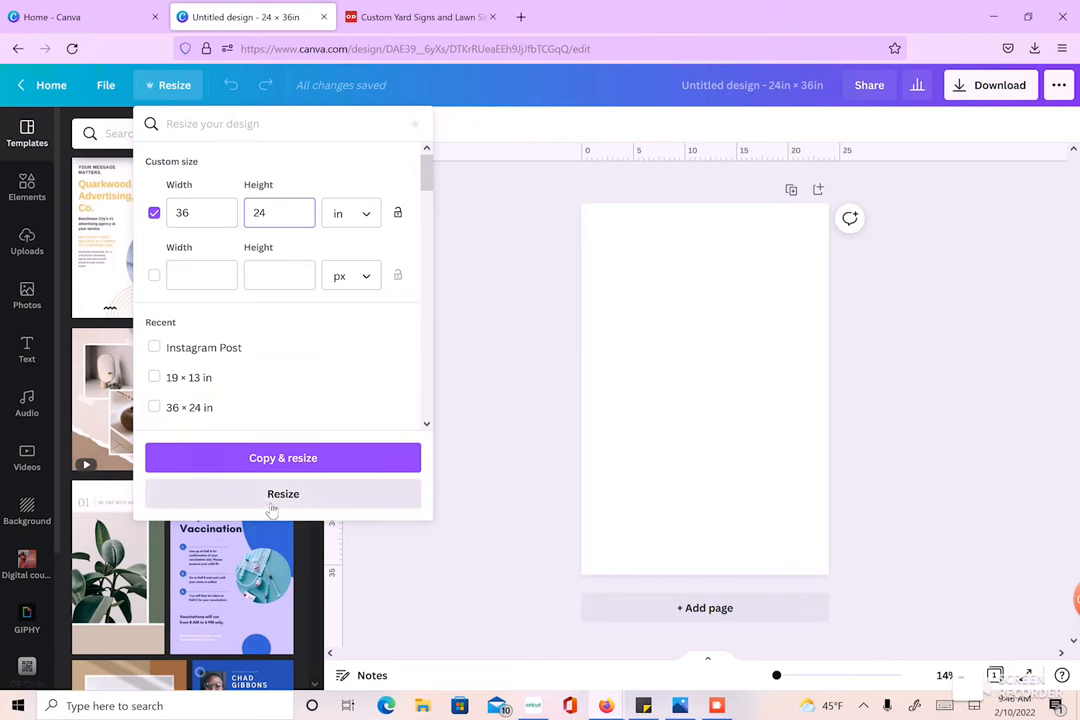
left_click(283, 493)
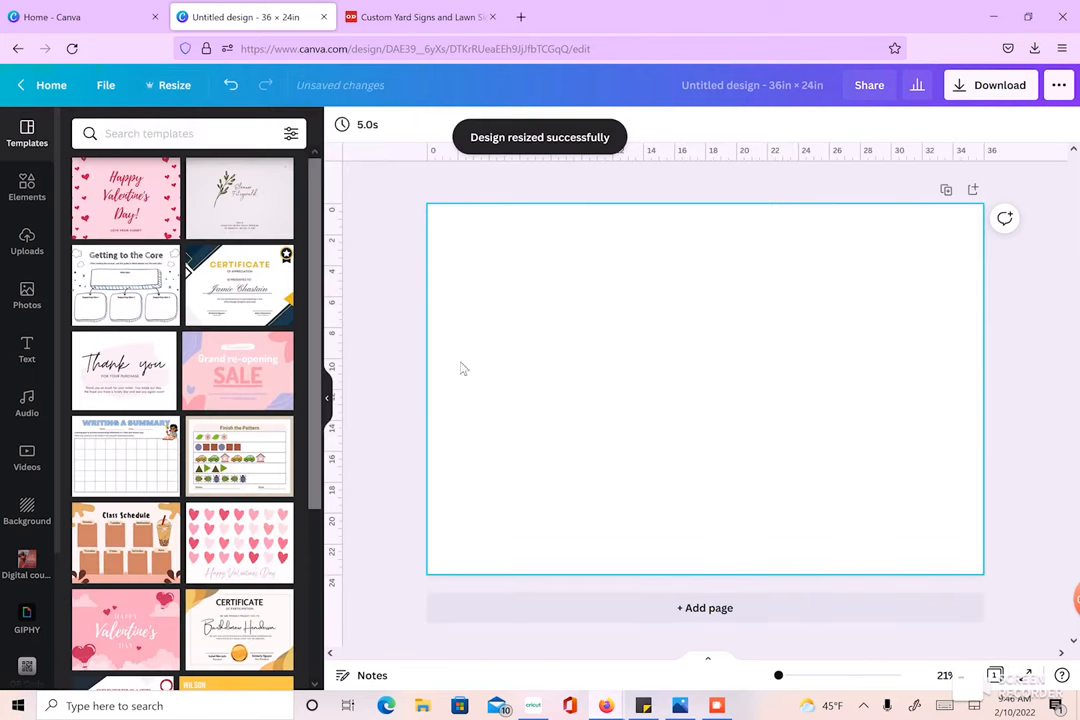
mouse_move(644, 408)
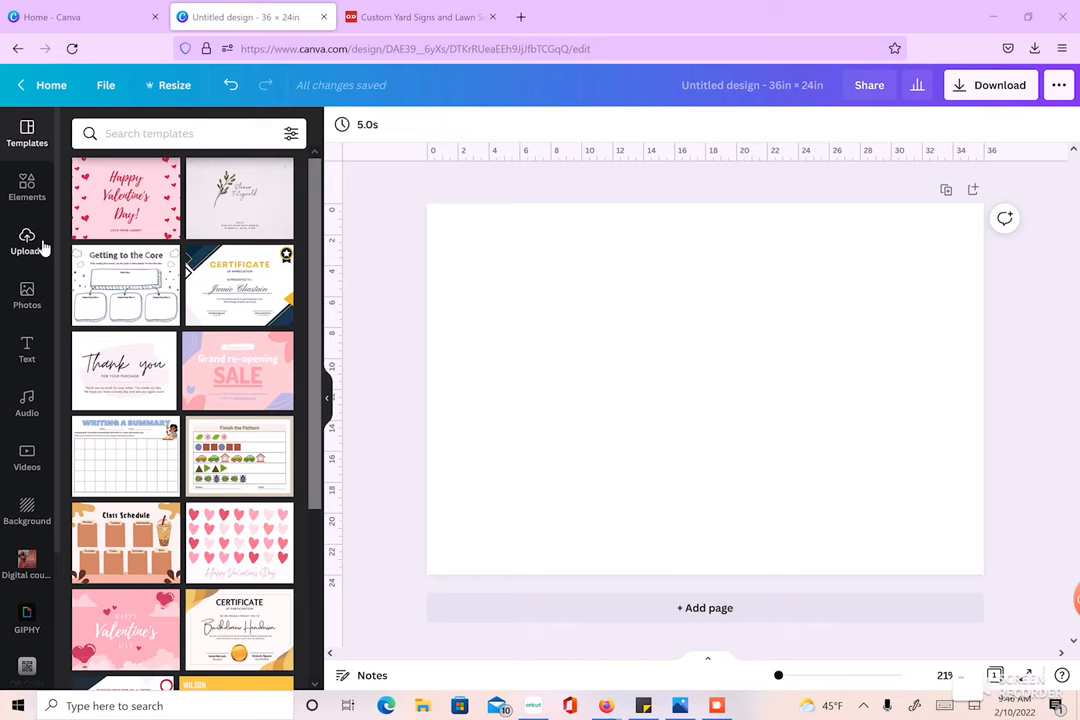
Step: Place the pink-jacket graduate photo from Uploads on the left of the canvas
left_click(27, 240)
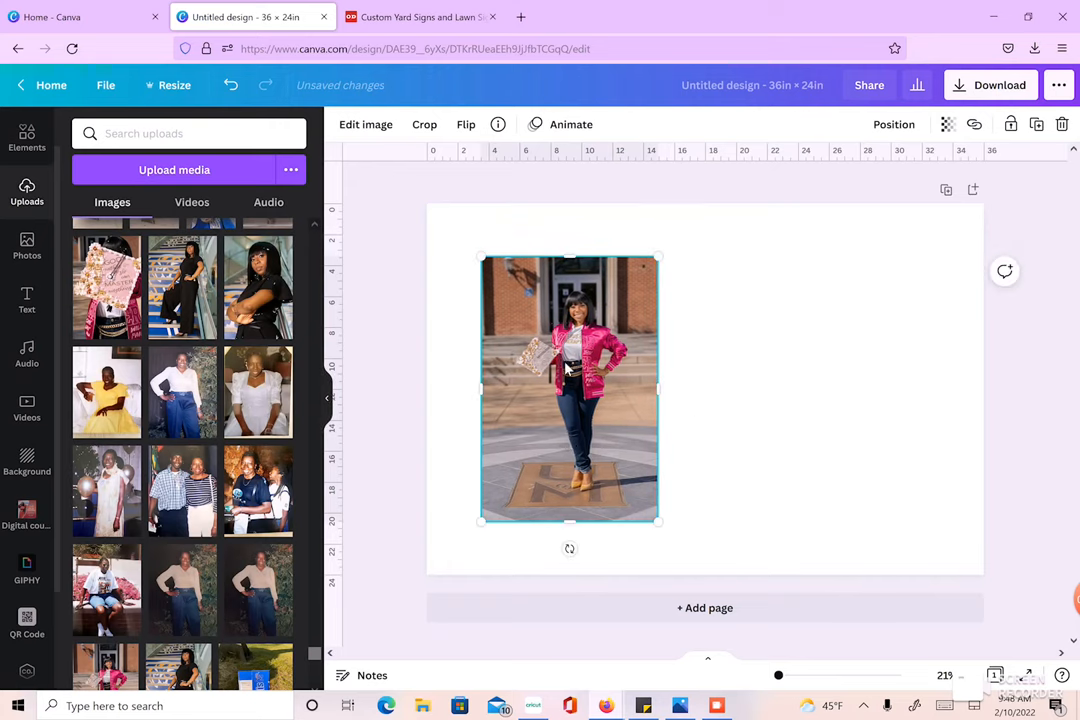
left_click_drag(569, 390, 597, 383)
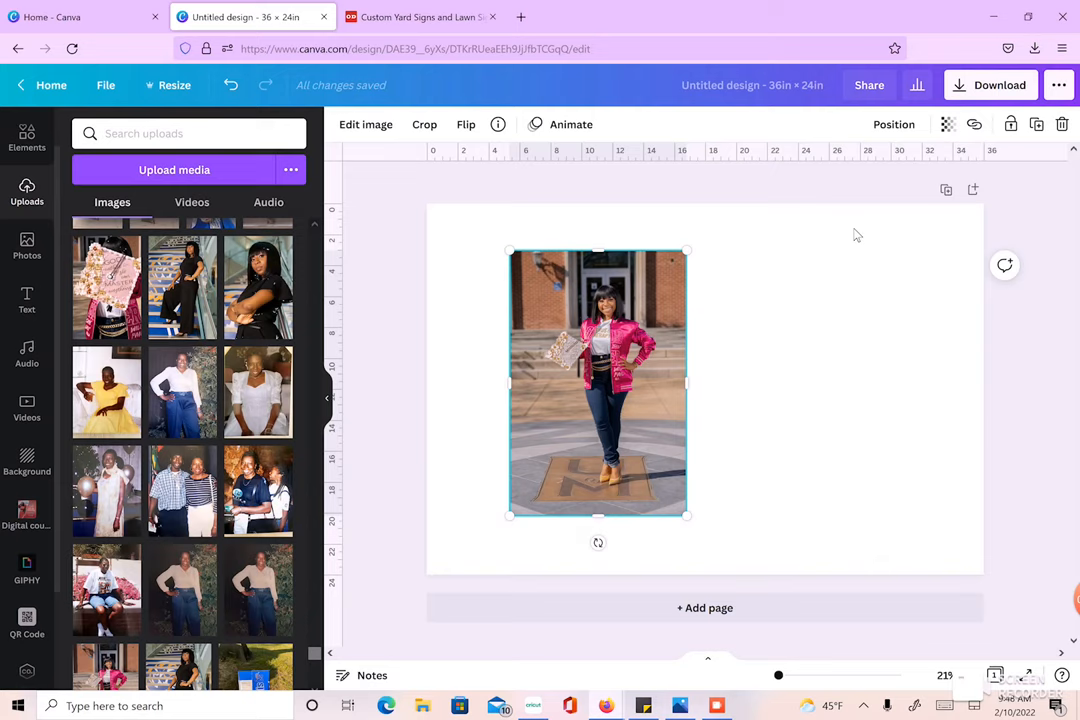
mouse_move(879, 400)
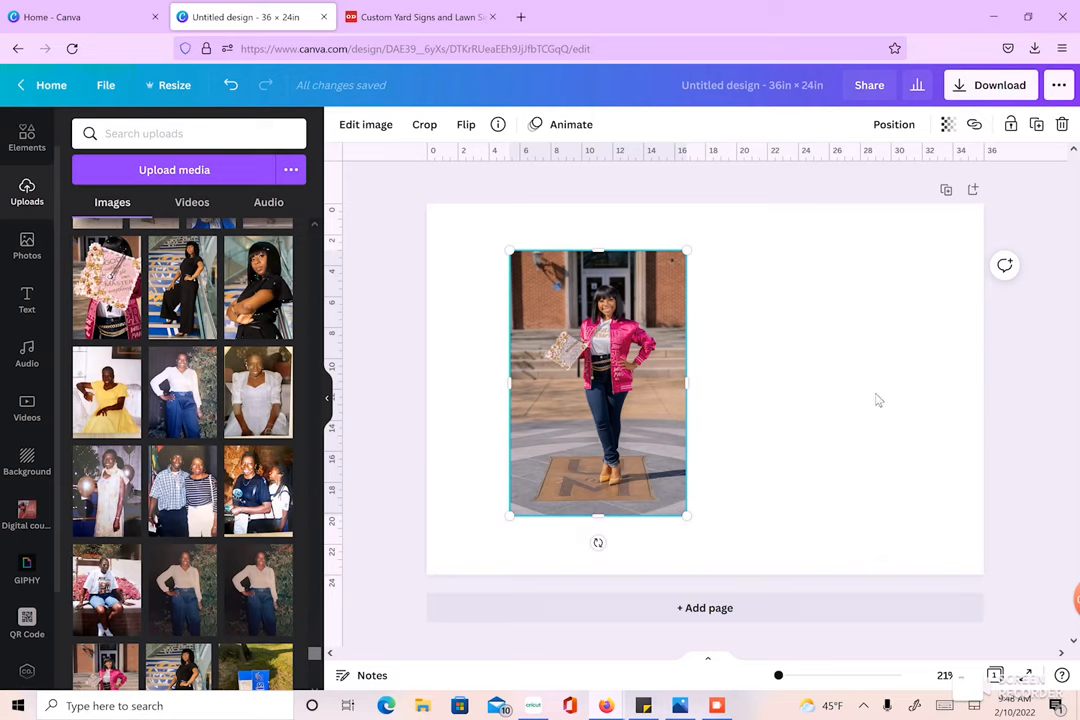
mouse_move(608, 363)
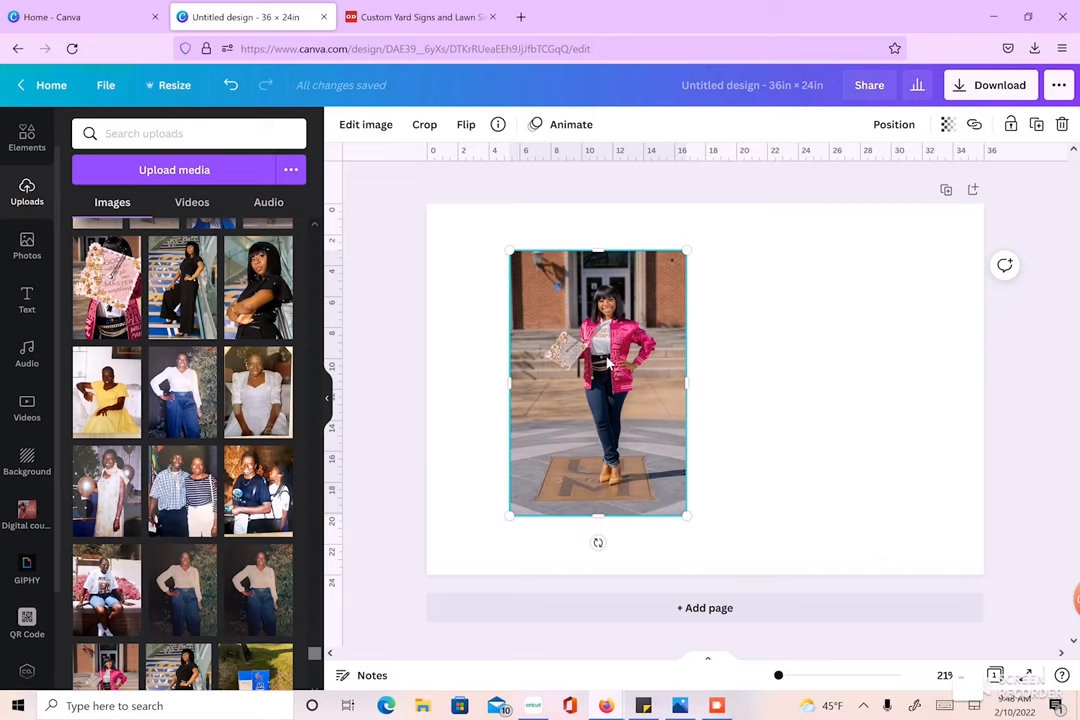
mouse_move(630, 378)
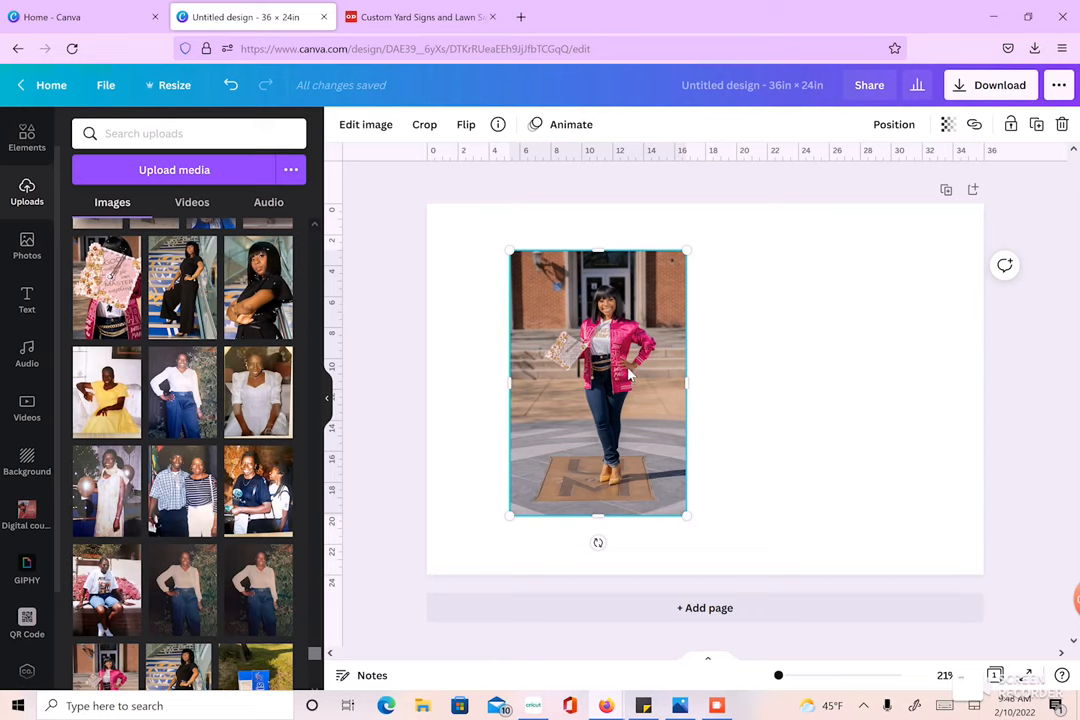
Step: Fill the page background with a colour from the photo, settling on dark maroon
right_click(630, 375)
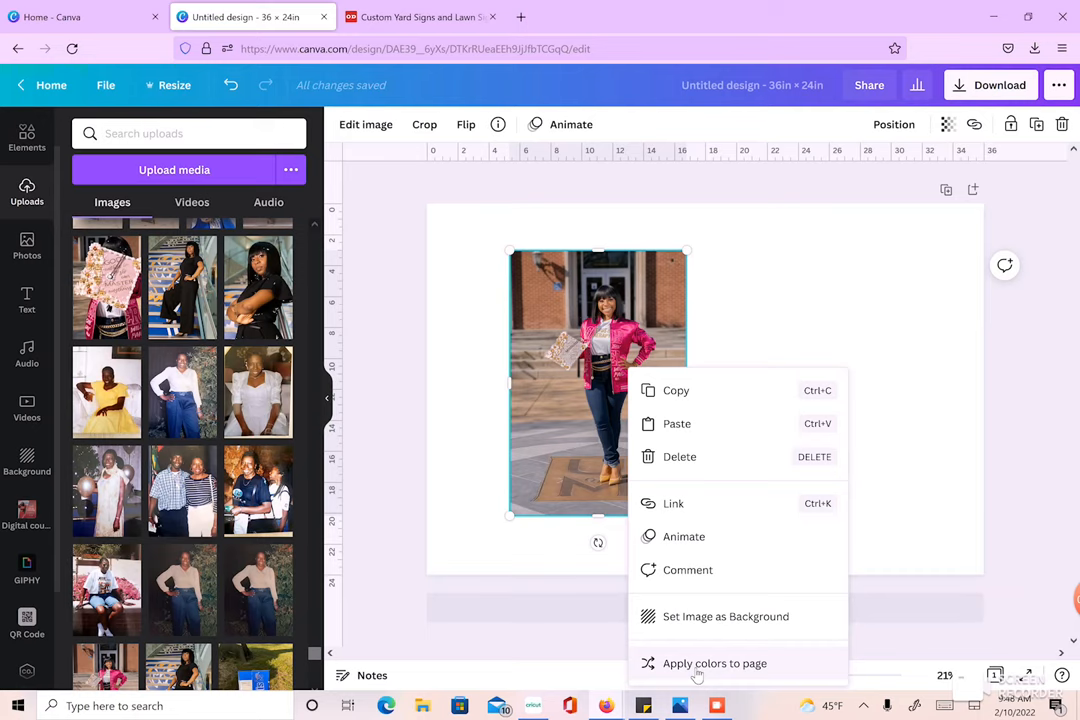
left_click(715, 663)
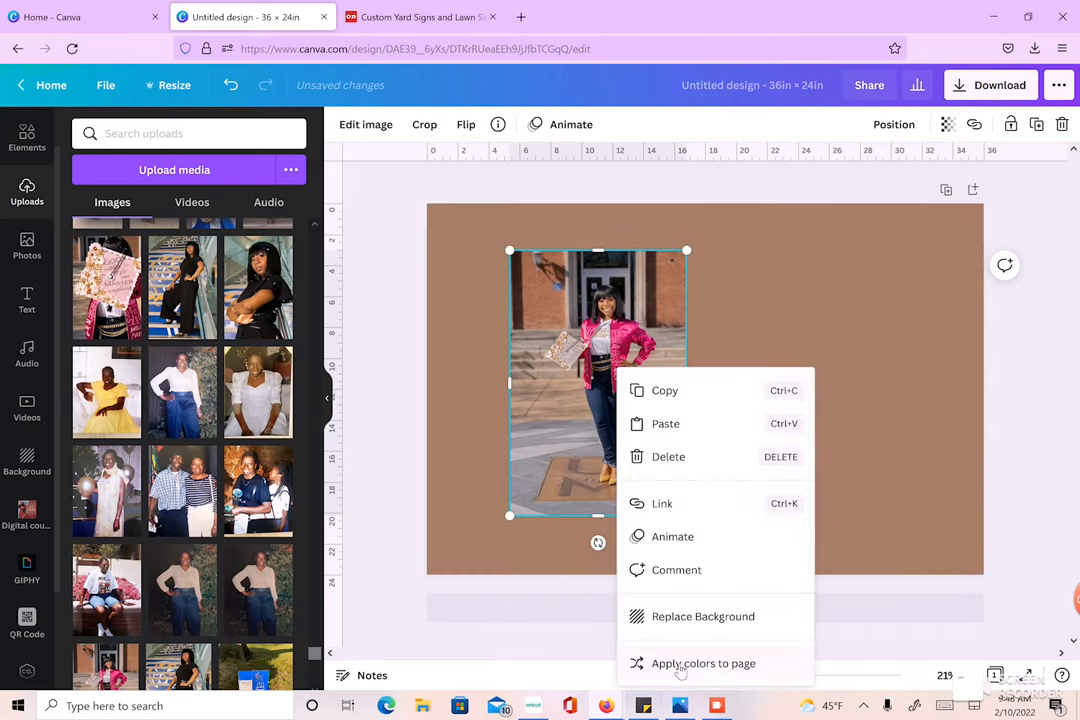
left_click(703, 663)
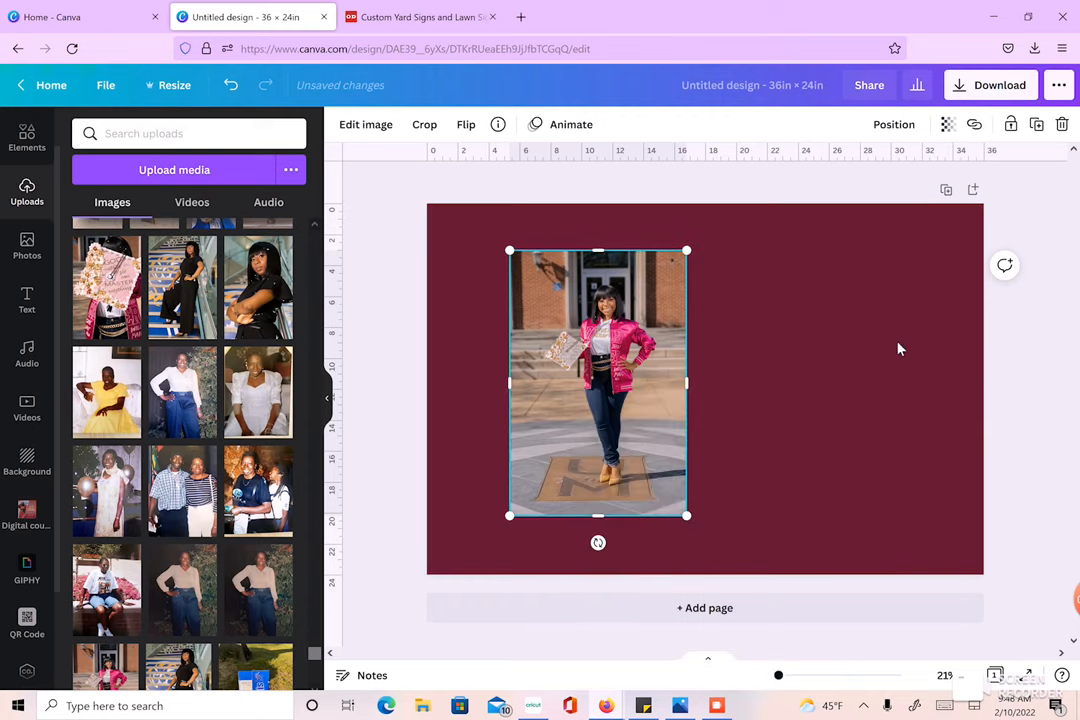
right_click(597, 385)
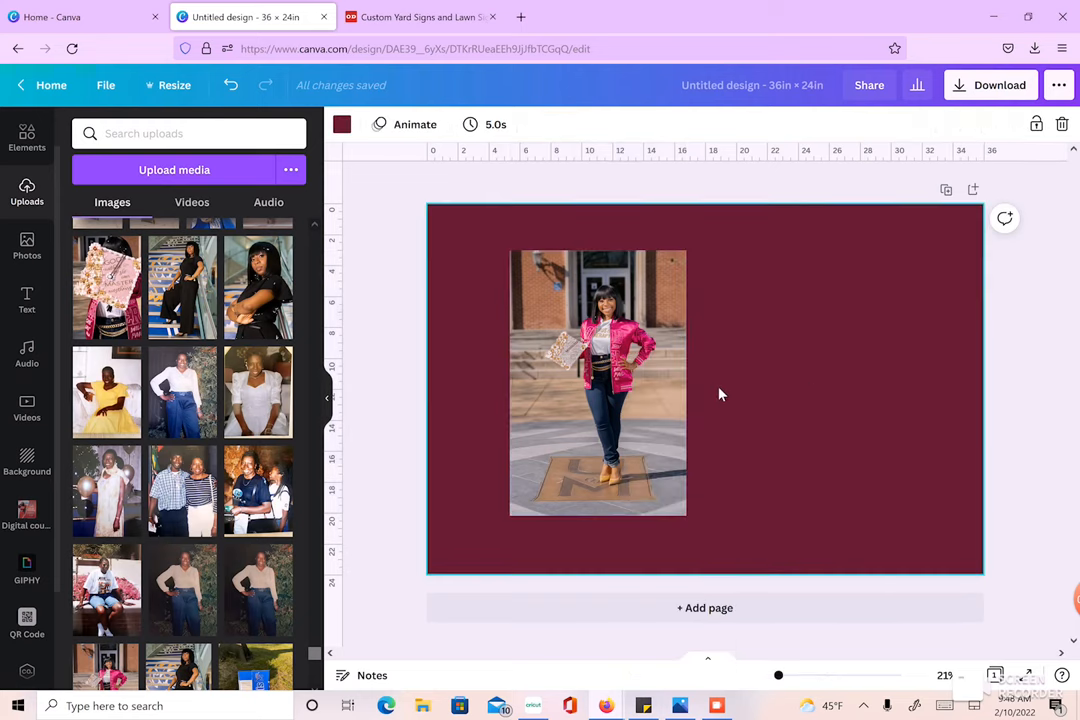
mouse_move(855, 362)
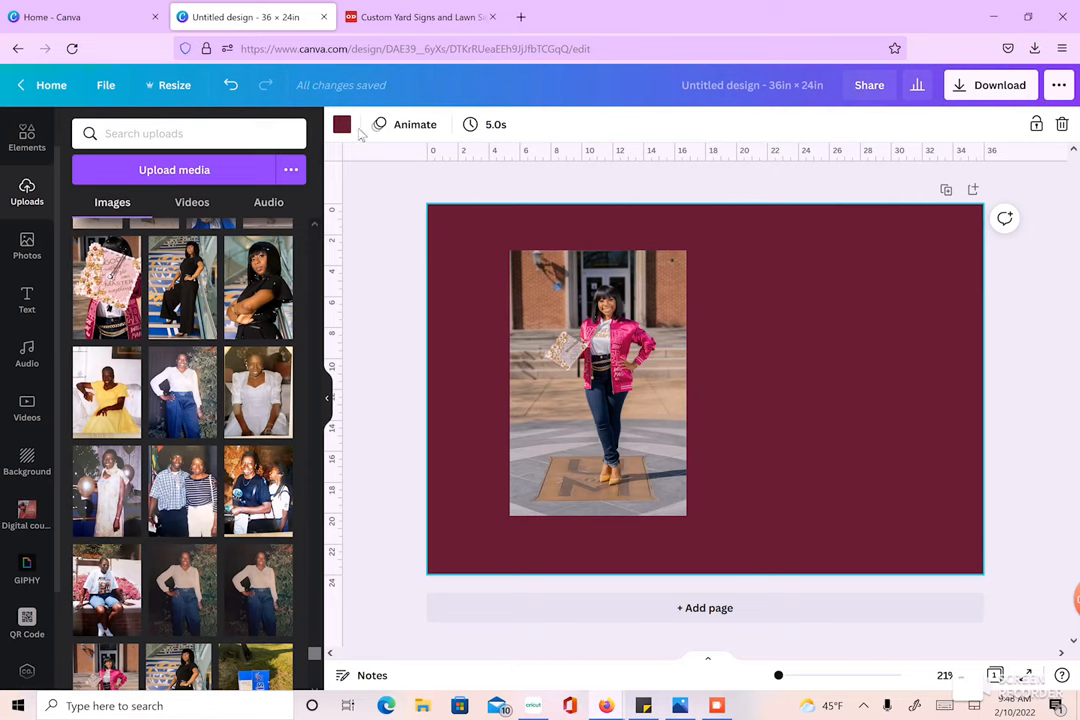
Step: Change the background to the hot pink swatch from Photo Colors
left_click(342, 124)
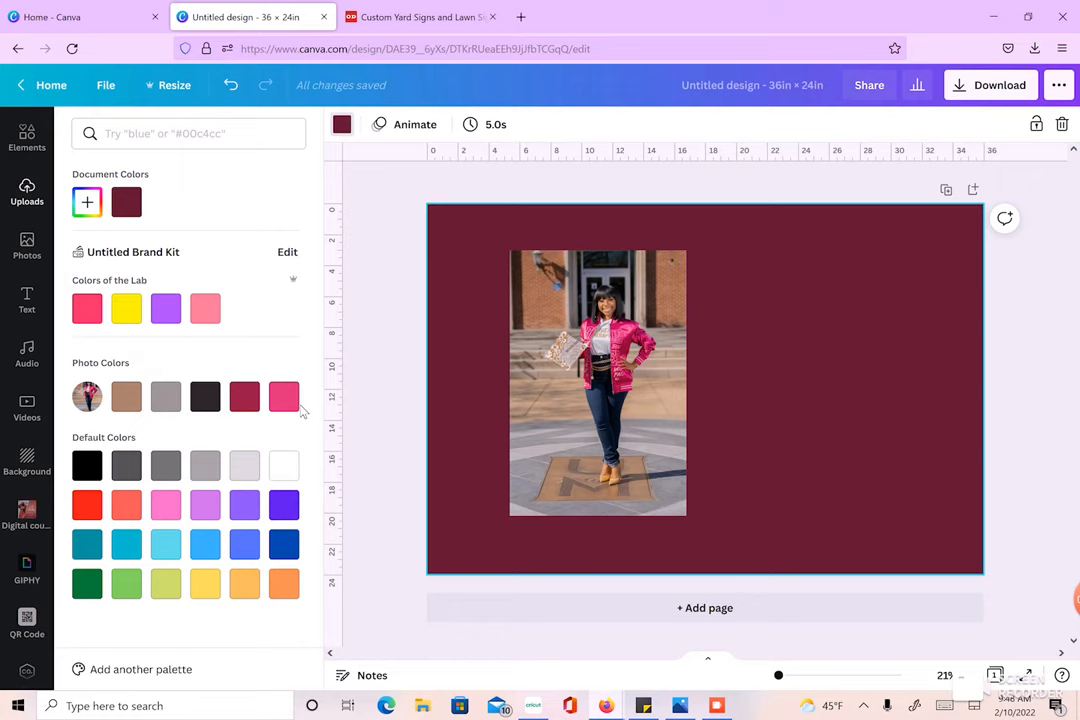
left_click(284, 396)
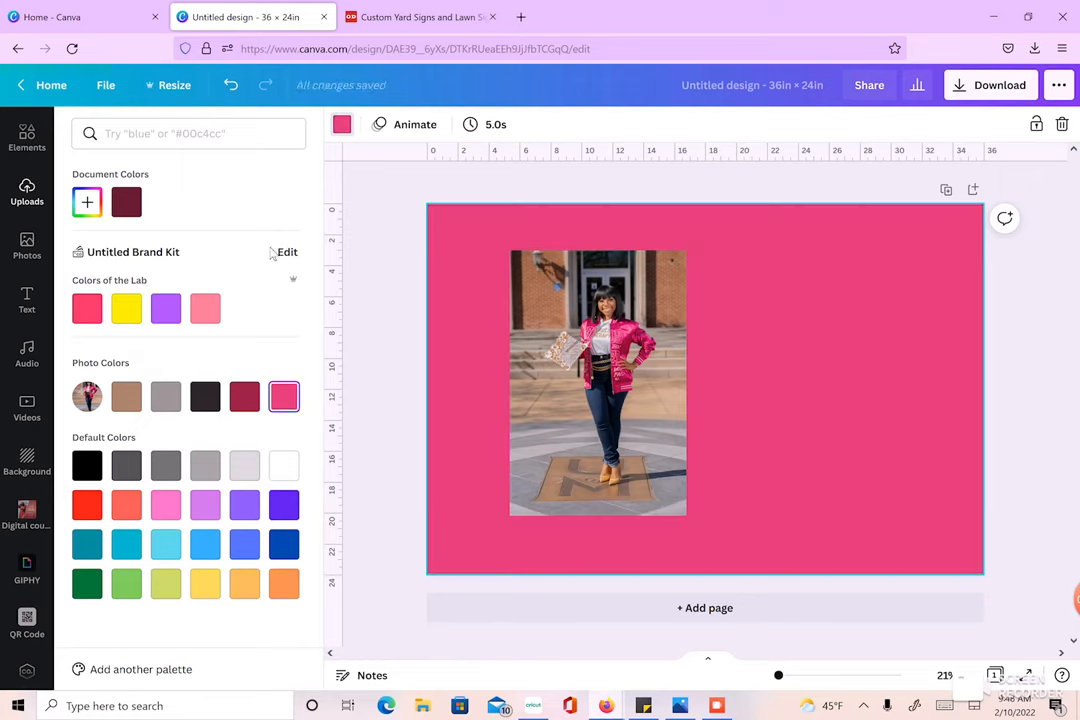
mouse_move(860, 322)
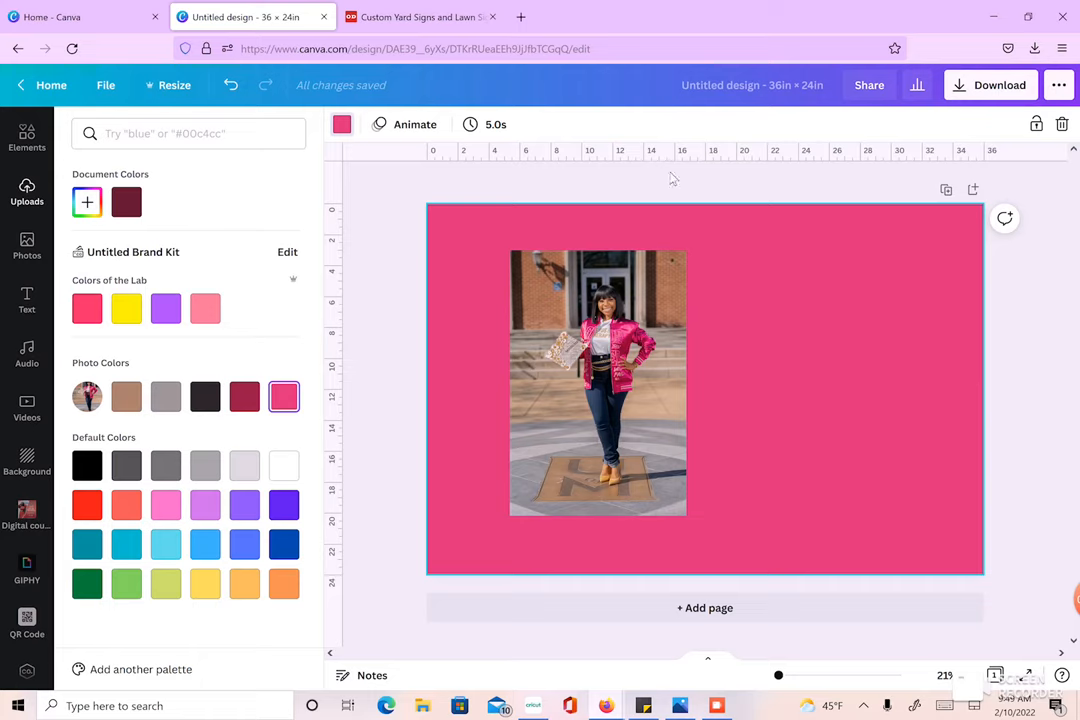
mouse_move(1013, 358)
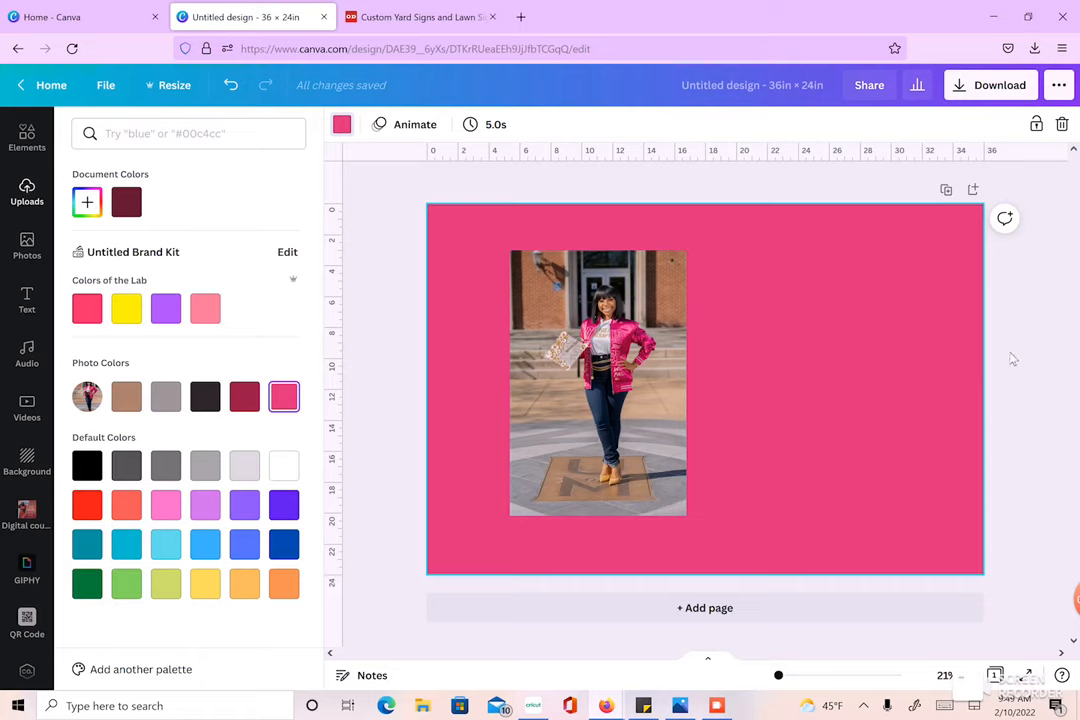
mouse_move(955, 349)
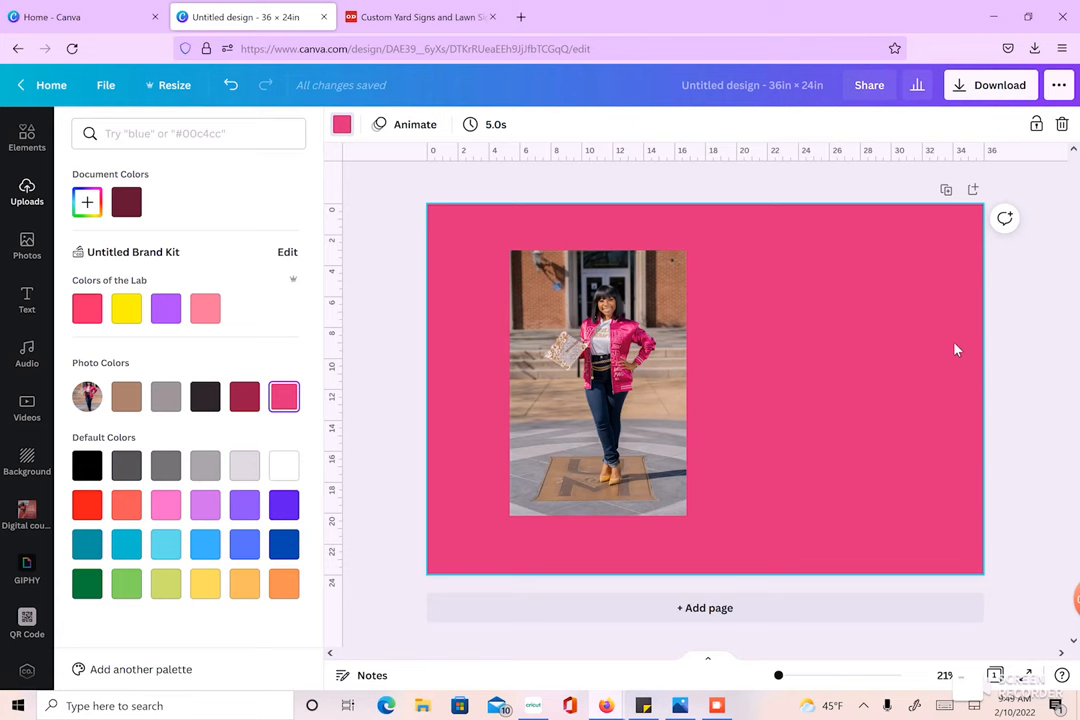
mouse_move(918, 348)
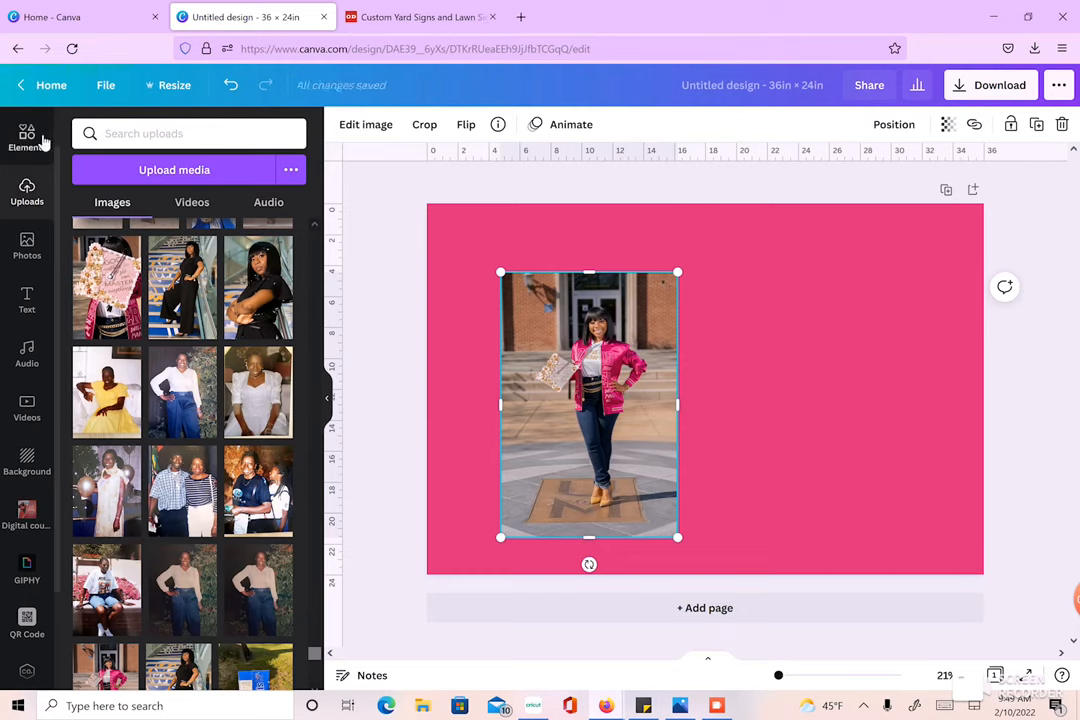
Step: Move the photo and browse the full Frames collection in Elements
left_click(27, 135)
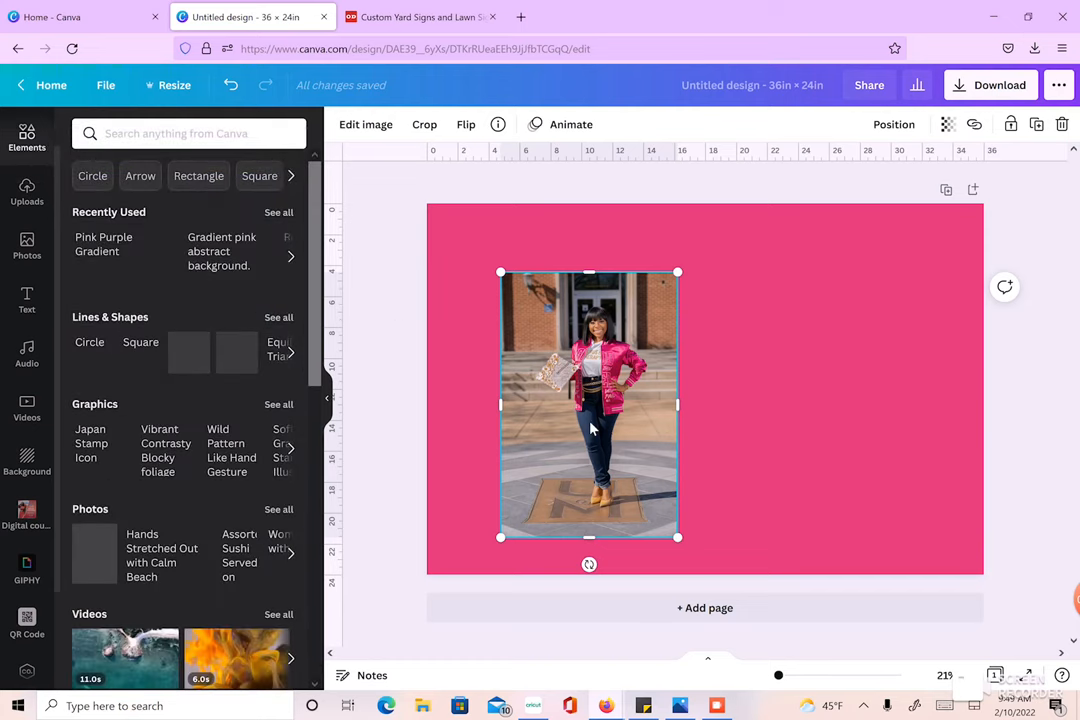
left_click_drag(589, 405, 525, 367)
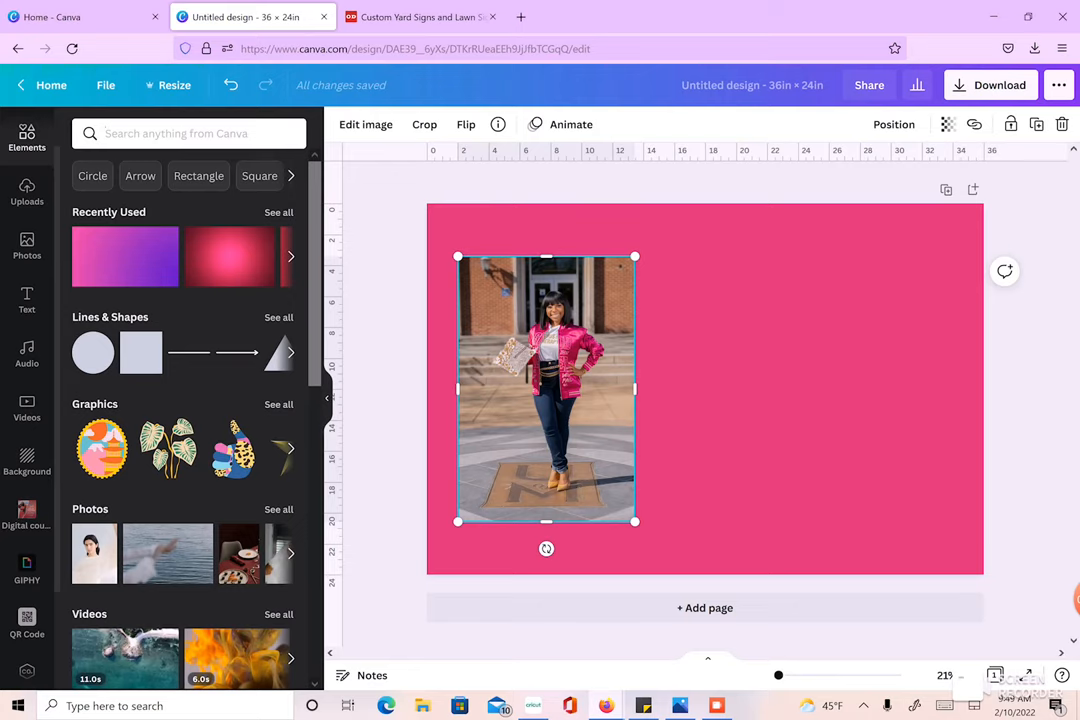
left_click(188, 133)
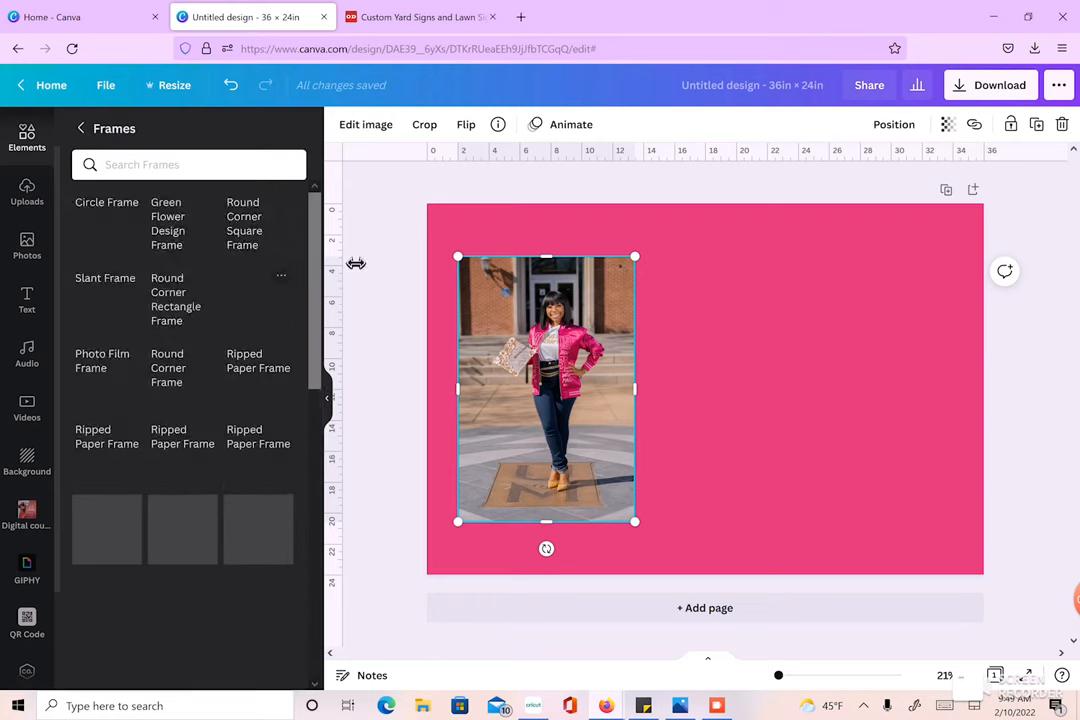
scroll("down", 3)
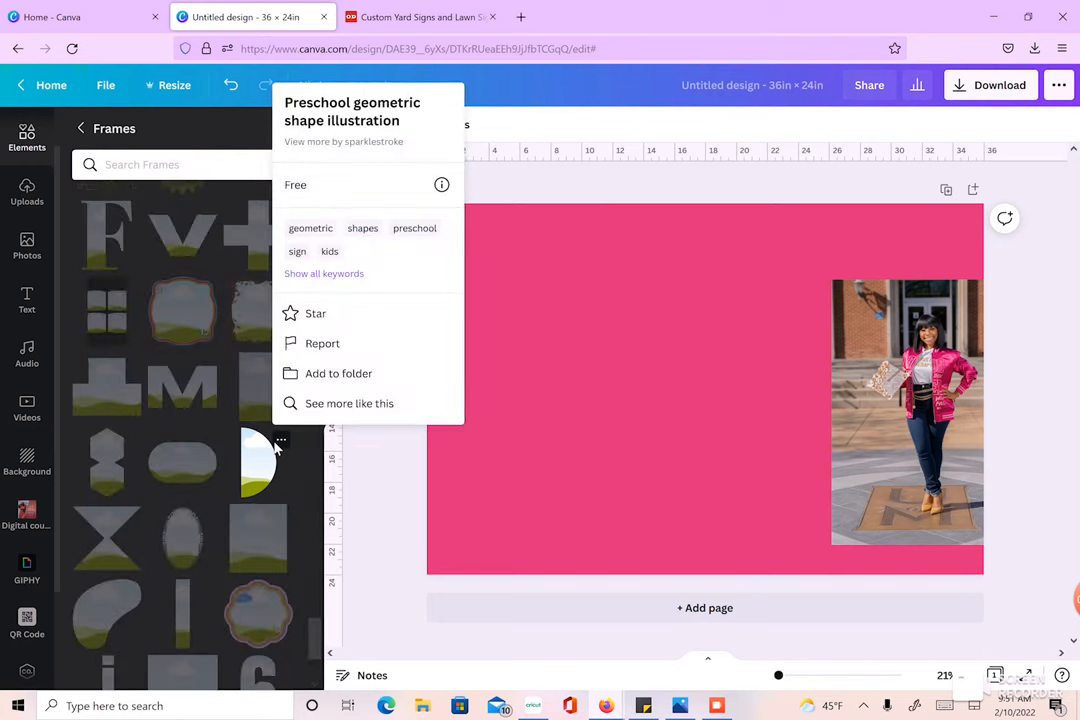
mouse_move(328, 240)
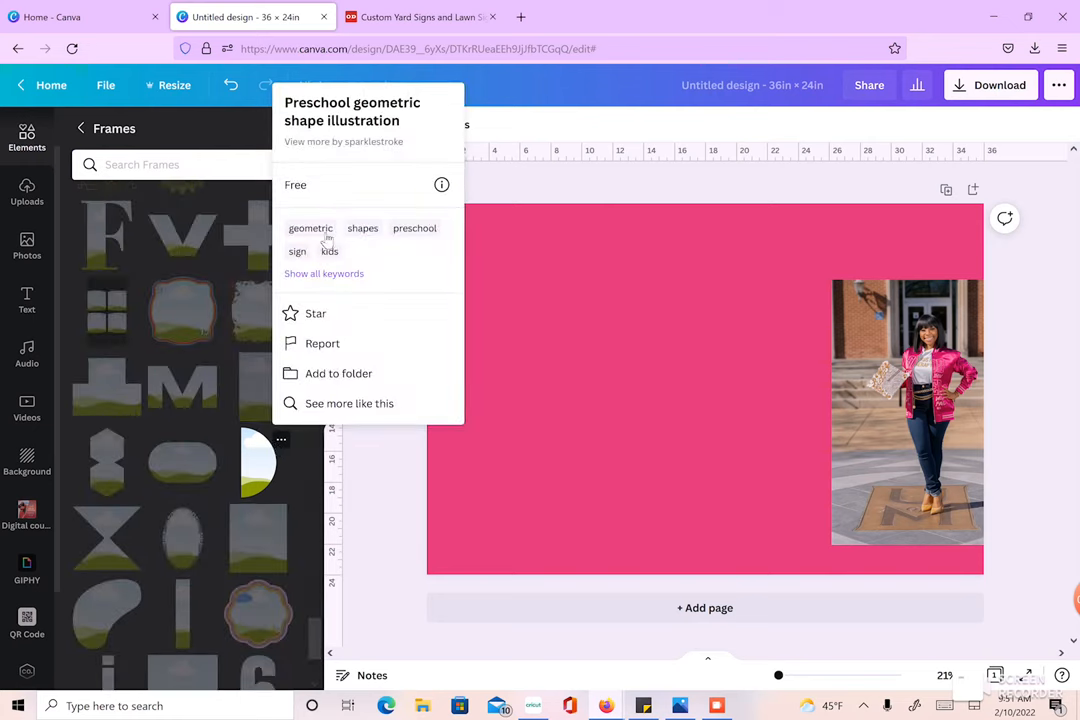
mouse_move(275, 445)
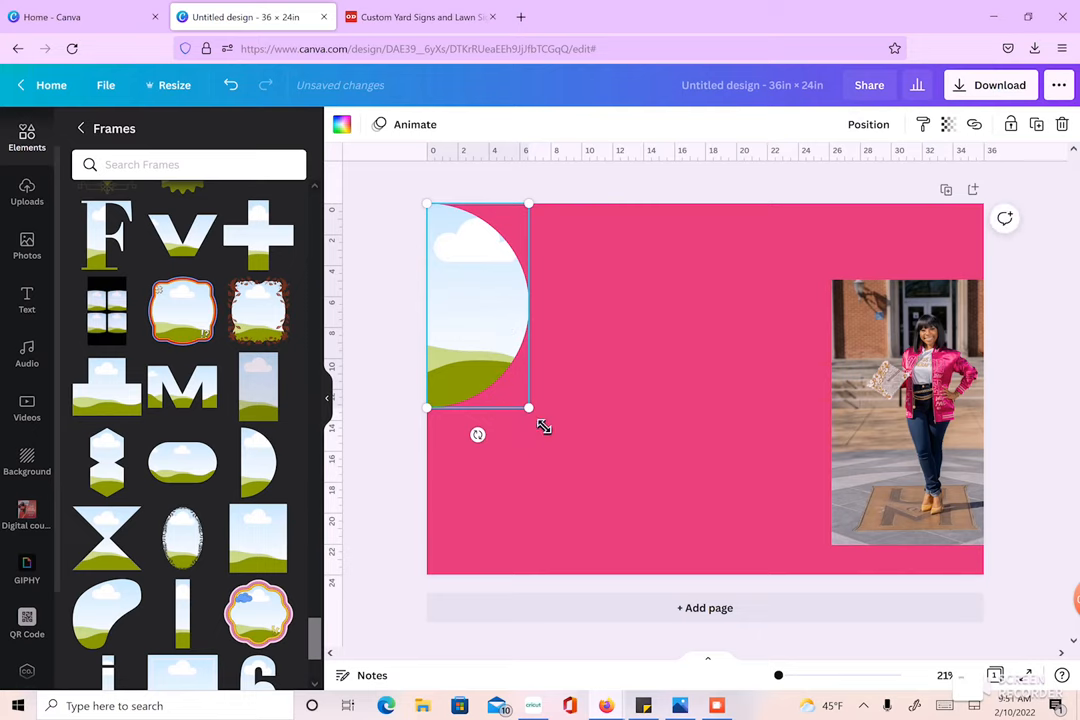
Step: Stretch the half-circle frame to full sign height and reposition the photo inside it
left_click_drag(528, 409, 610, 570)
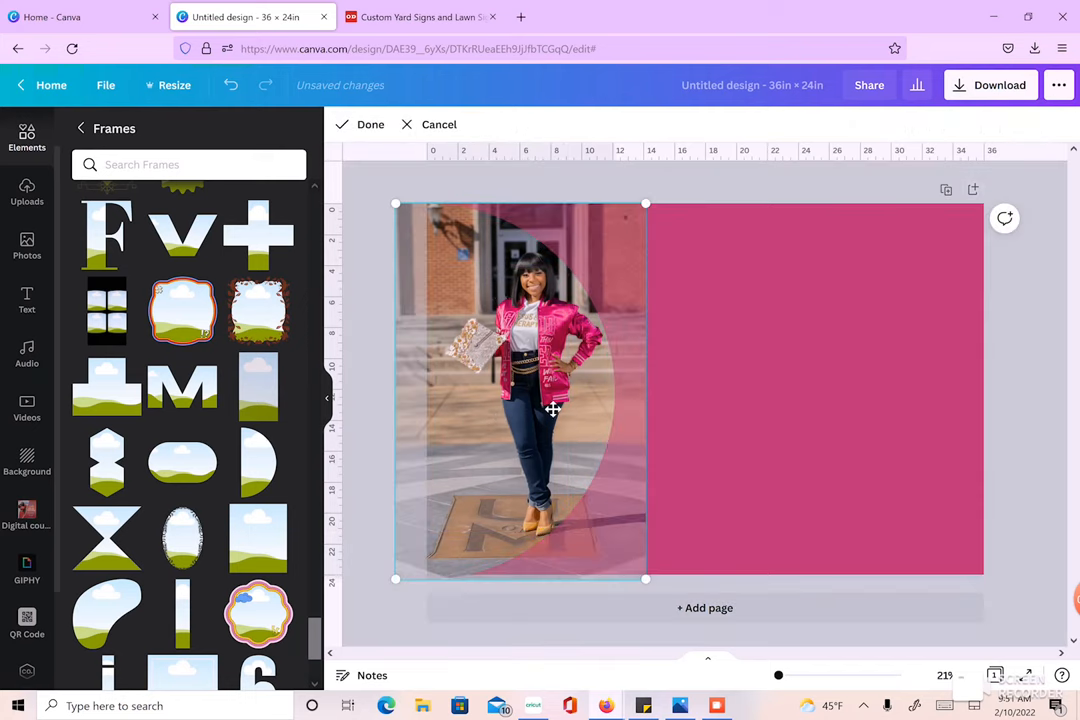
left_click_drag(553, 408, 515, 415)
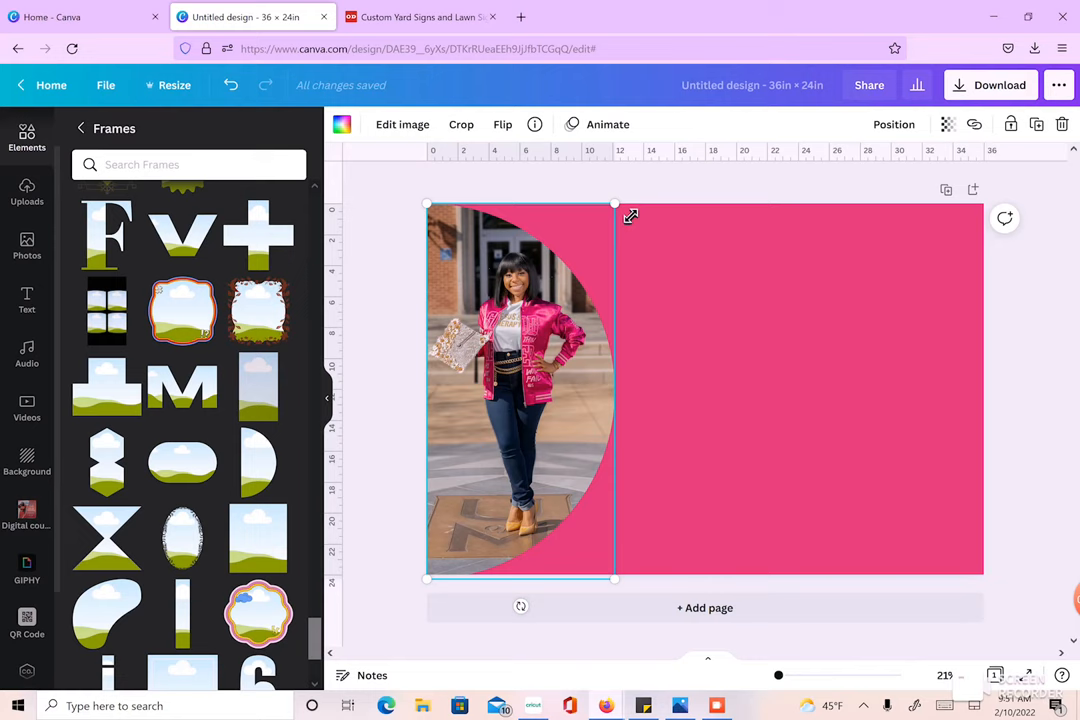
left_click_drag(520, 390, 565, 390)
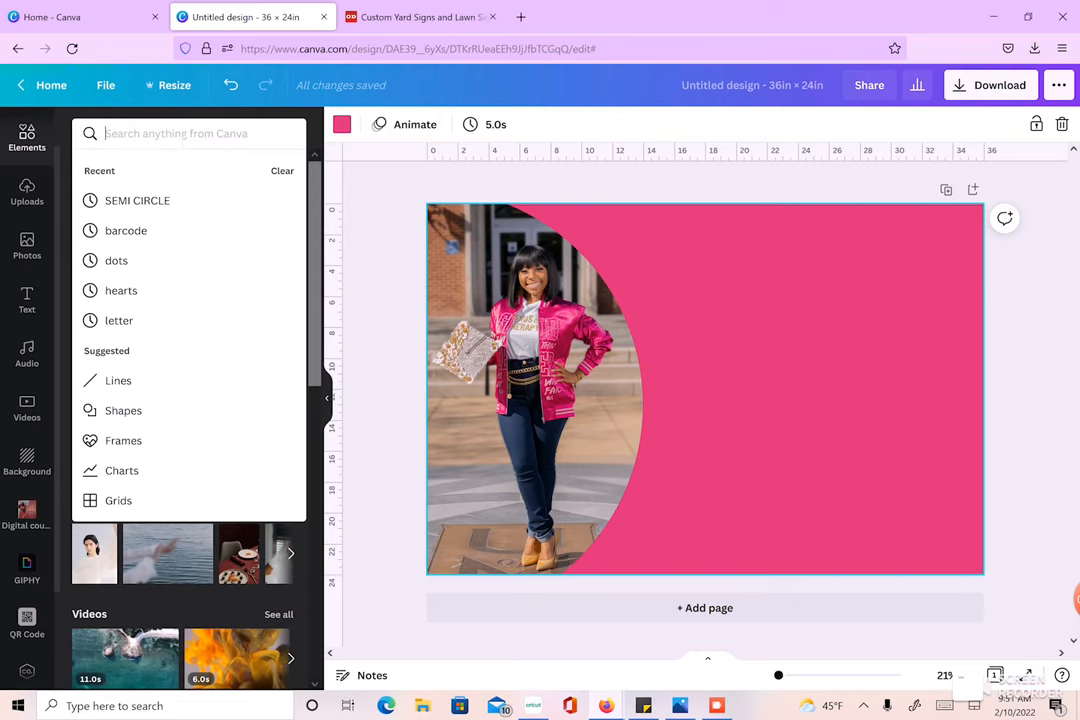
Step: Search 'graduation' graphics and add the black varsity number 2 to the sign
type("graduation")
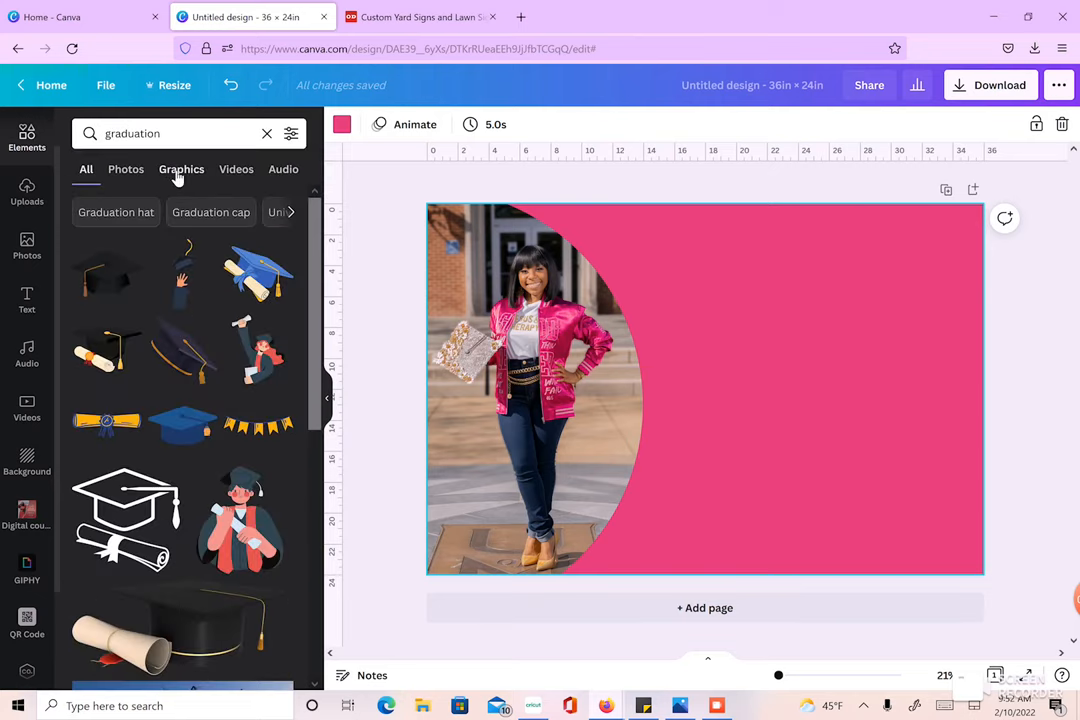
left_click(181, 169)
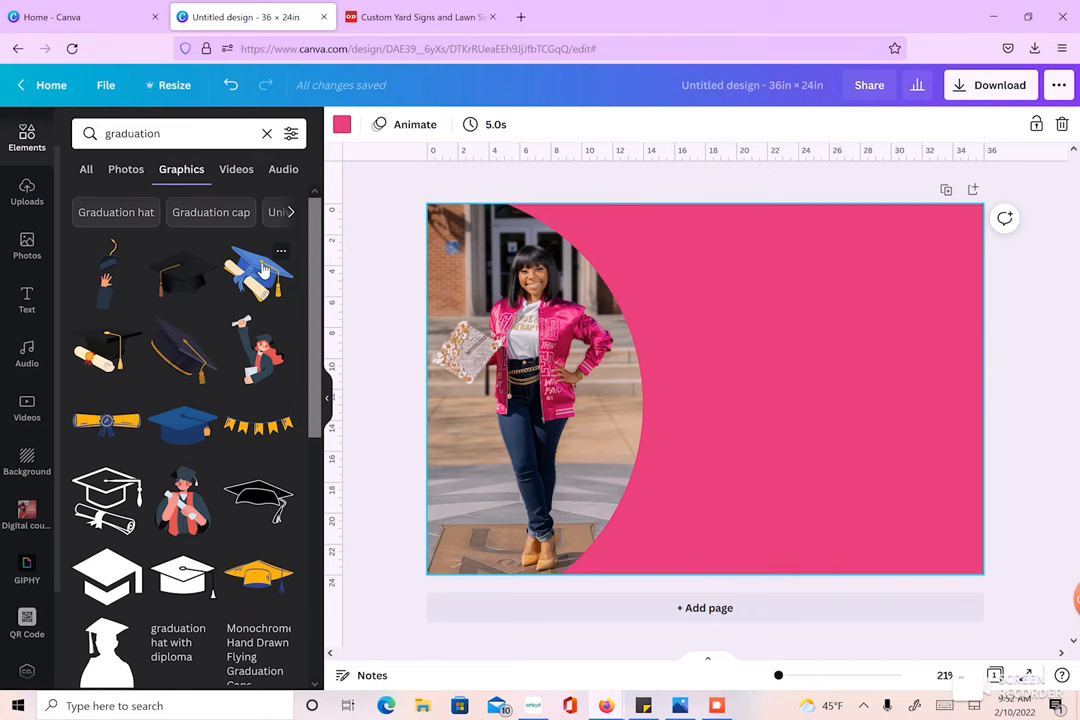
scroll("down", 3)
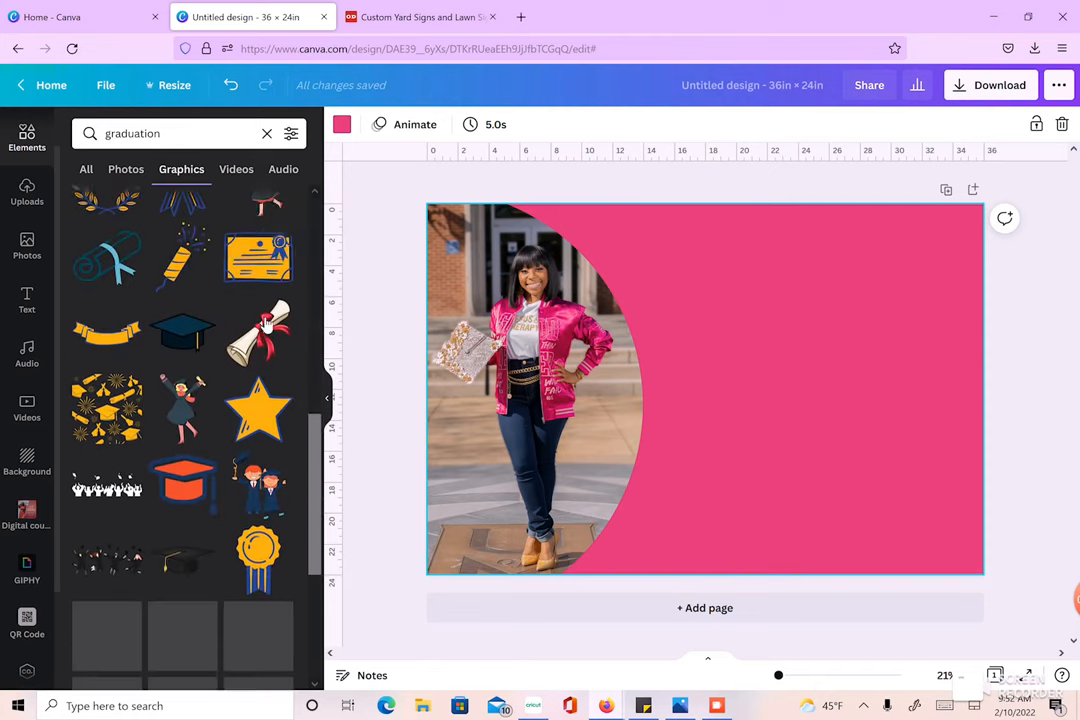
scroll("down", 3)
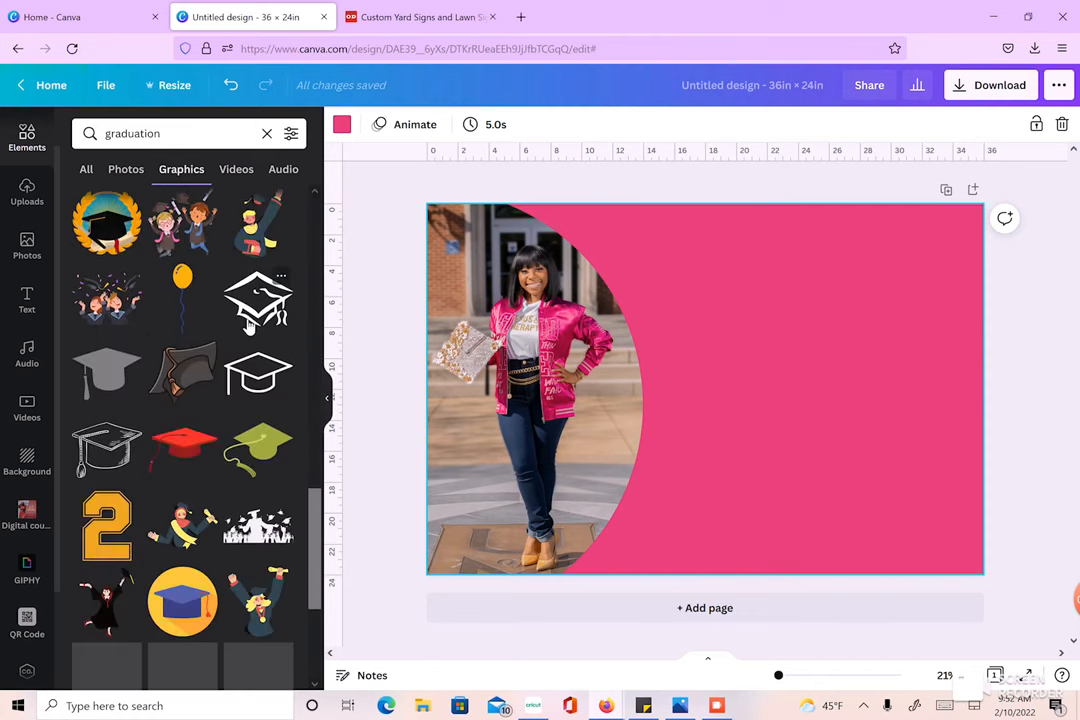
scroll("down", 3)
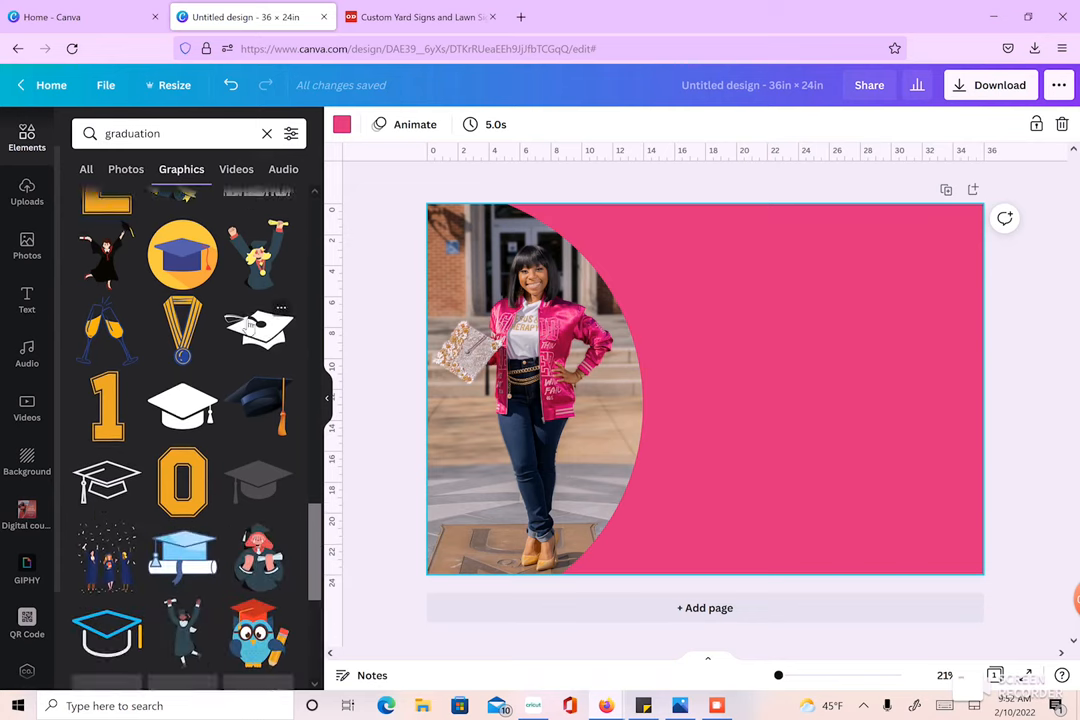
scroll("down", 3)
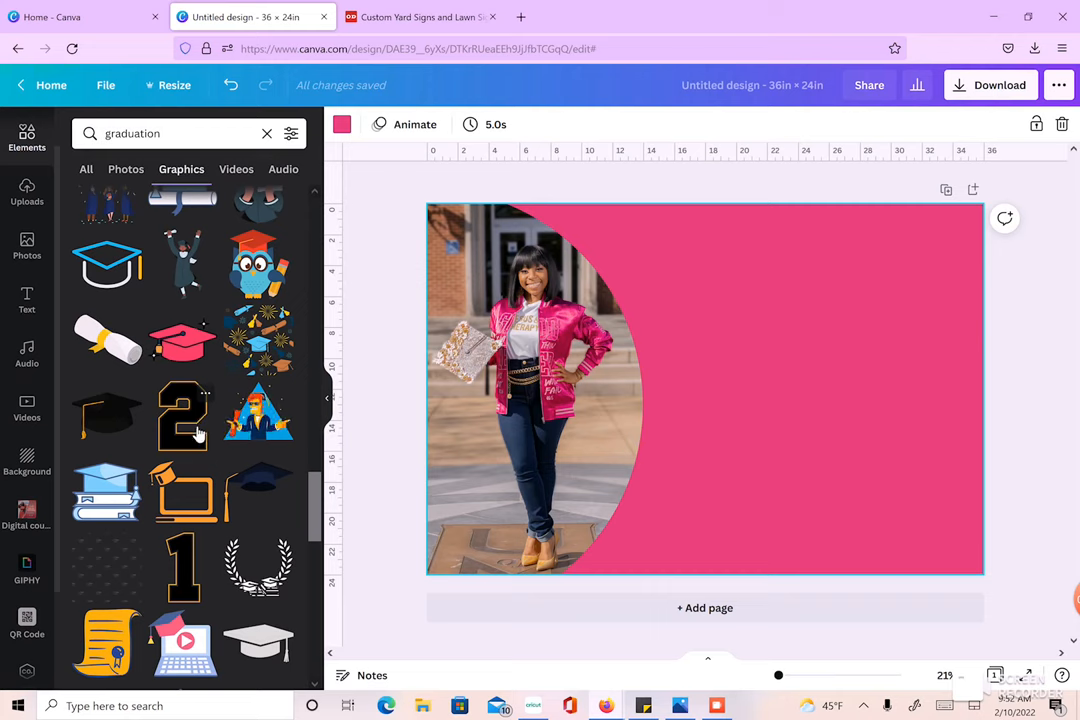
left_click(182, 414)
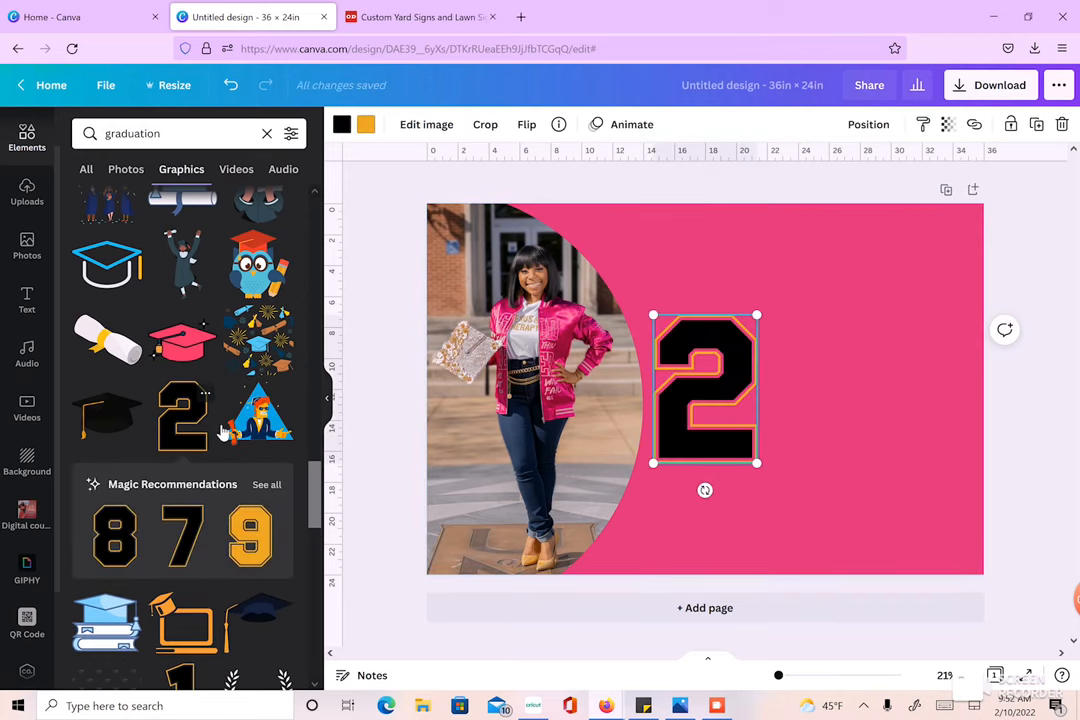
Step: Scroll through the collection of matching varsity-style numerals
scroll("down", 3)
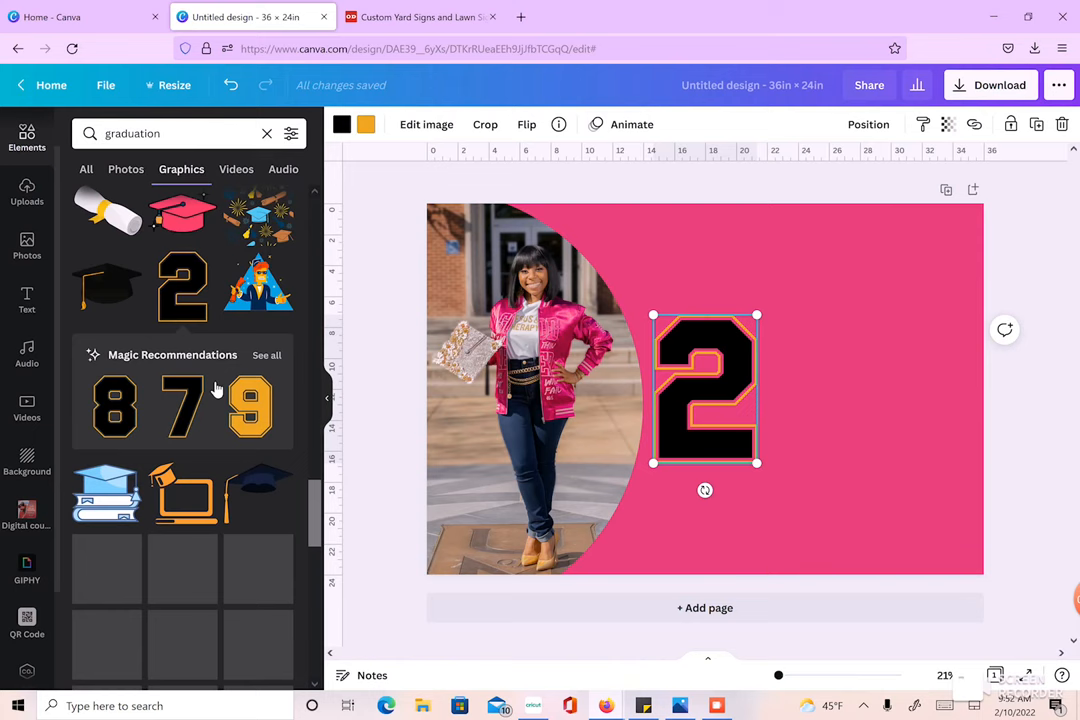
scroll("down", 3)
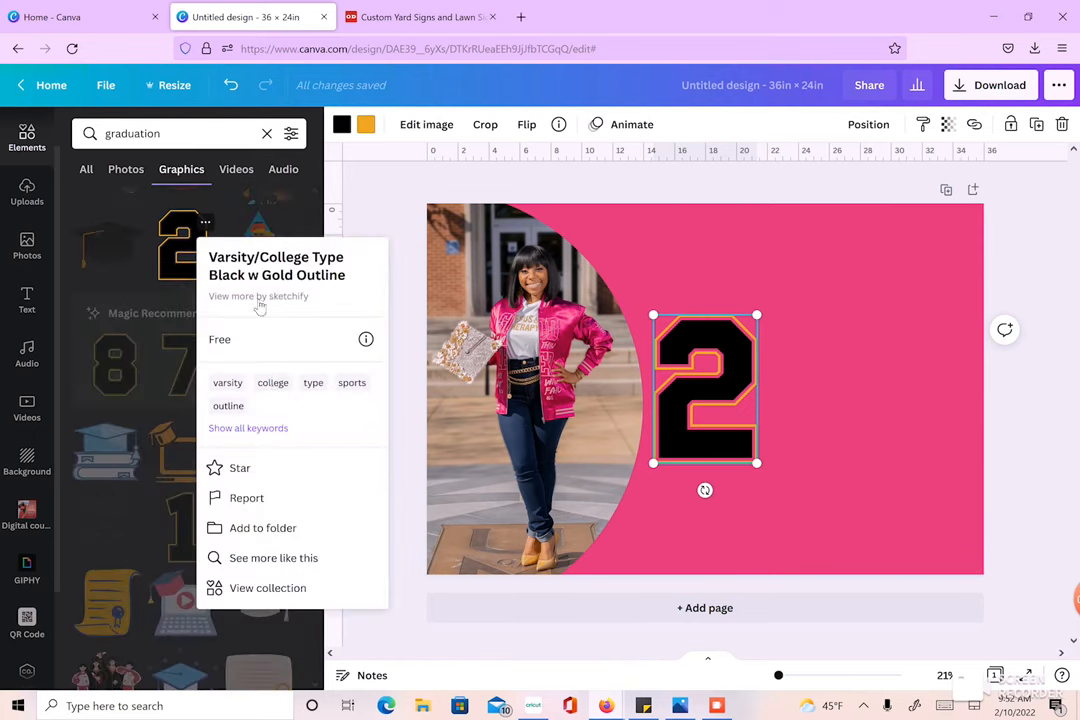
mouse_move(205, 217)
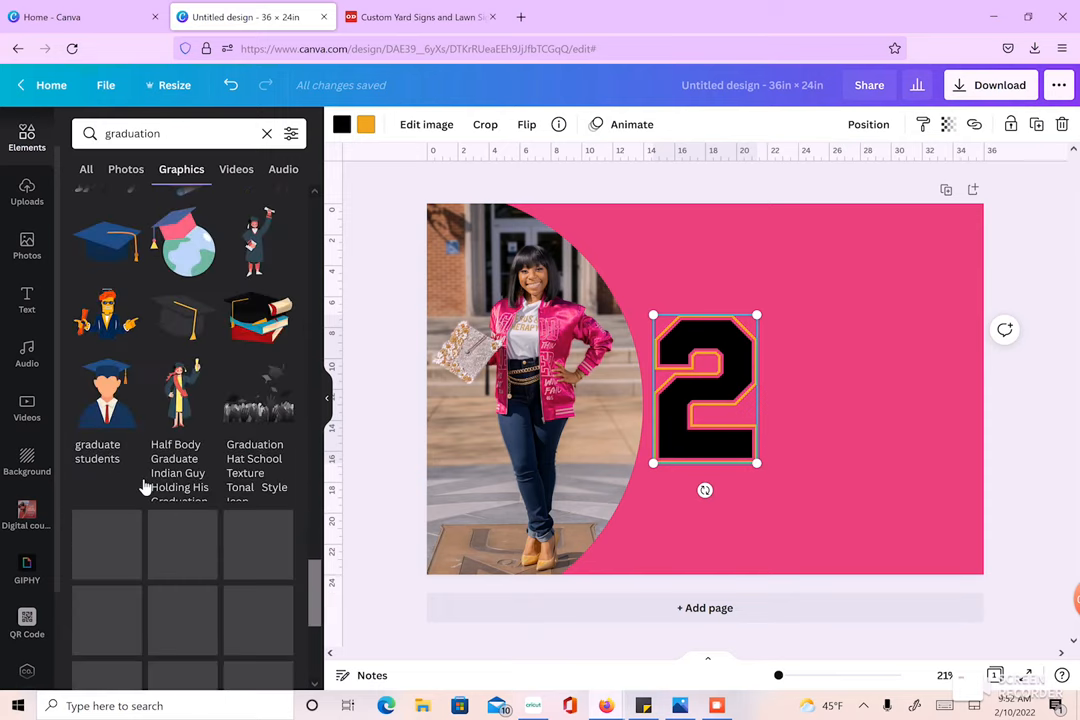
scroll("down", 3)
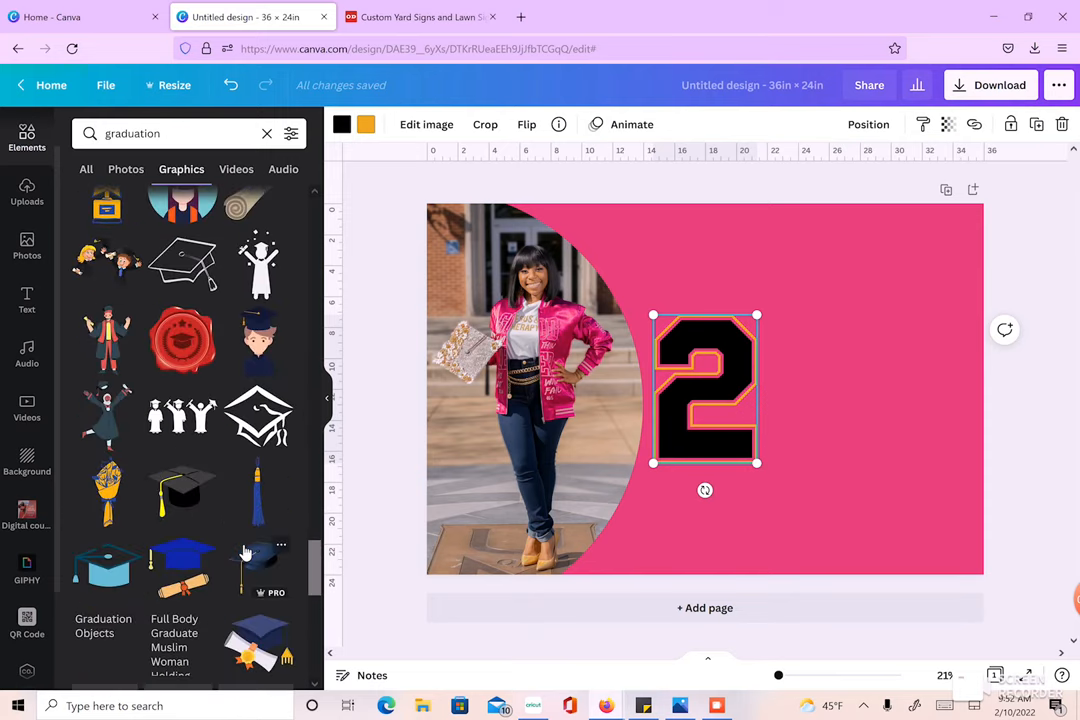
scroll("down", 3)
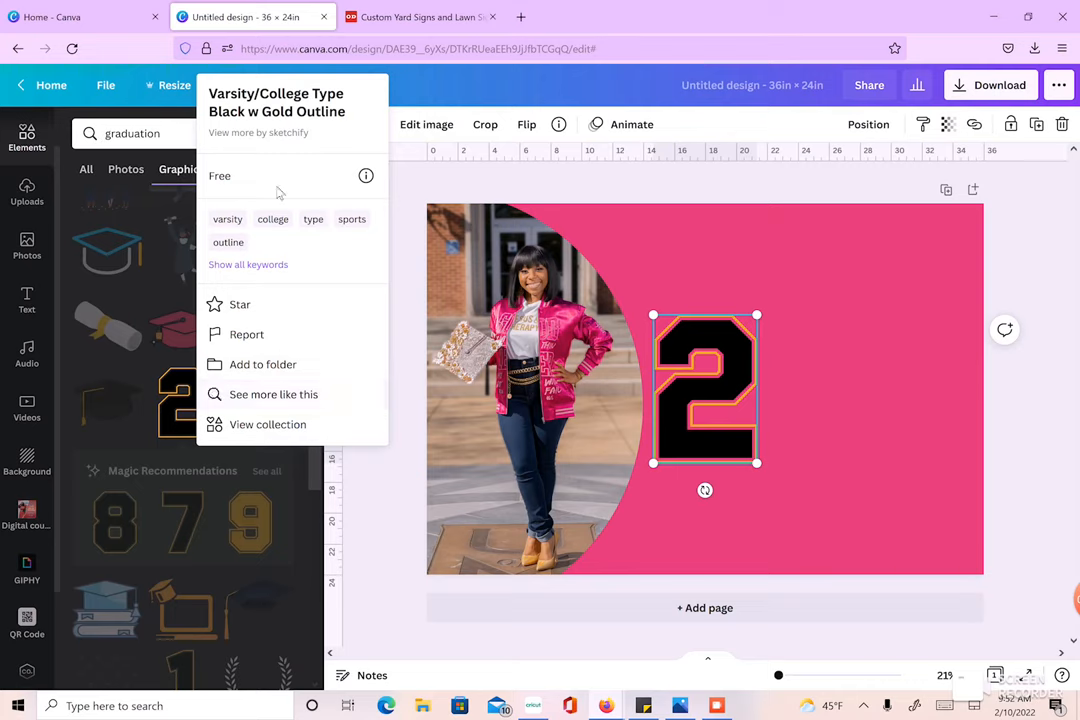
mouse_move(257, 232)
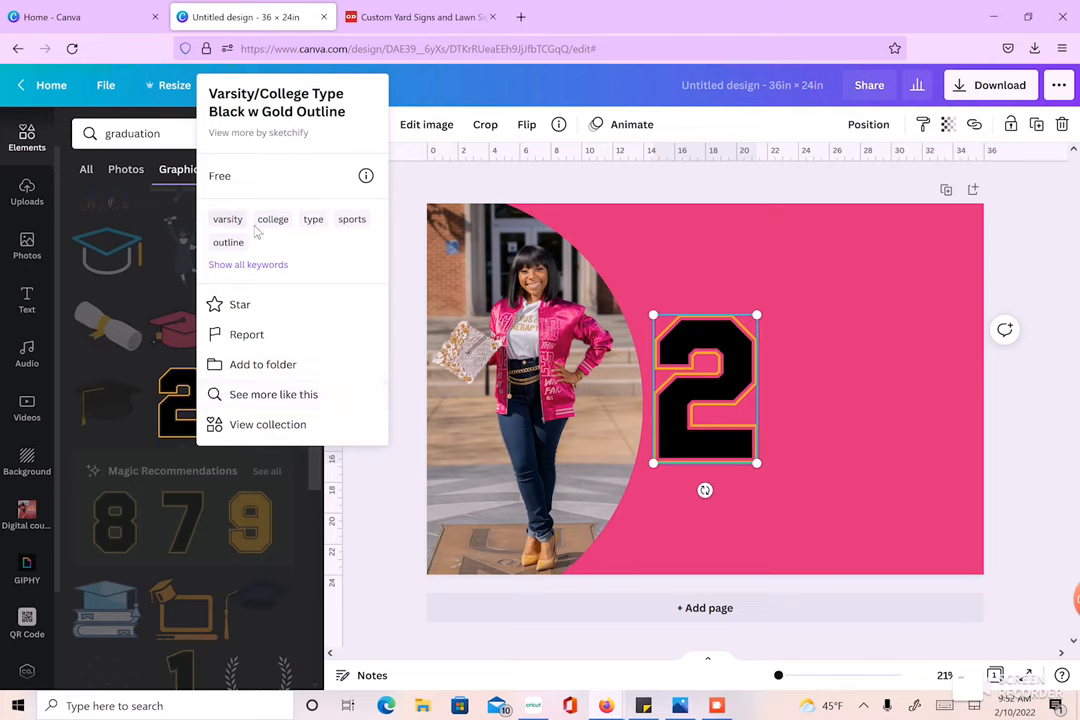
mouse_move(247, 434)
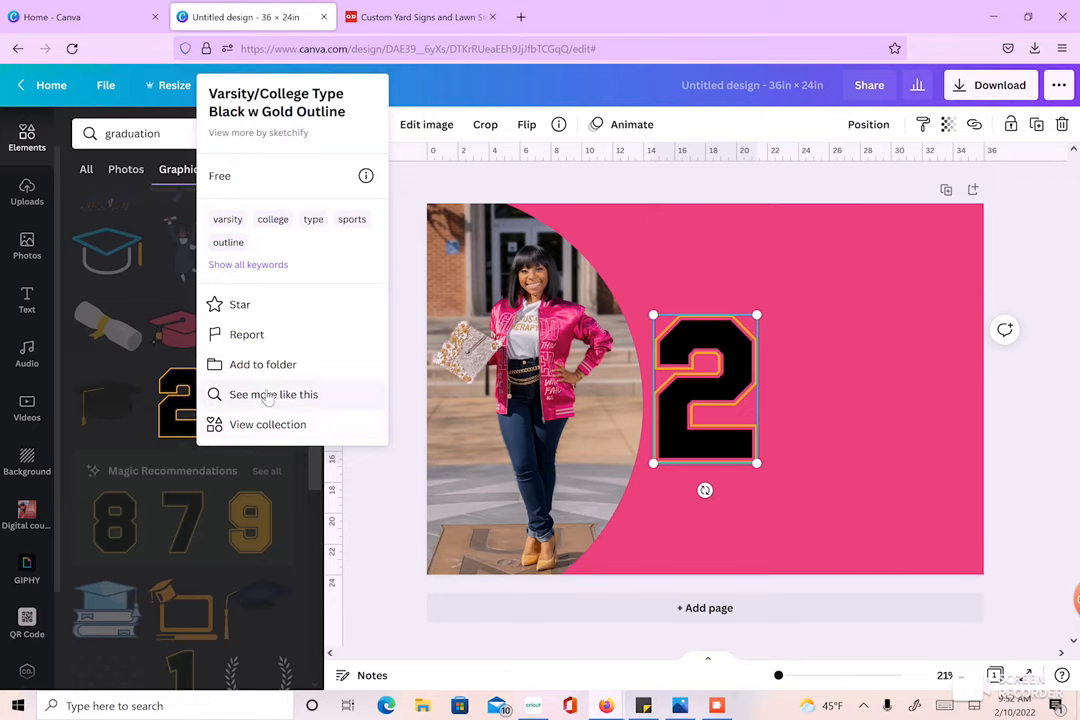
mouse_move(274, 437)
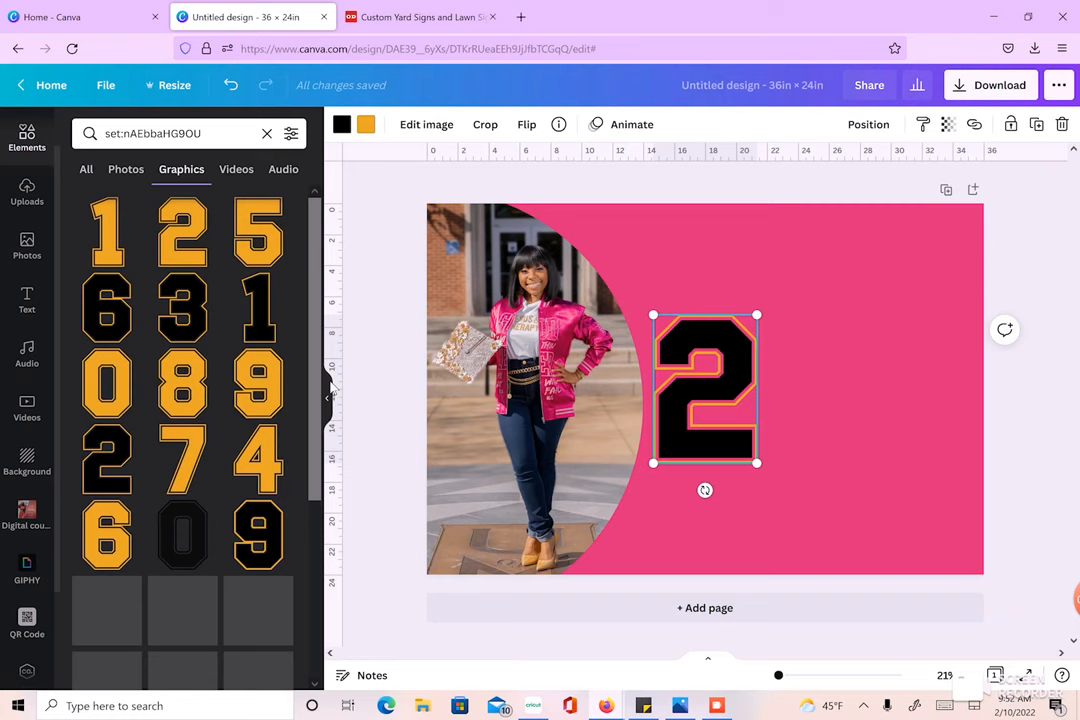
Step: Evenly space the 2022 numerals with Tidy up and shrink the group toward the lower right
scroll("down", 3)
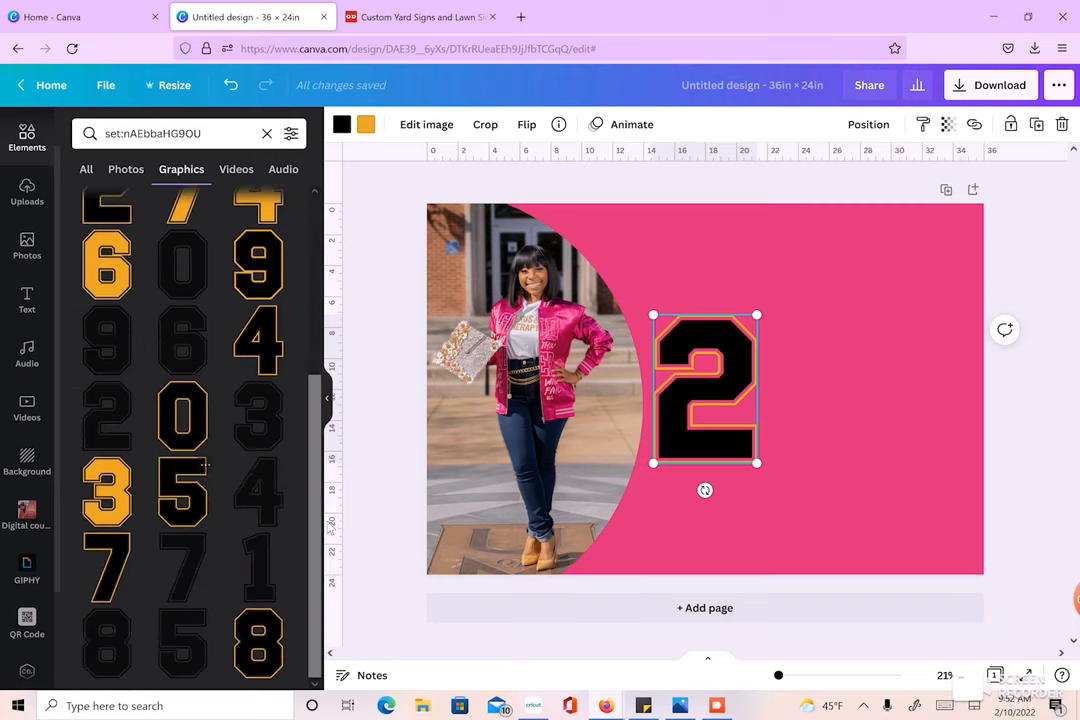
scroll("down", 3)
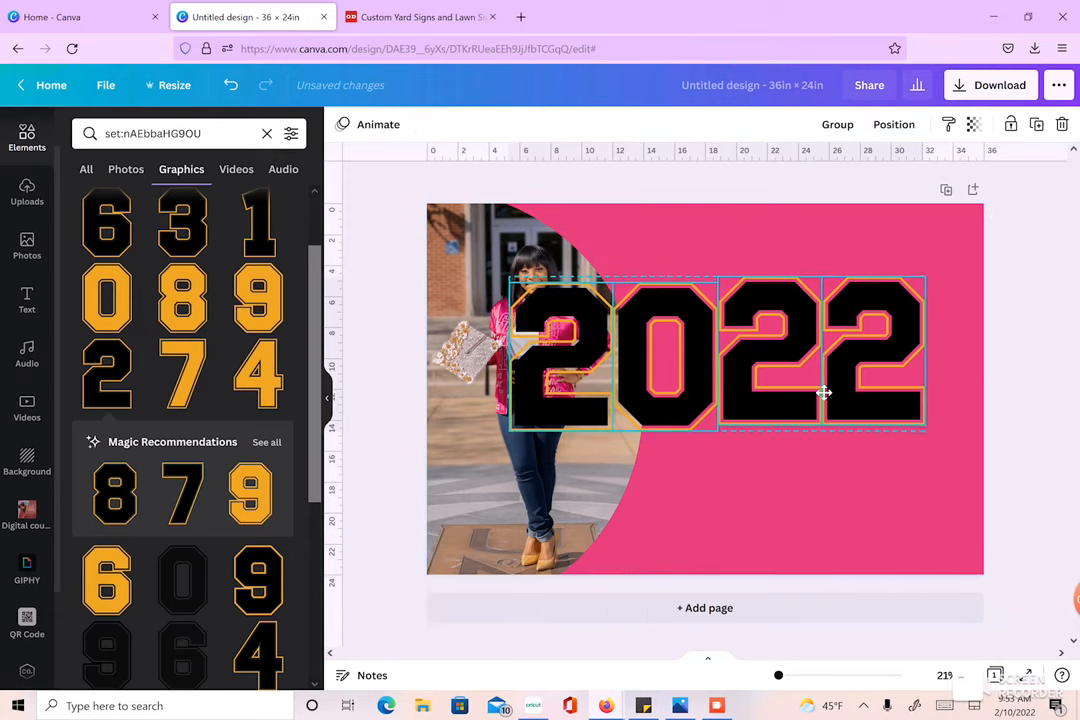
left_click(893, 124)
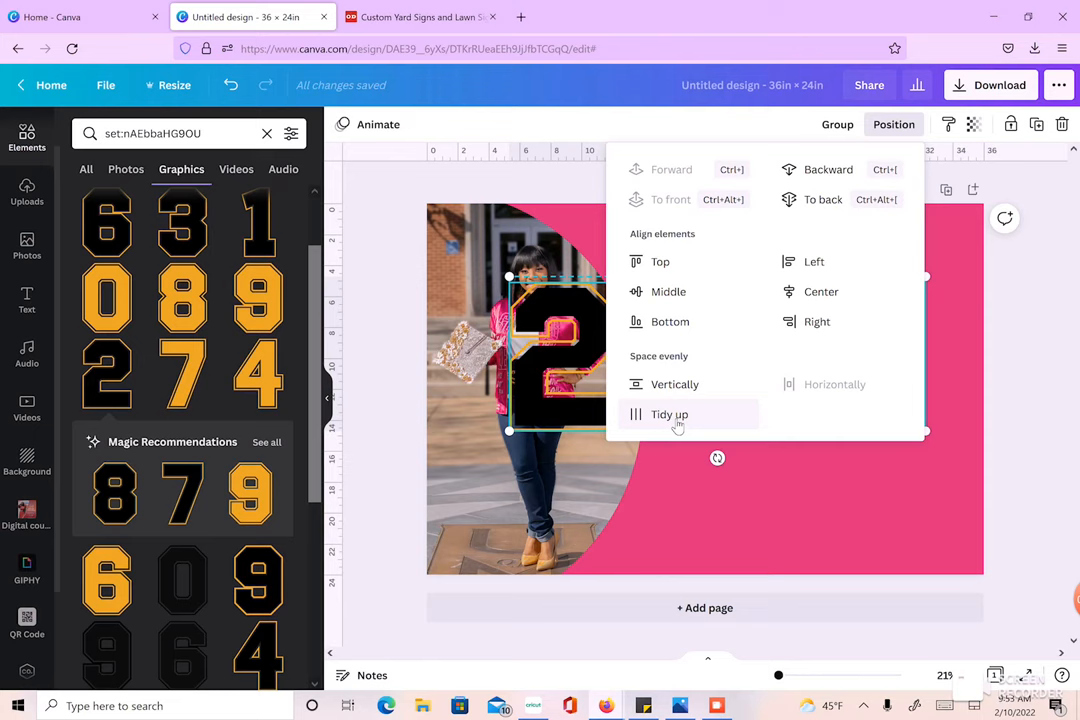
left_click(669, 414)
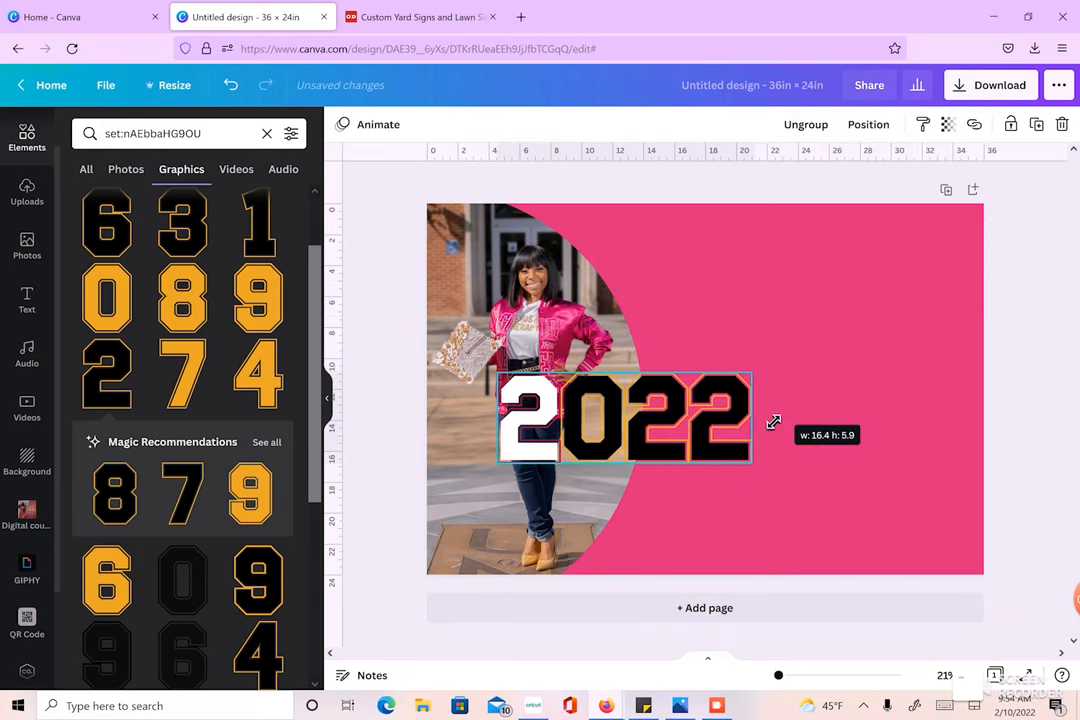
left_click_drag(625, 418, 830, 455)
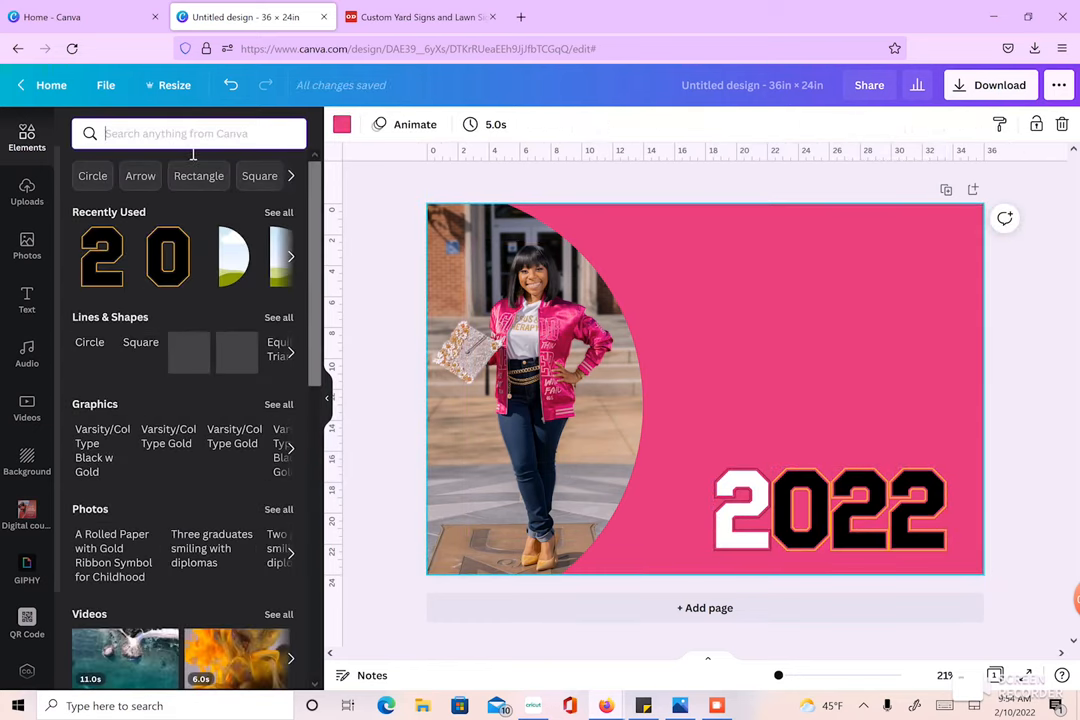
Step: Add the graduation-caps pattern from a 'grad' search, stretch it over the sign, send it backward
type("grad")
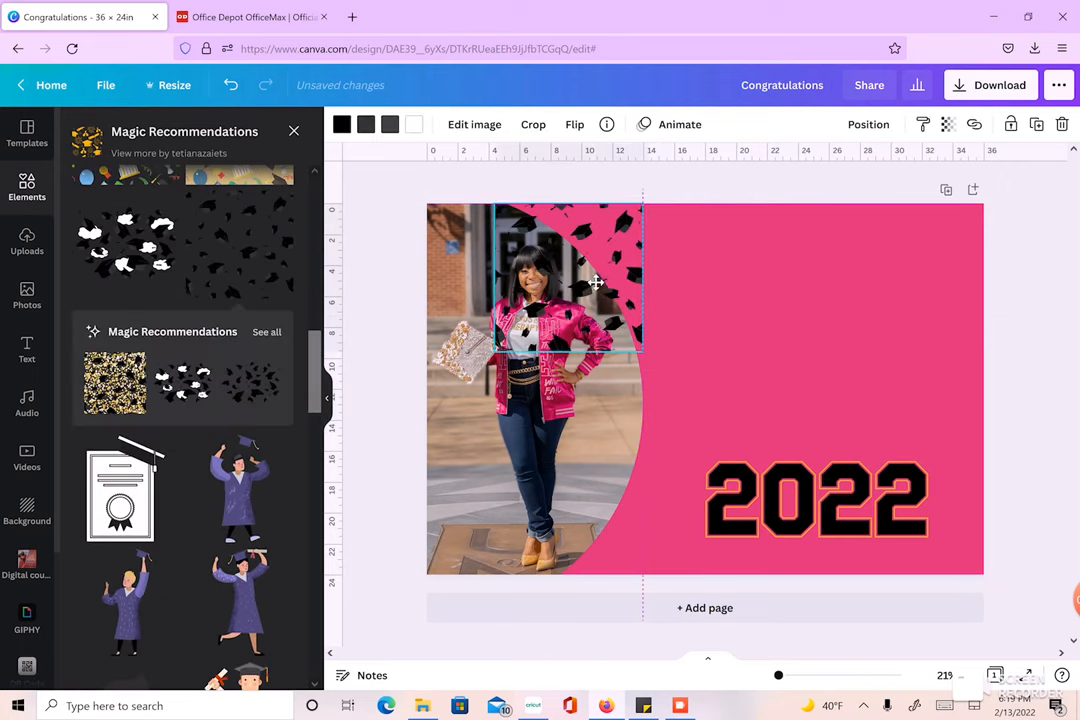
left_click_drag(642, 353, 737, 450)
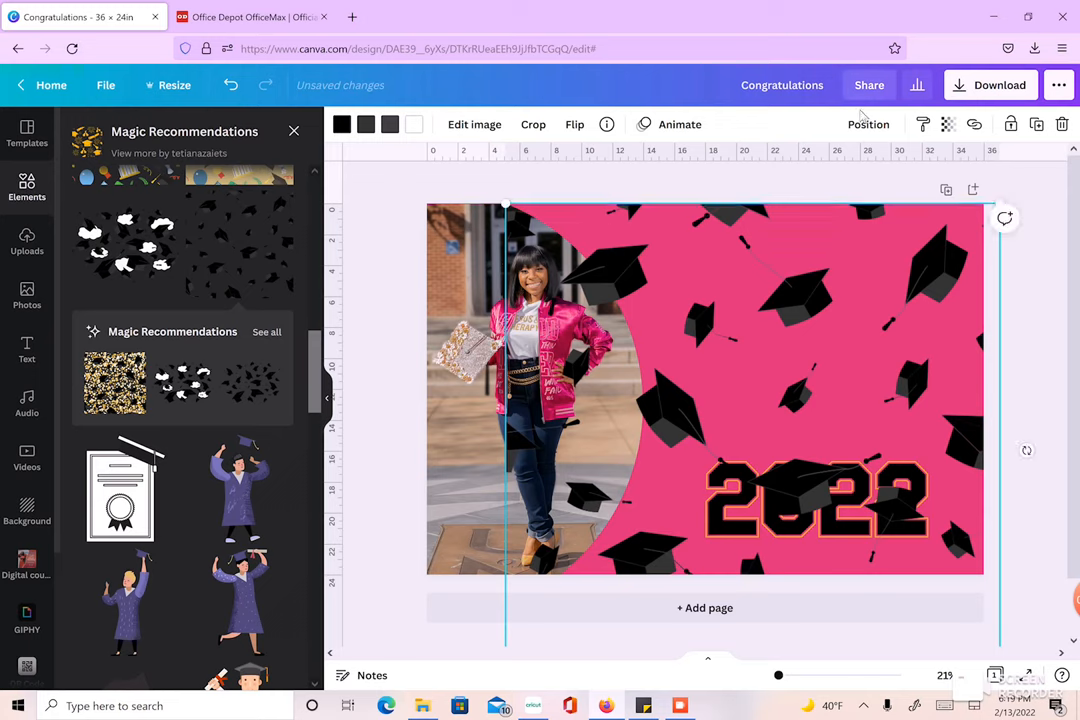
left_click(868, 124)
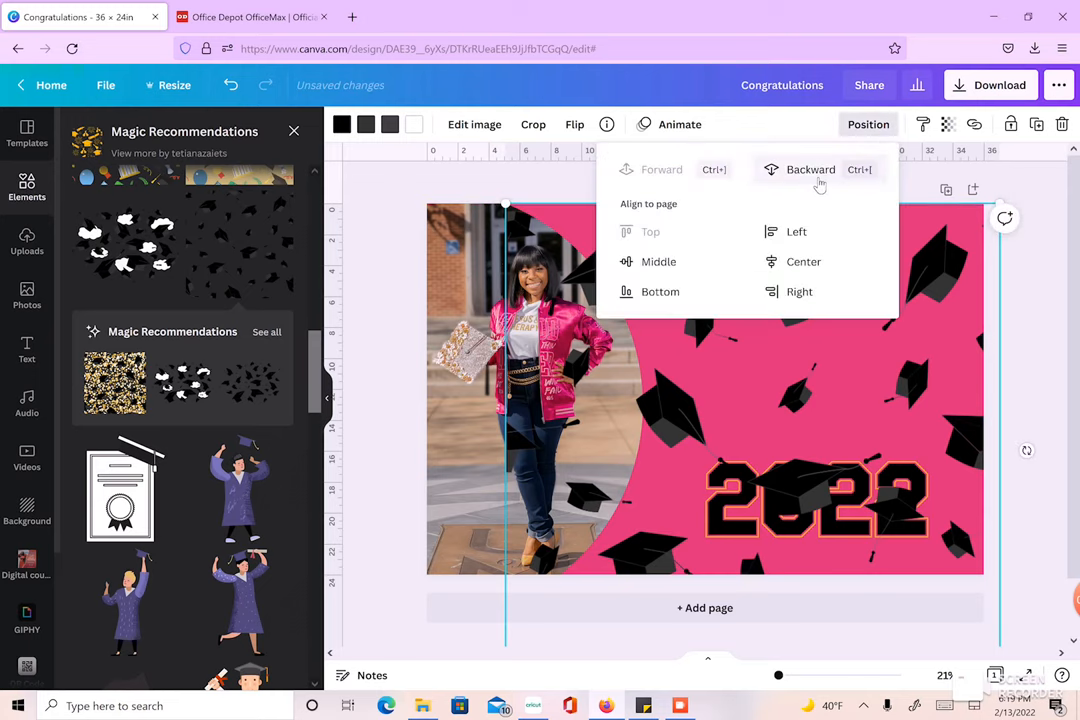
left_click(810, 169)
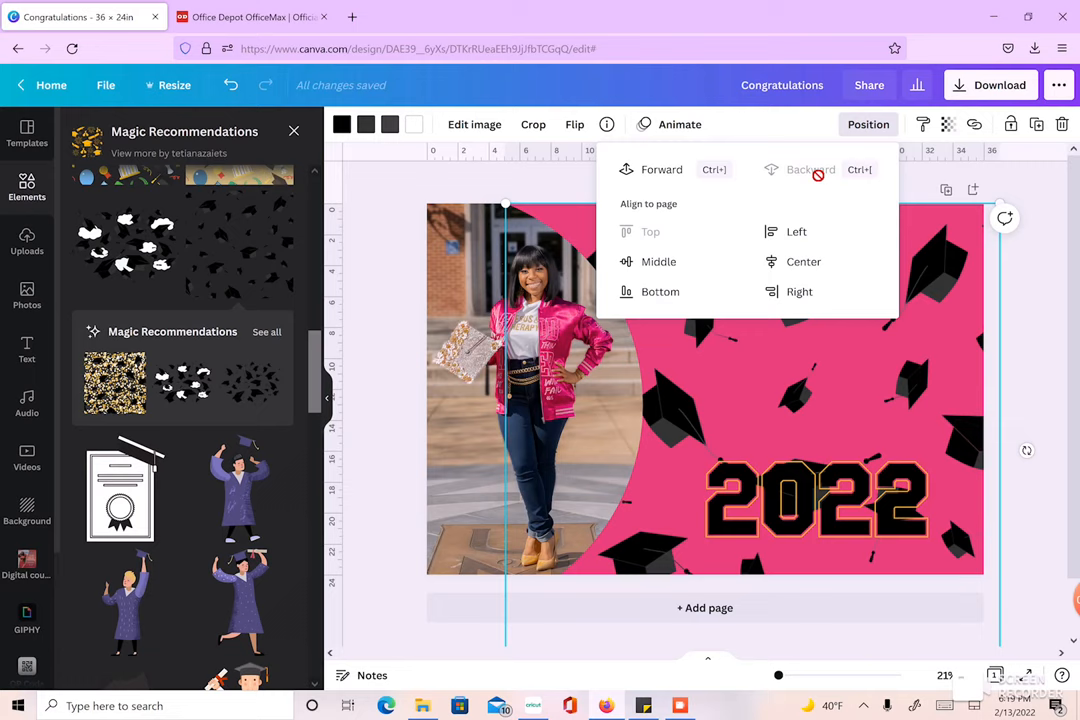
mouse_move(1008, 176)
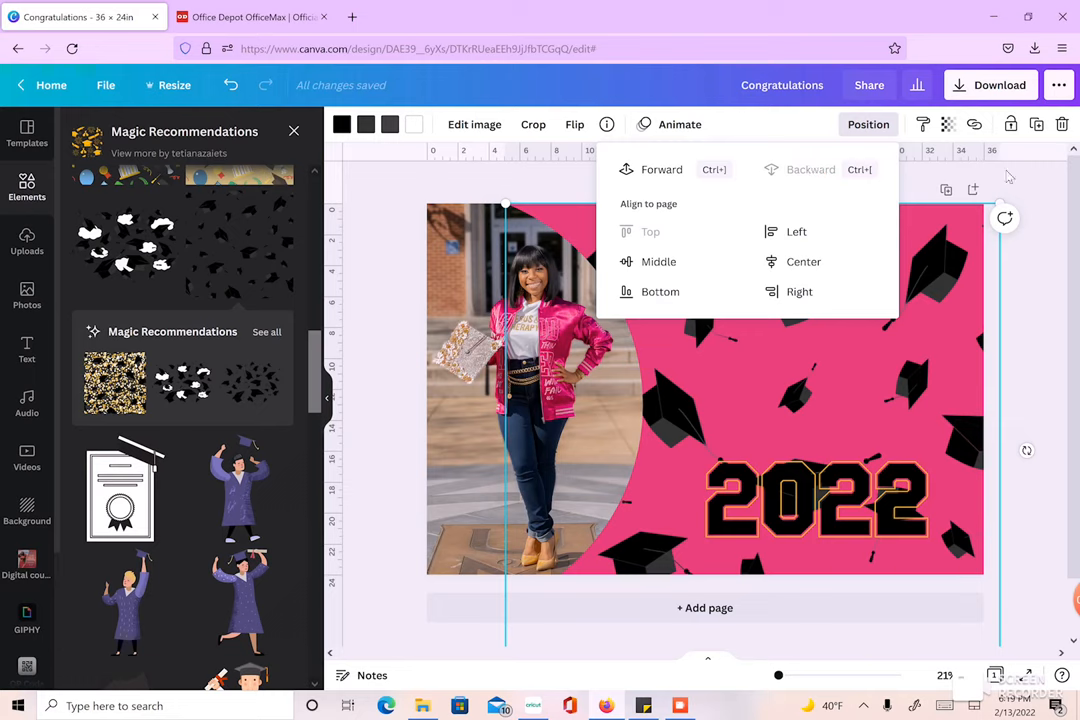
Step: Lower the caps pattern's transparency to 10 and move 2022 to the lower right
left_click(948, 124)
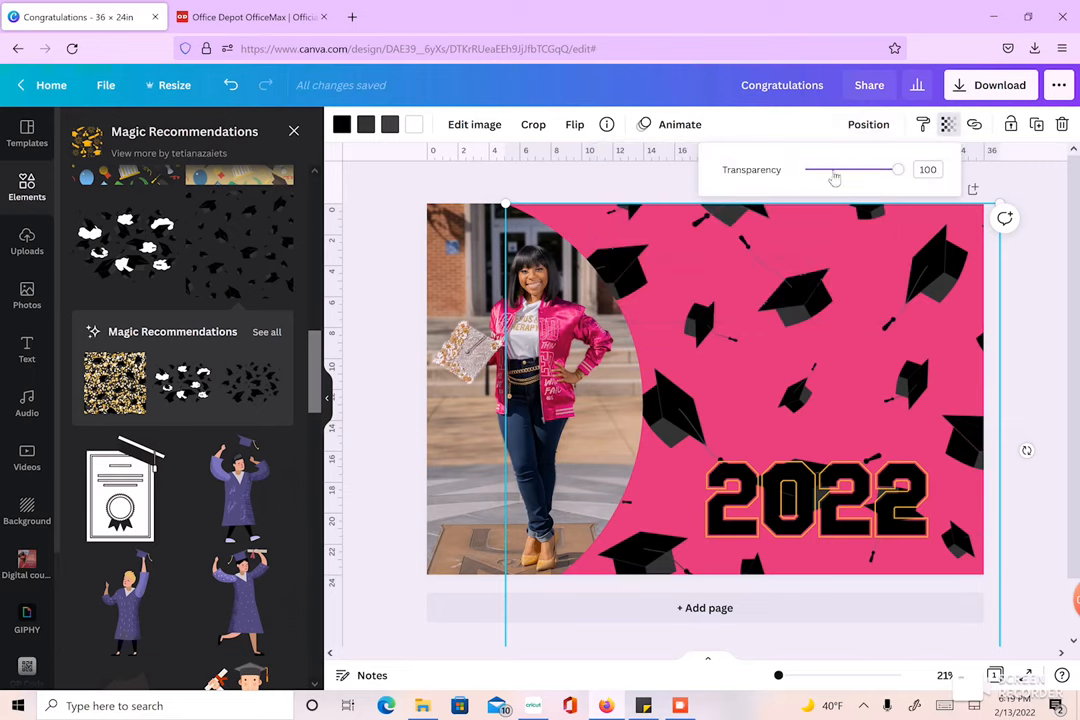
left_click_drag(897, 170, 812, 170)
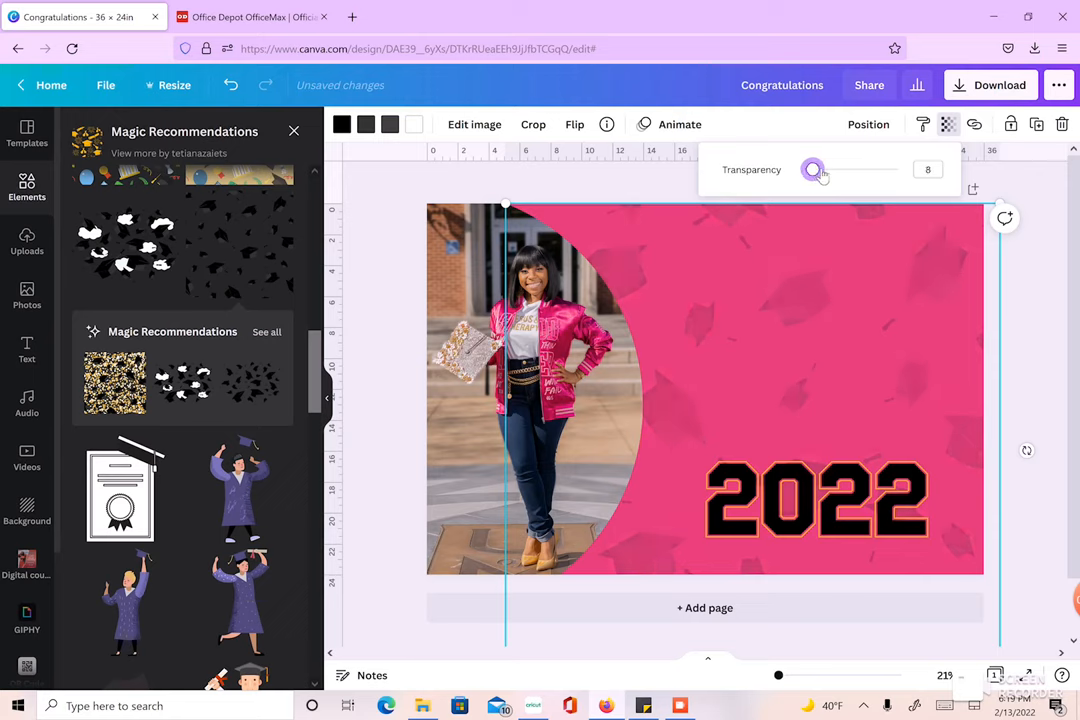
left_click_drag(810, 170, 814, 170)
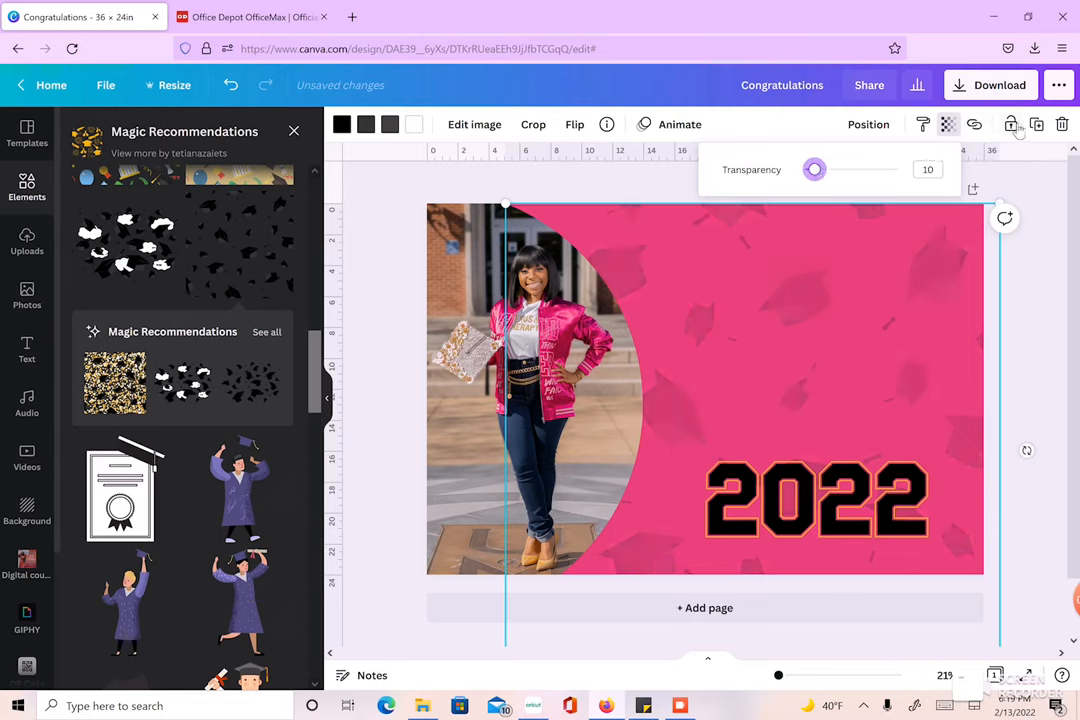
left_click_drag(815, 500, 782, 388)
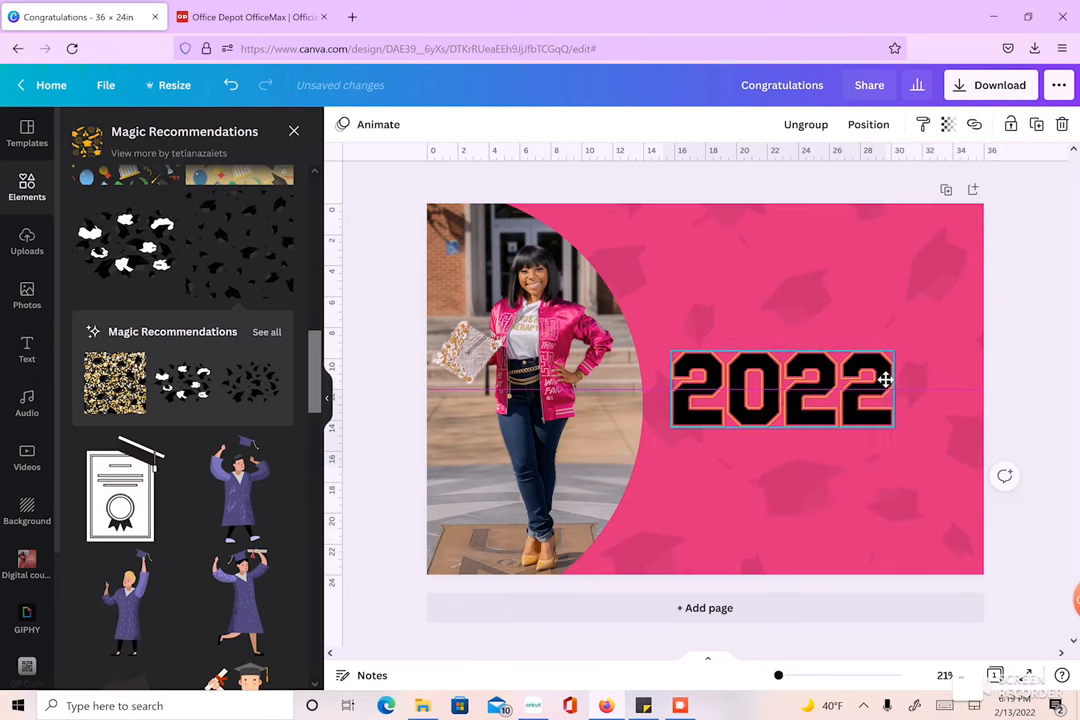
left_click_drag(783, 388, 807, 498)
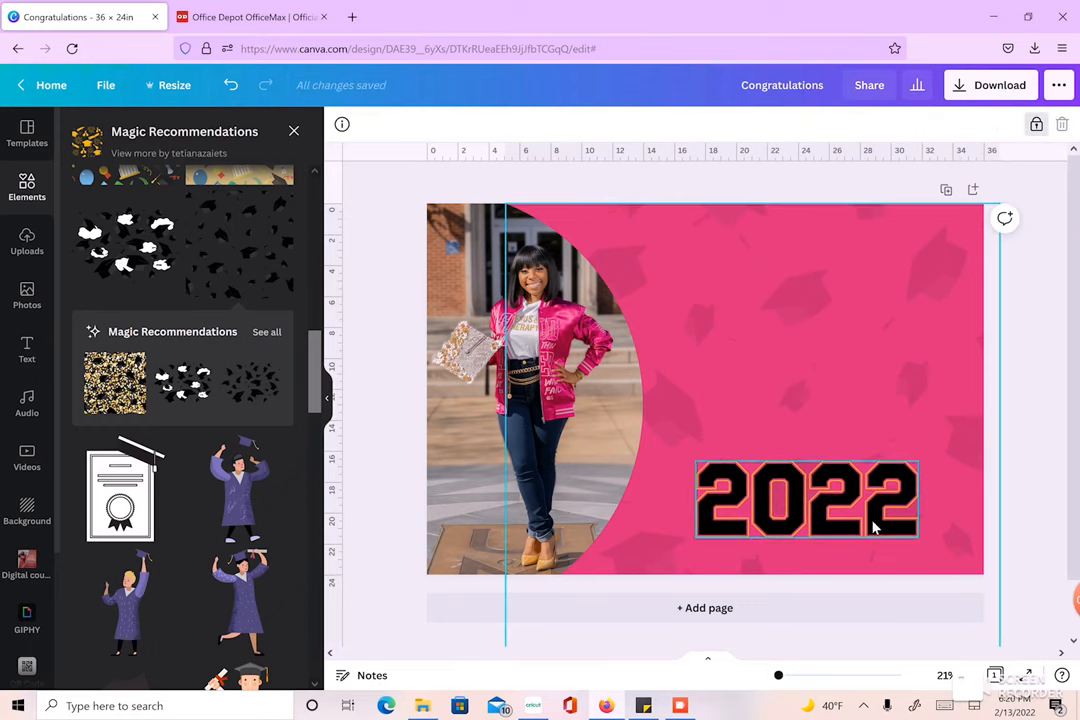
Step: Add the neon 'HELLO darling' text combination above the 2022 numerals
left_click(807, 499)
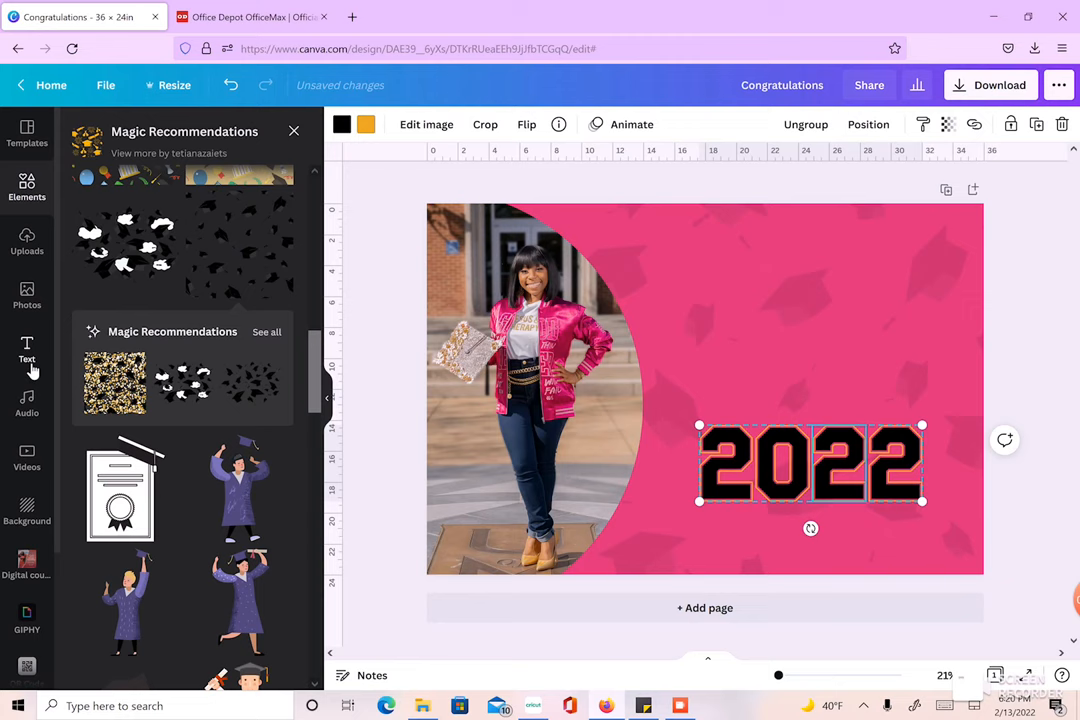
left_click(27, 350)
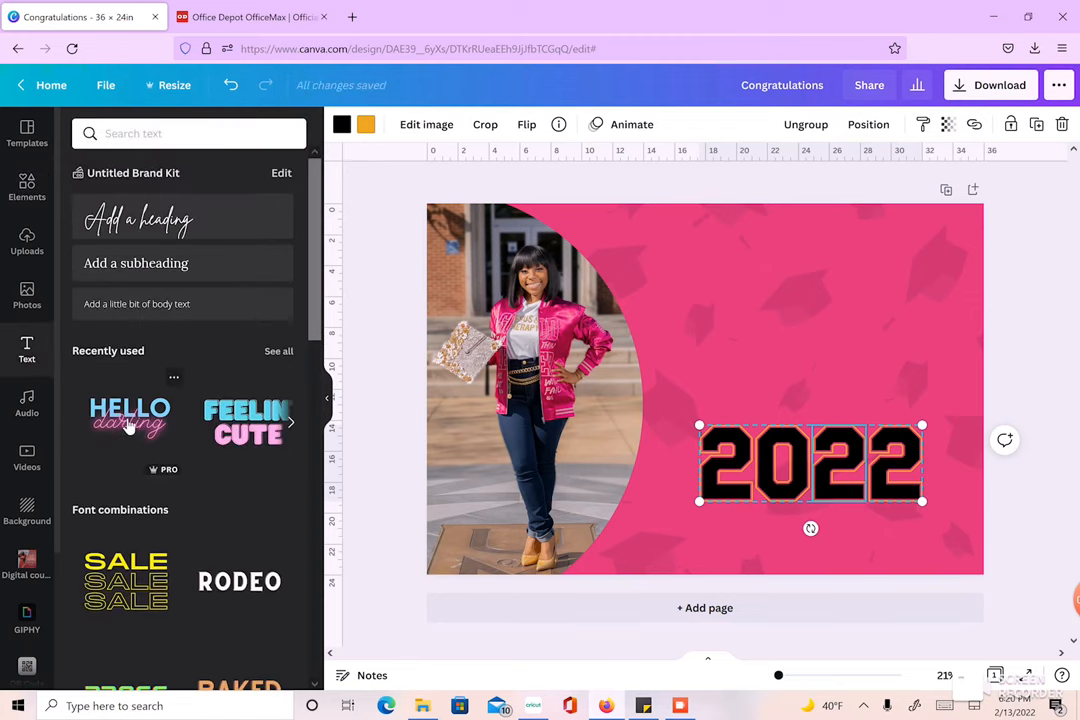
scroll("down", 3)
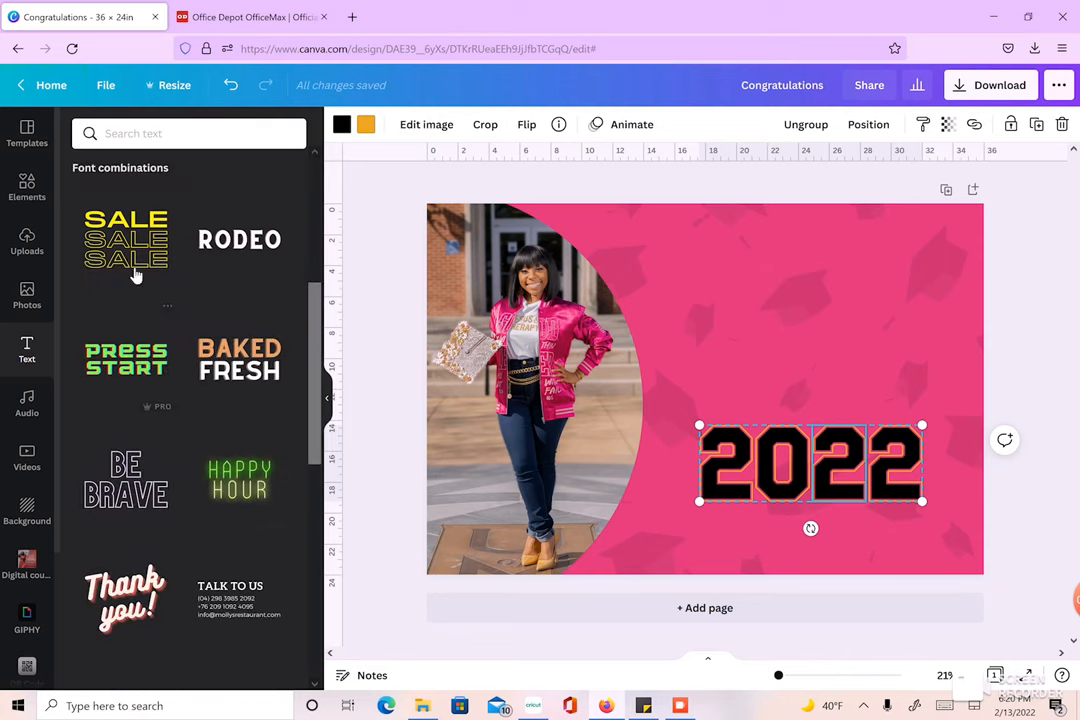
scroll("down", 3)
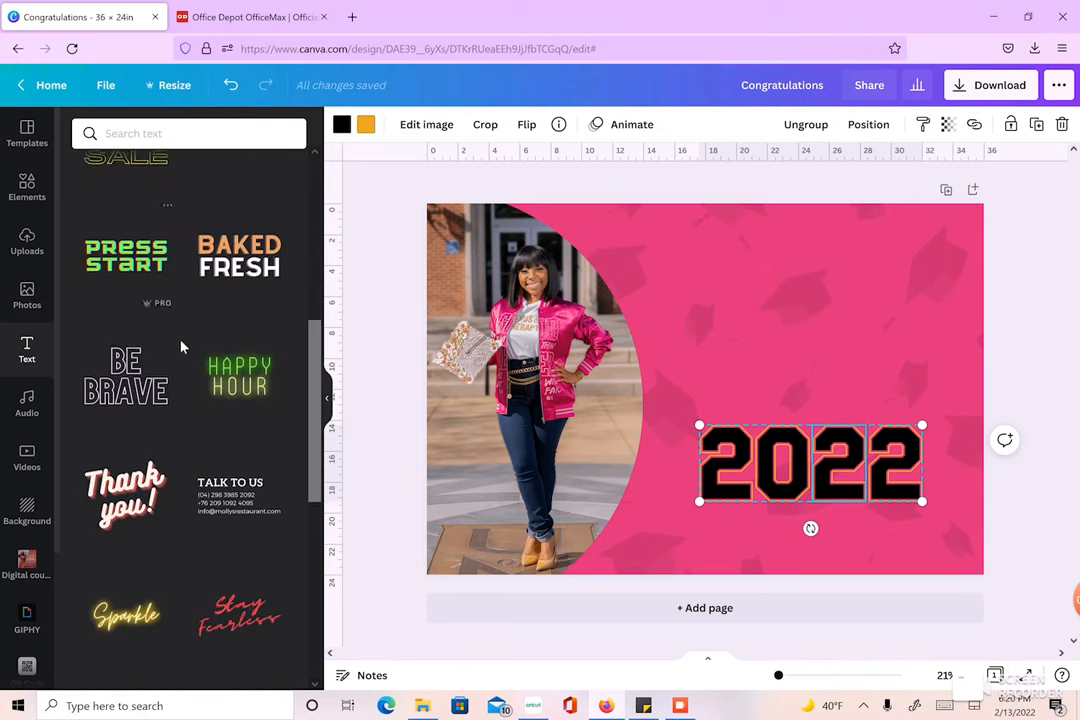
scroll("down", 3)
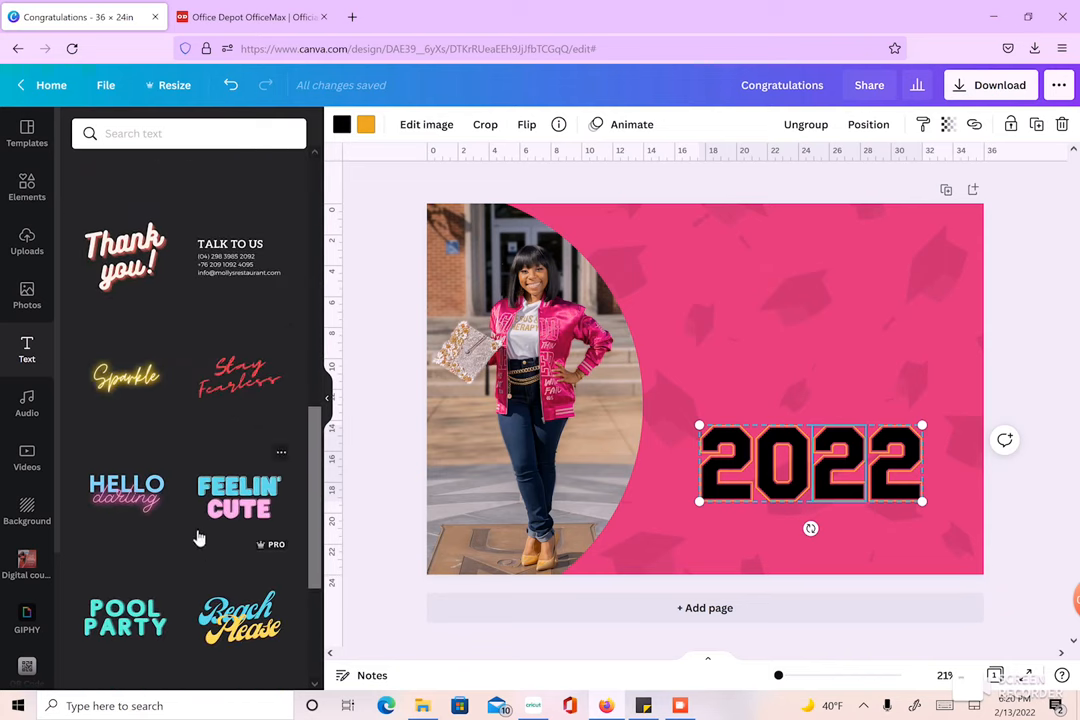
left_click(126, 494)
type("BRITTANY")
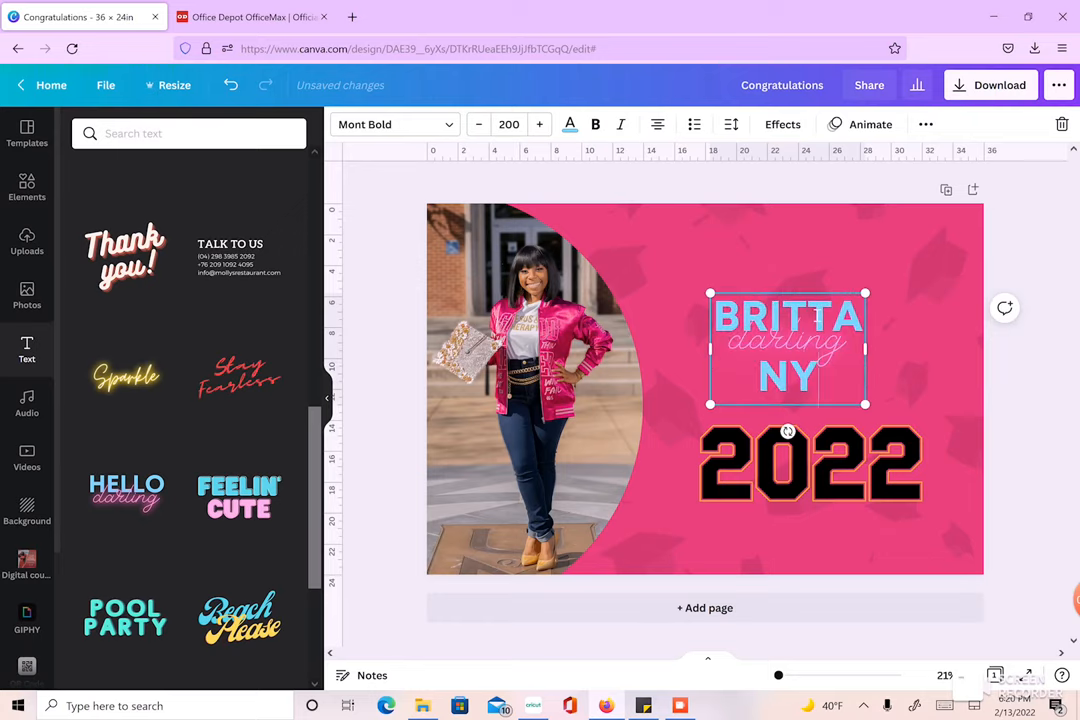
Step: Retype the heading to include SMITH and tighten the name's line spacing to 0.9
type("SMITH")
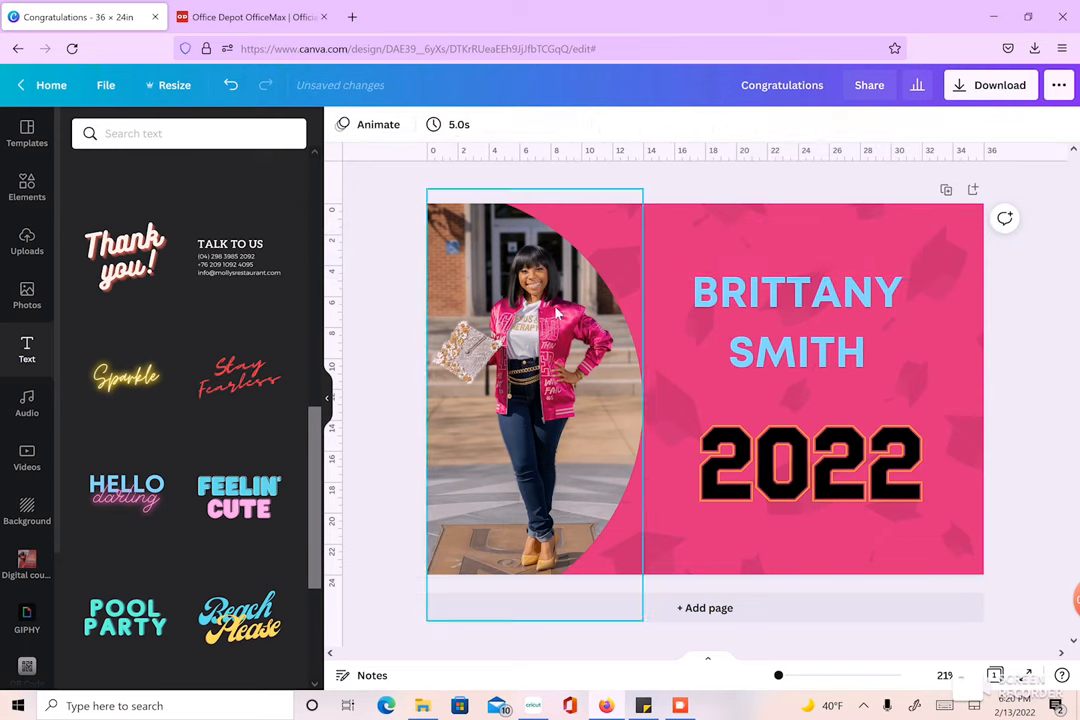
left_click(797, 322)
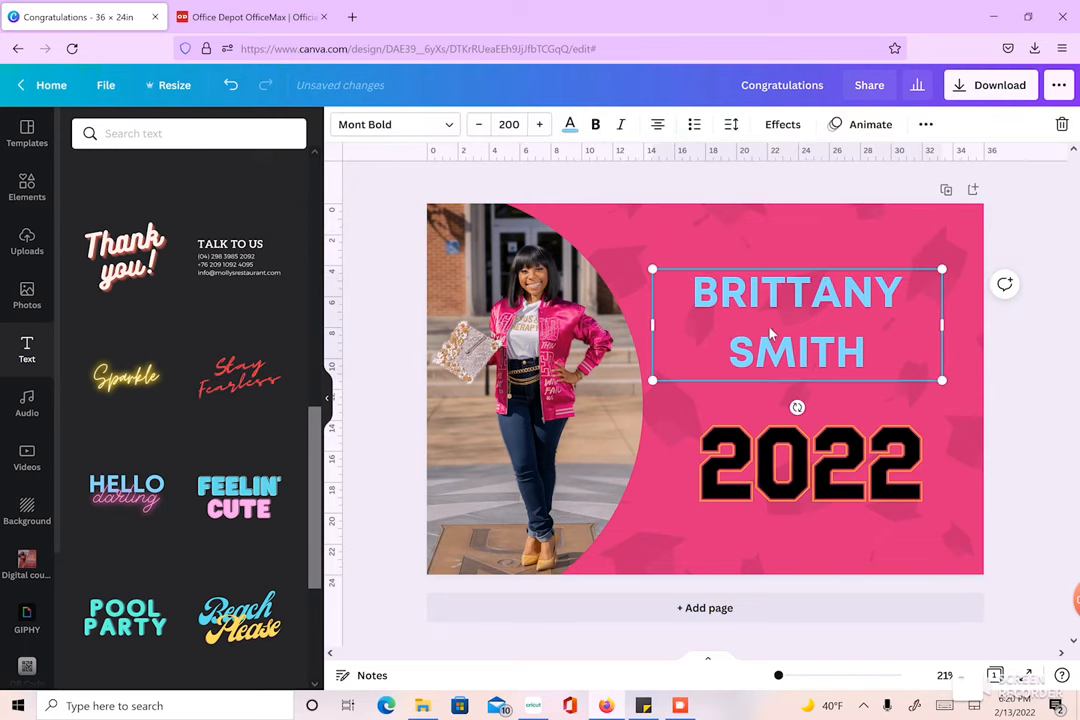
mouse_move(786, 345)
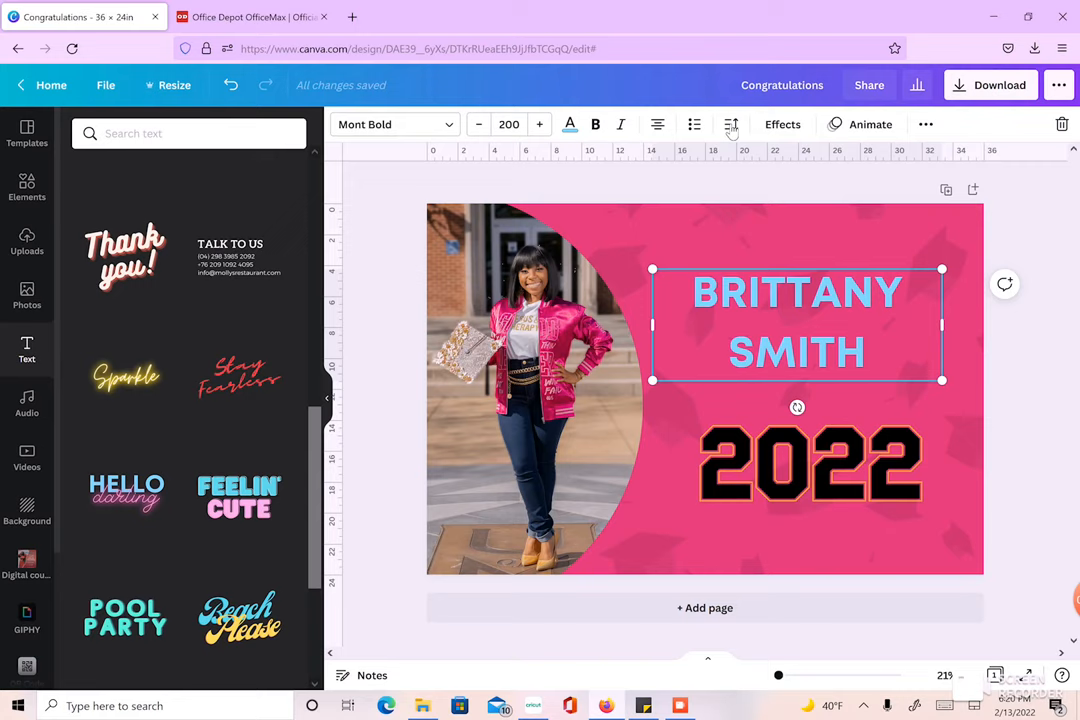
mouse_move(731, 124)
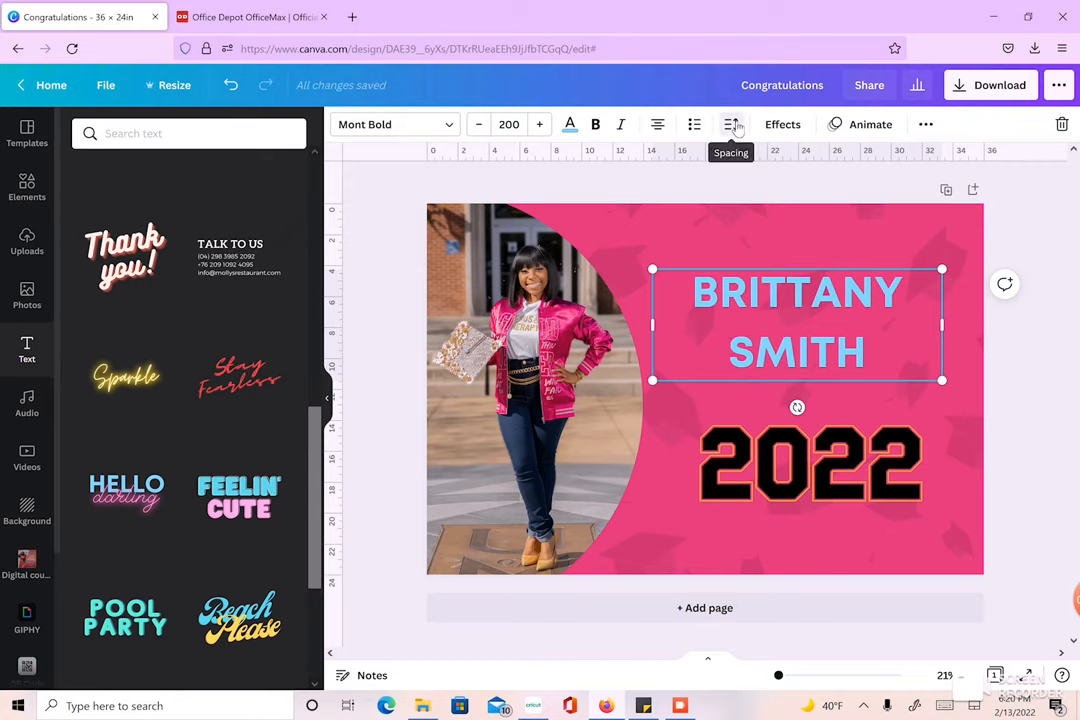
left_click(731, 124)
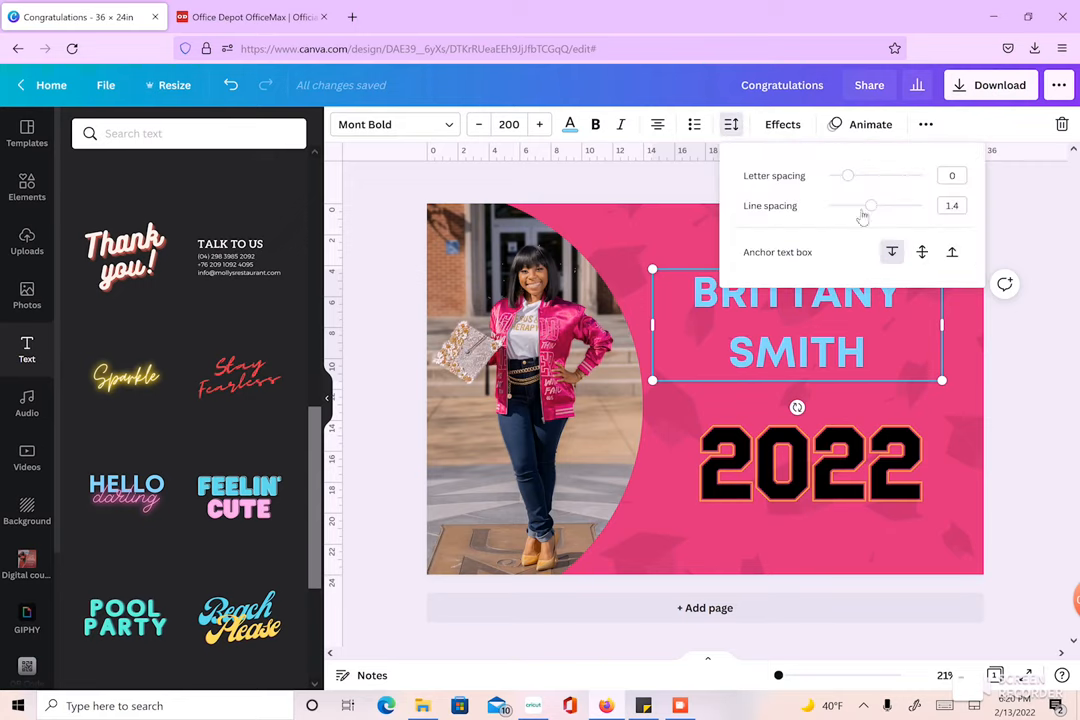
left_click_drag(870, 205, 848, 205)
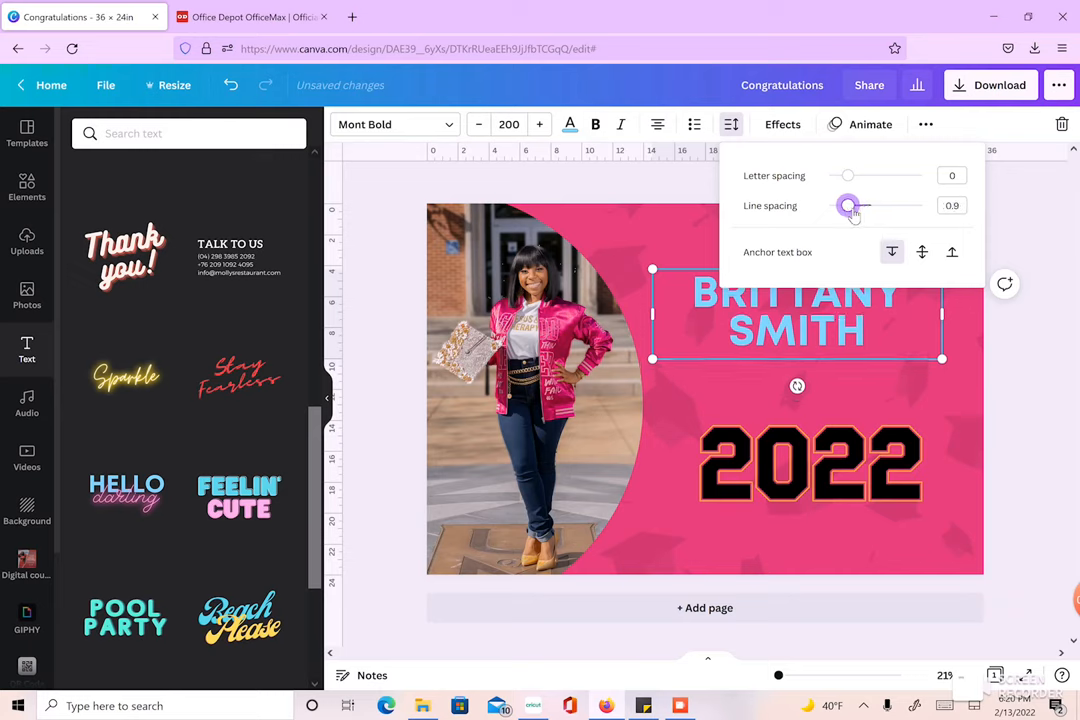
left_click_drag(848, 205, 851, 205)
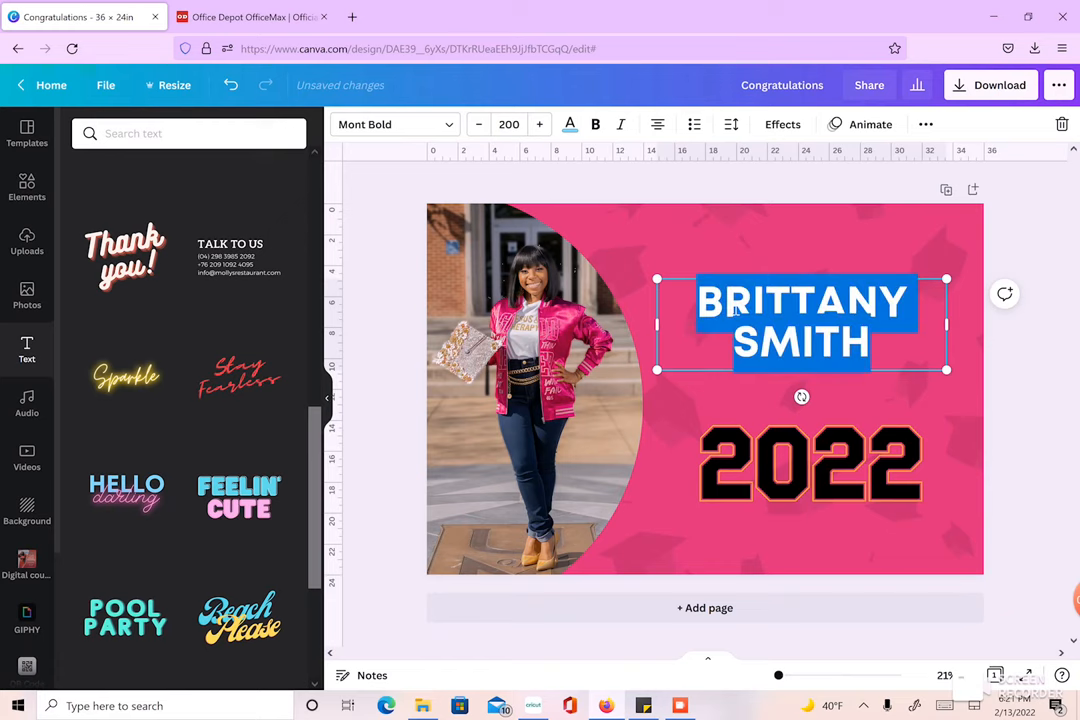
Step: Make the name text black and type CLASS OF on a new line
left_click(569, 124)
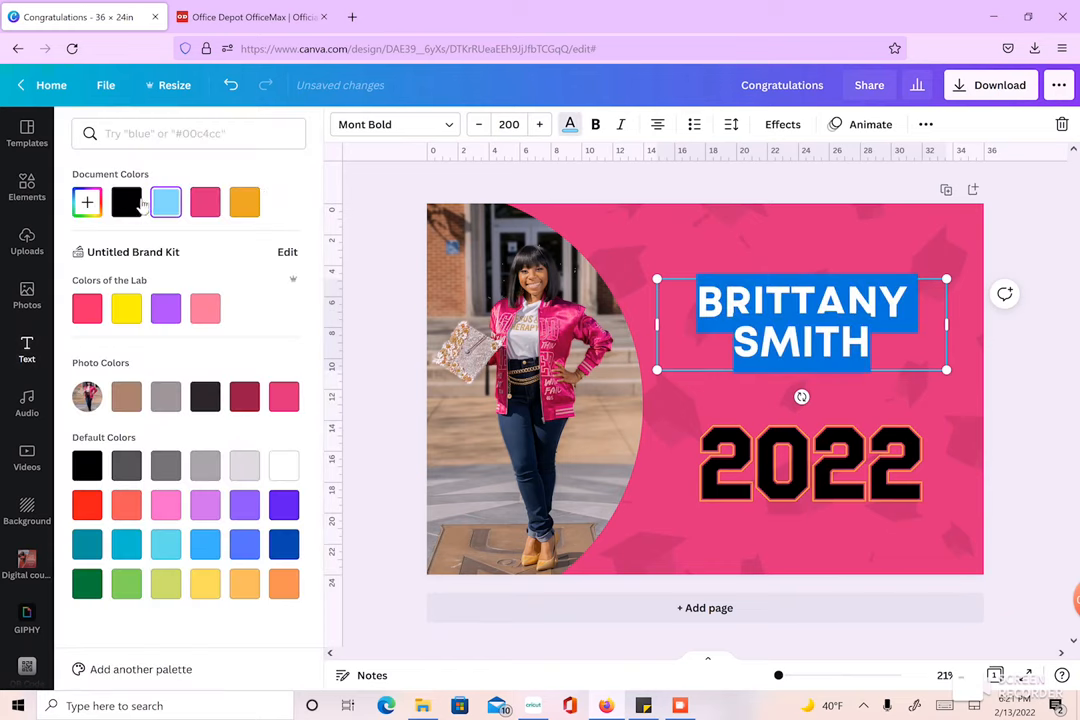
left_click(126, 202)
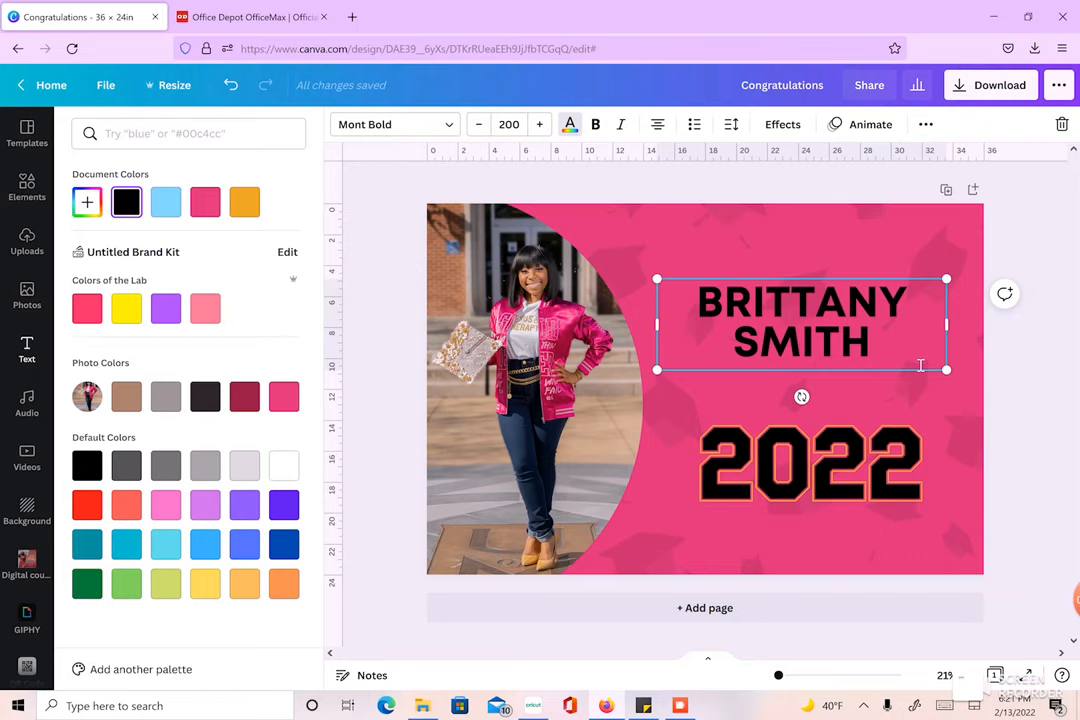
mouse_move(899, 351)
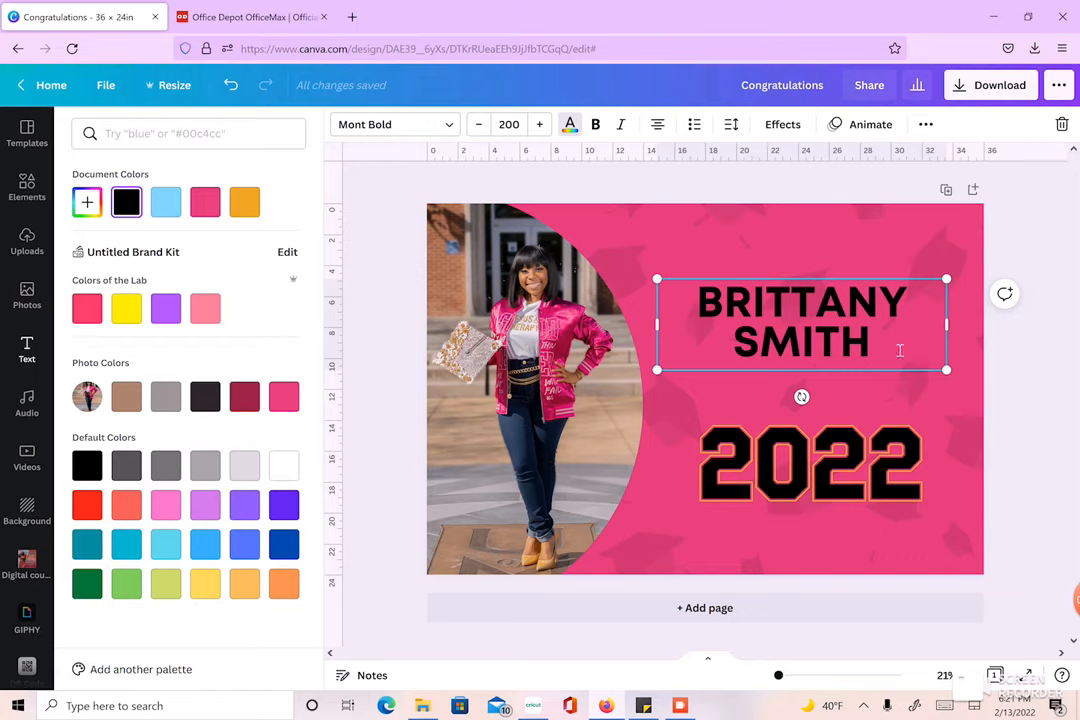
type("C")
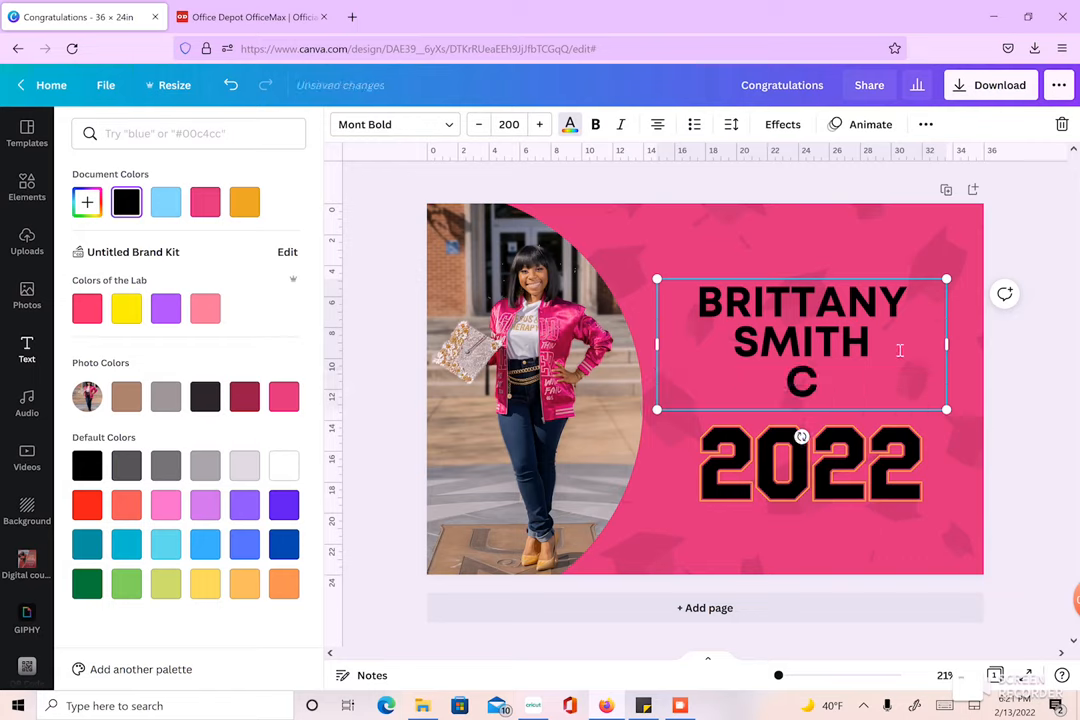
type("LASS")
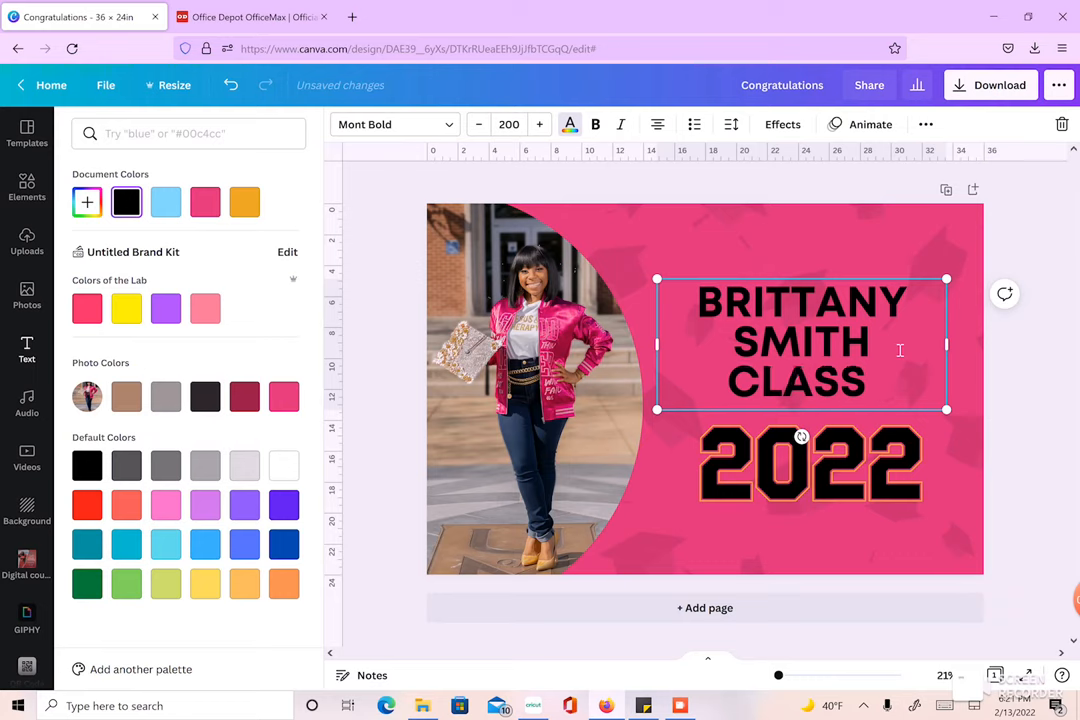
type("OF")
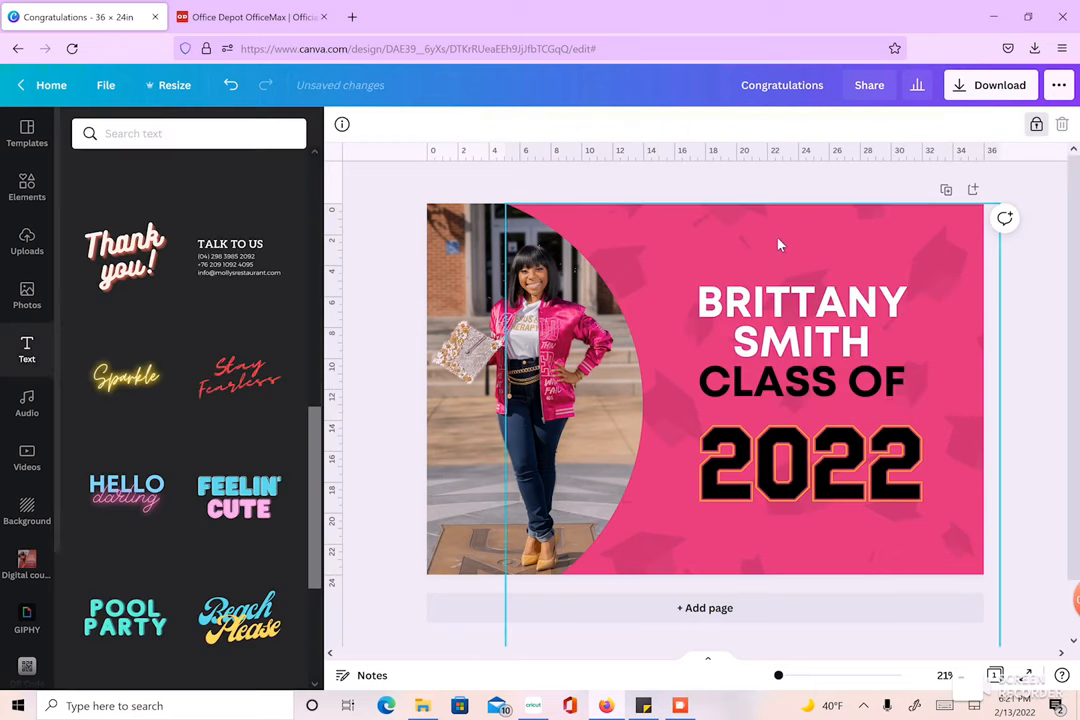
Step: Add a script 'Congratulations' heading and drag it above the name
left_click(801, 340)
type("Congratulations")
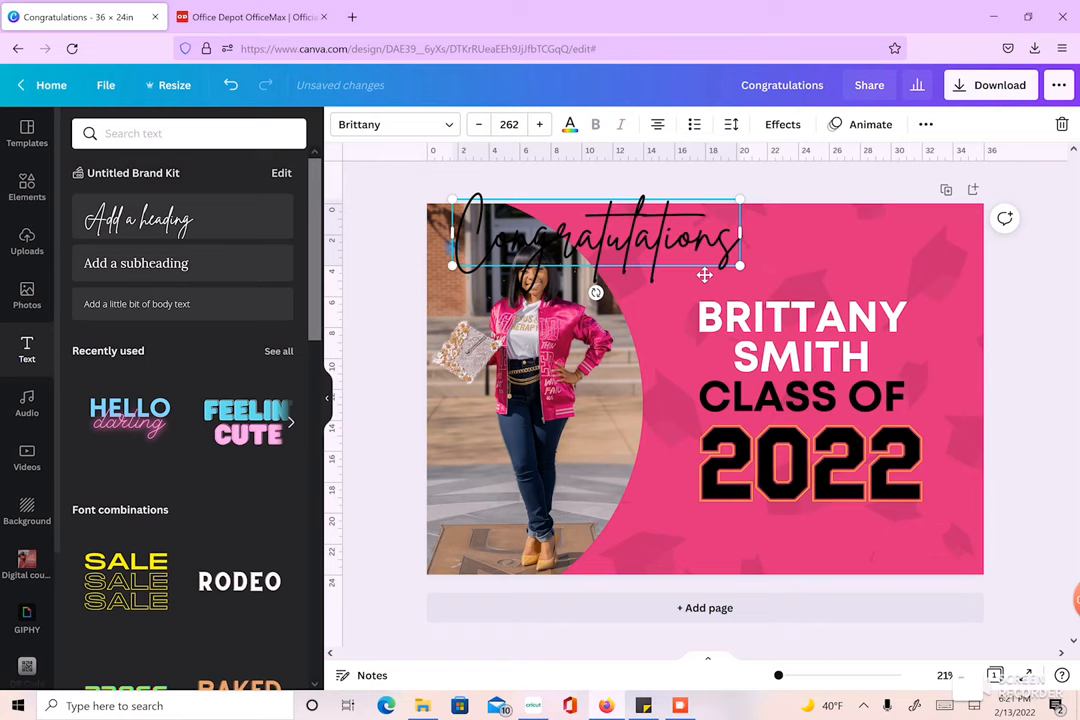
left_click_drag(595, 238, 790, 265)
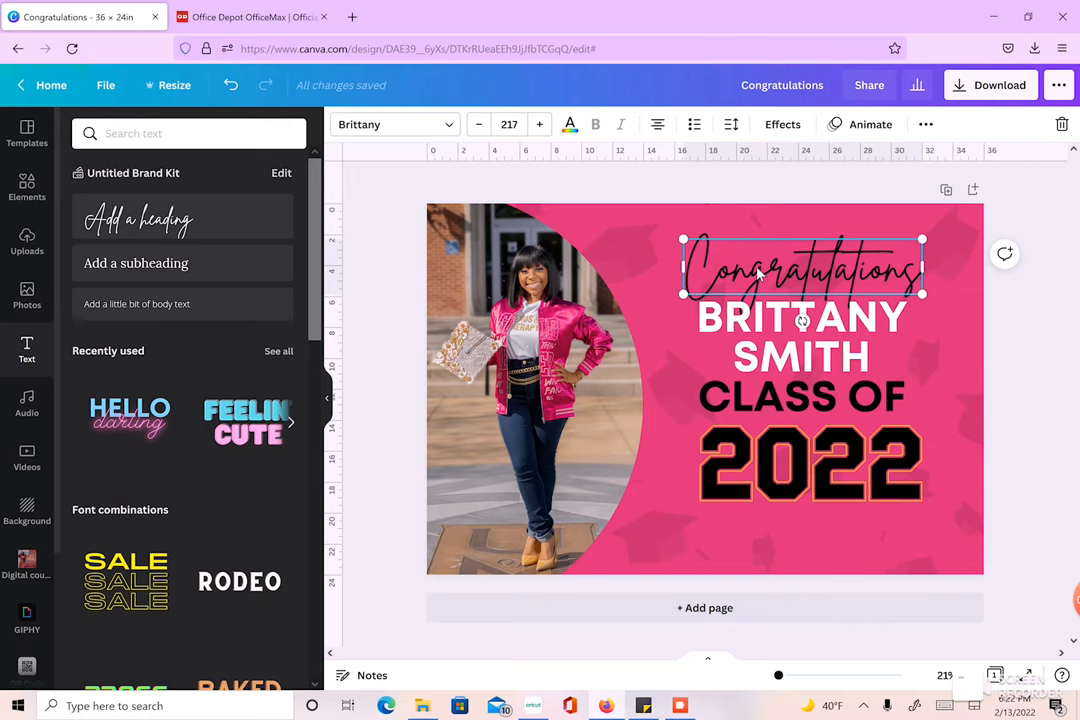
Step: Try a Shadow effect on Congratulations, then apply the Lift effect instead
left_click(782, 124)
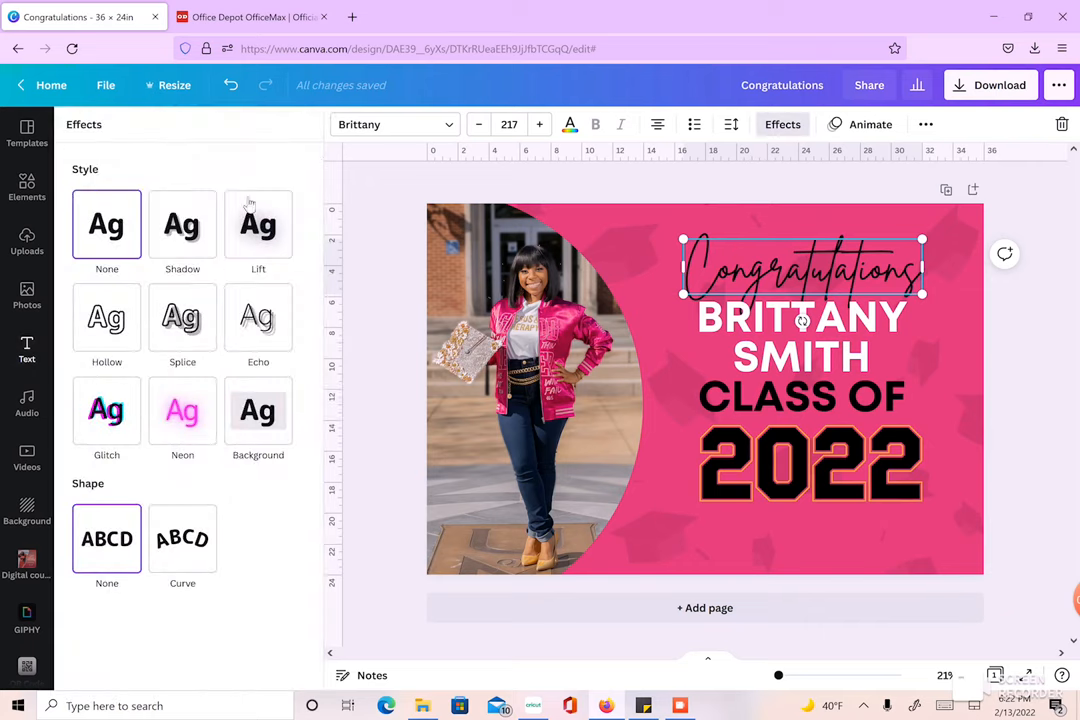
left_click(182, 224)
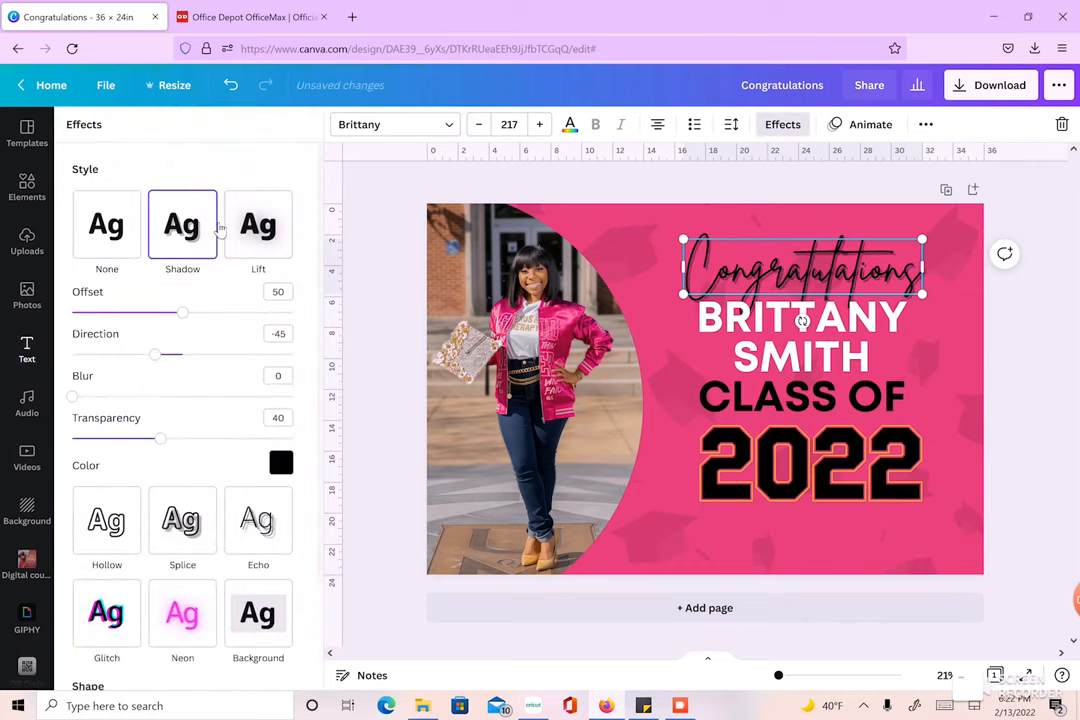
left_click(281, 462)
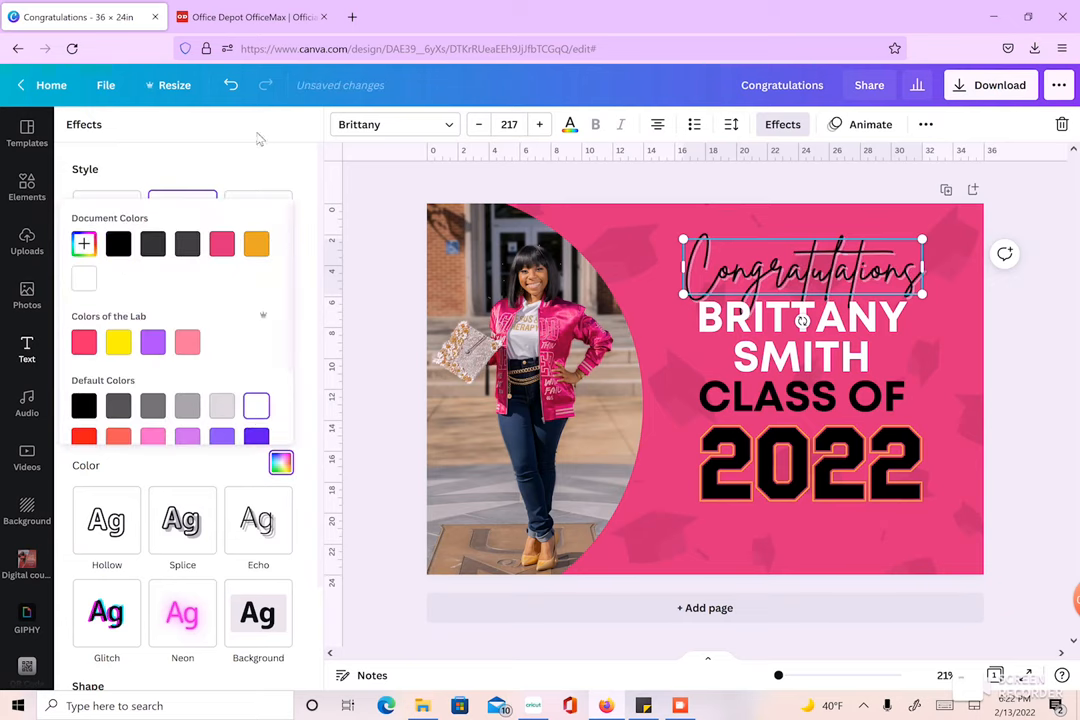
left_click(258, 224)
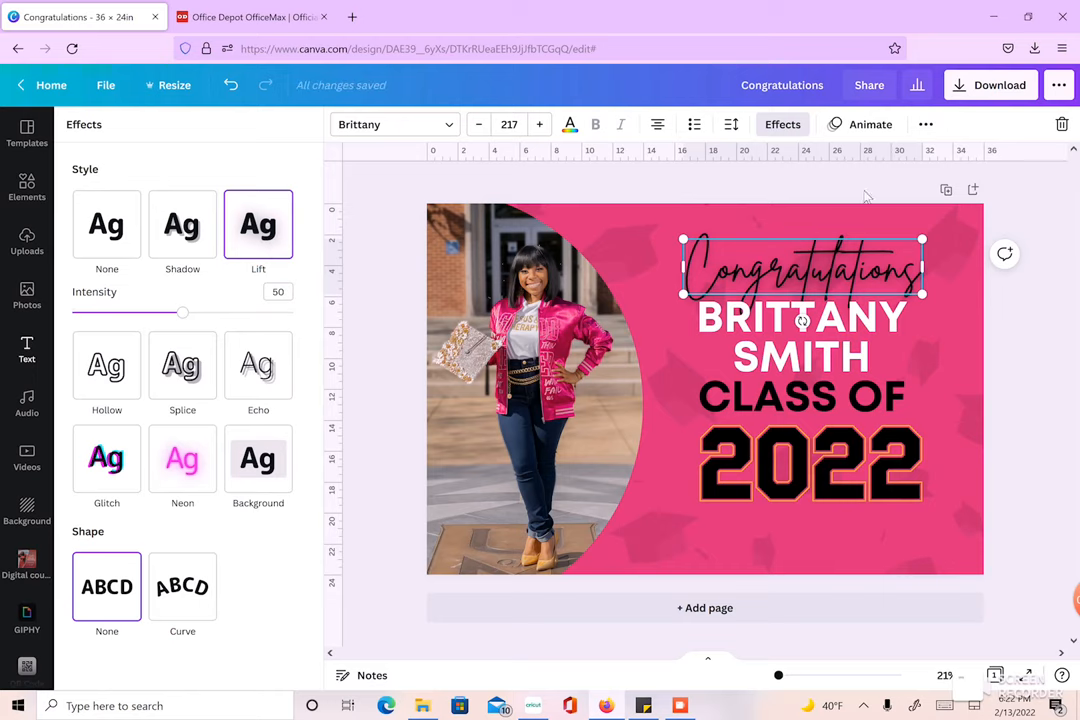
mouse_move(1035, 223)
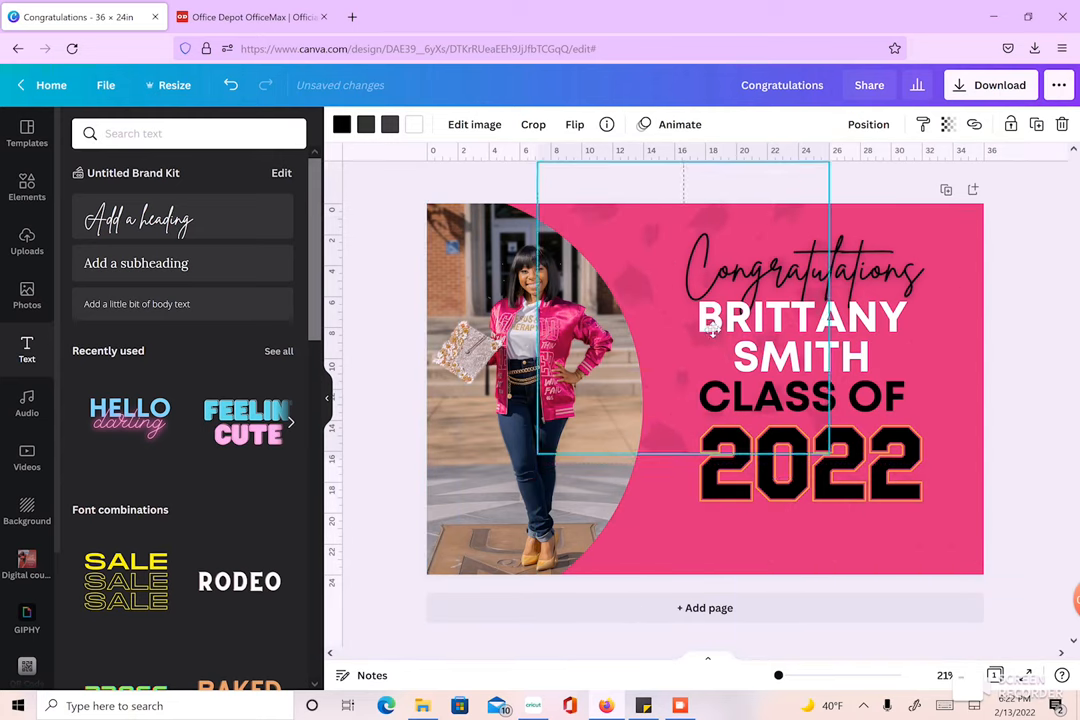
Step: Move the decorative graphic across the sign and send it one layer backward
left_click_drag(710, 330, 676, 351)
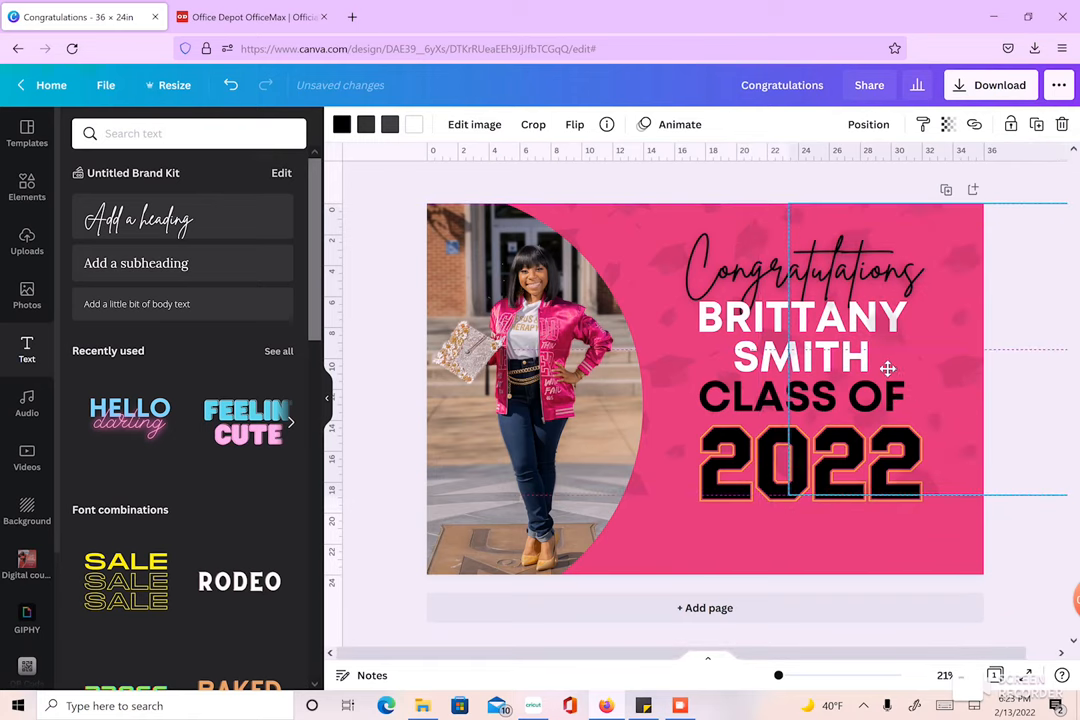
mouse_move(892, 371)
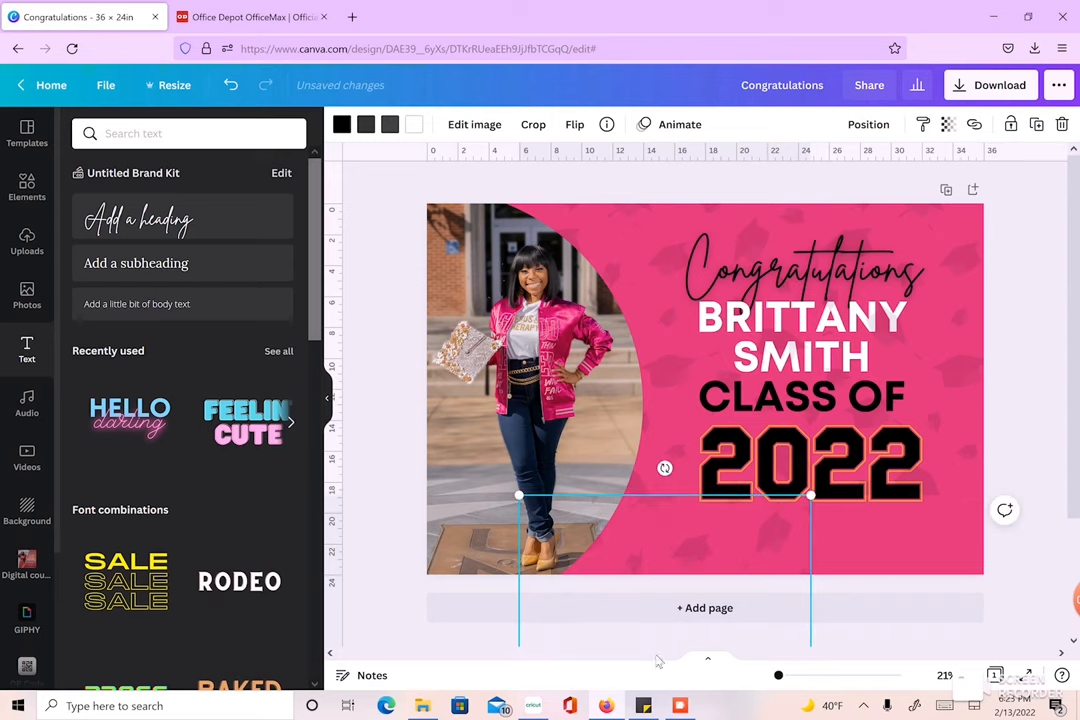
left_click(867, 124)
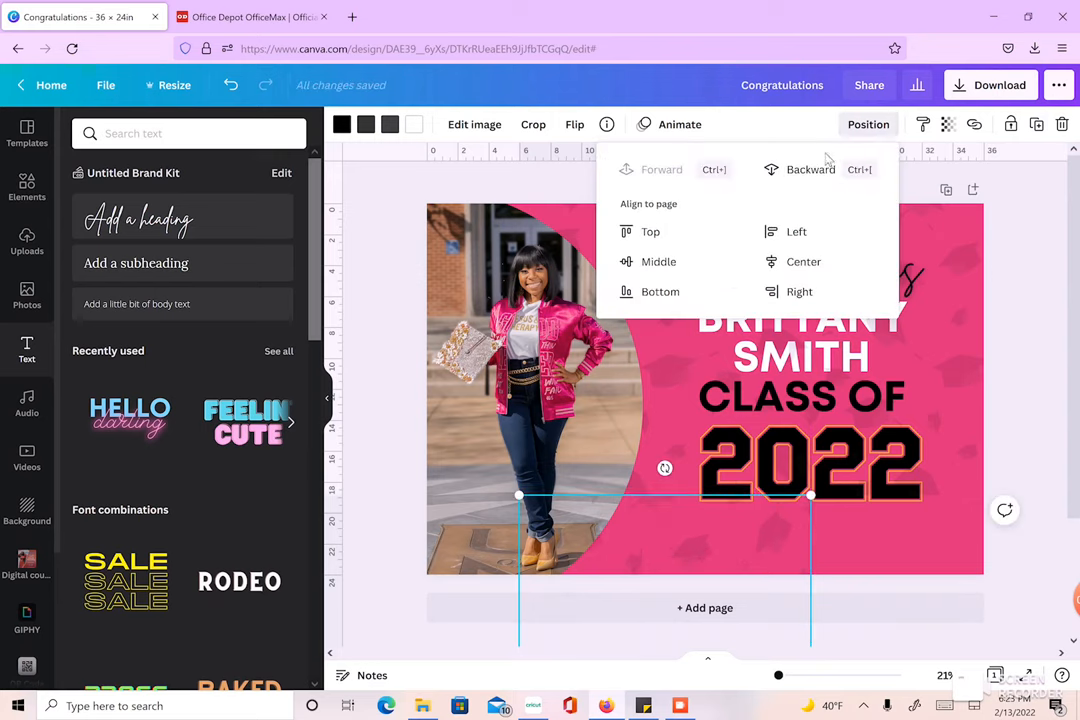
left_click(810, 169)
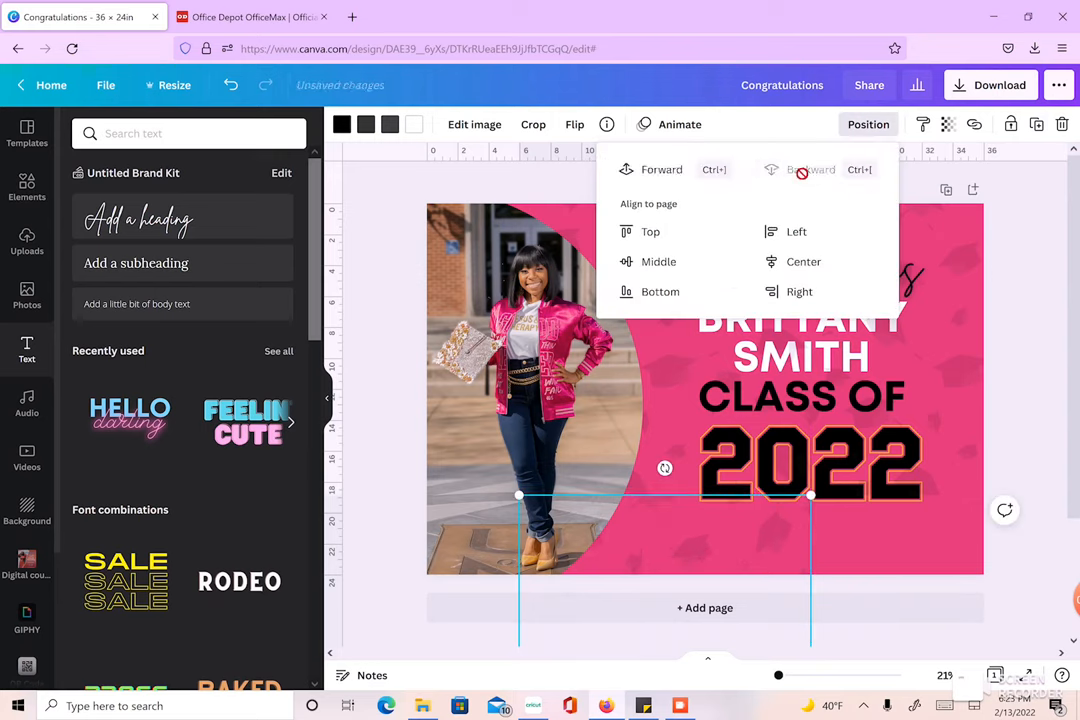
mouse_move(1037, 124)
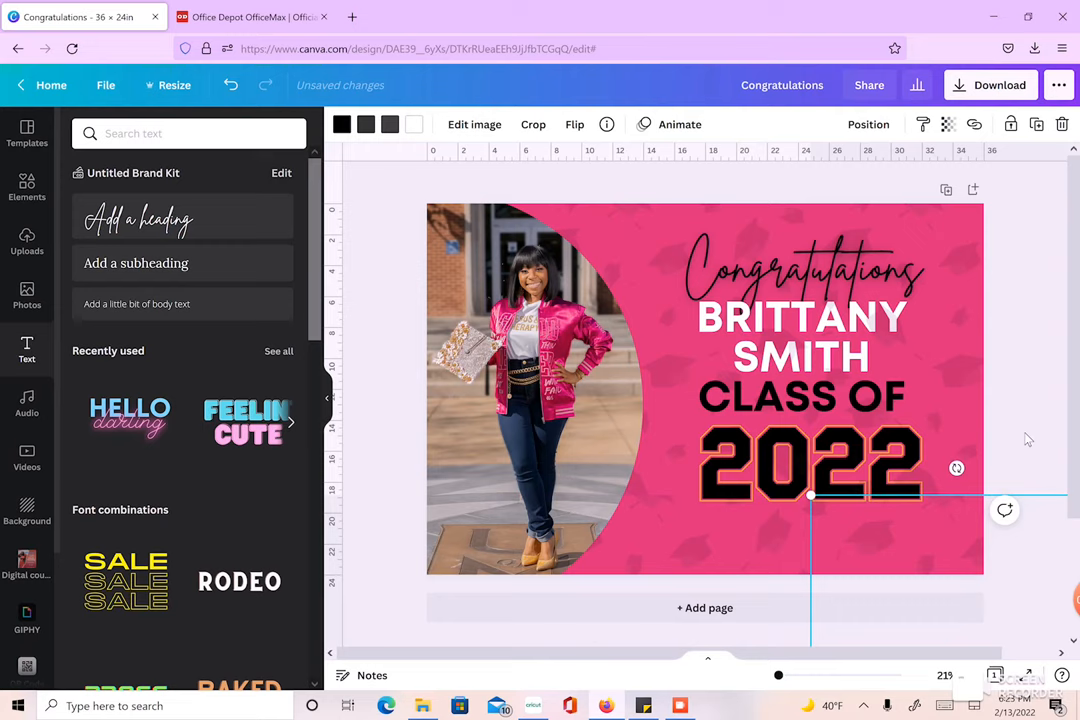
left_click(679, 124)
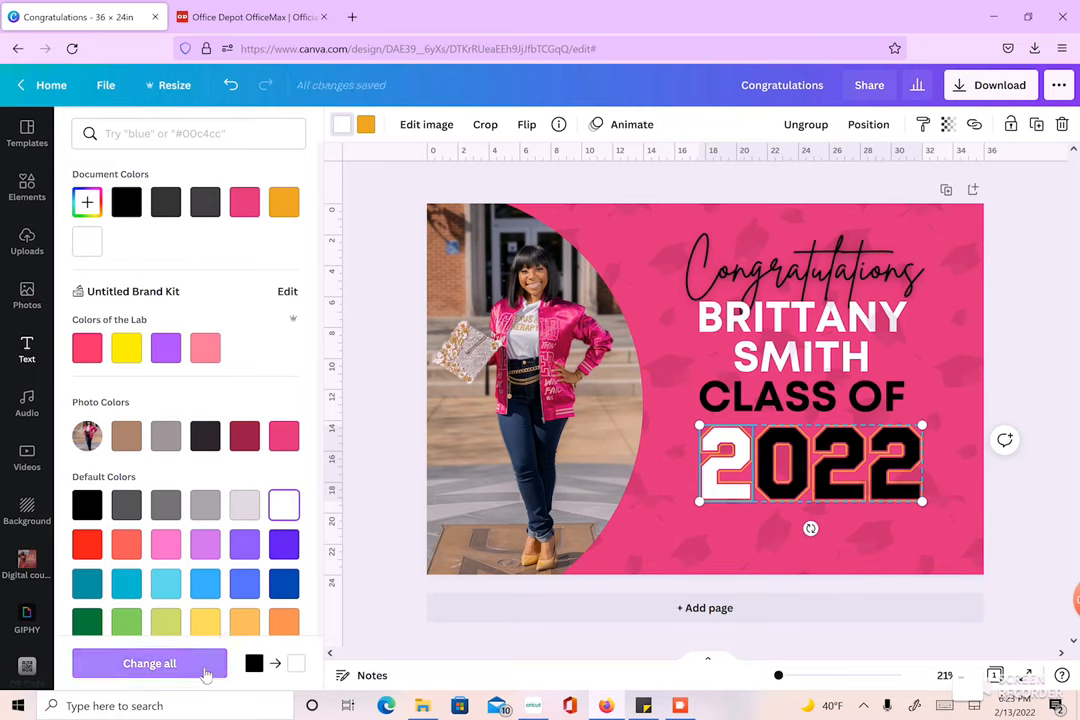
Step: Recolour the 2022 numerals white with a dark red outline, then select the name block
left_click(149, 663)
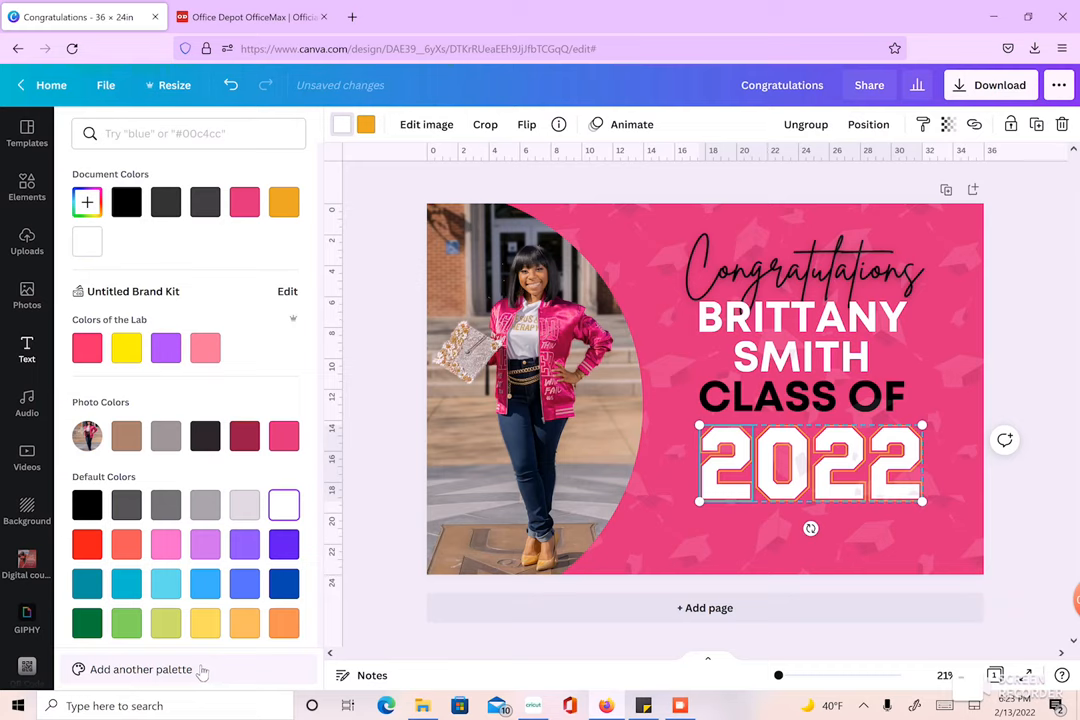
mouse_move(420, 577)
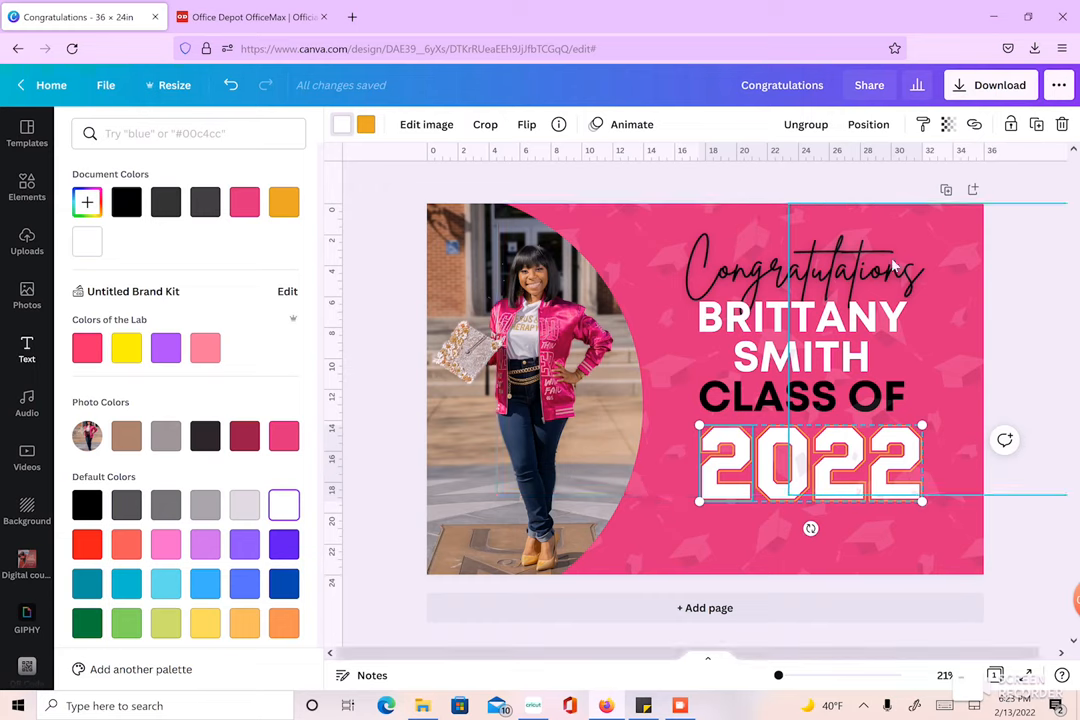
mouse_move(703, 335)
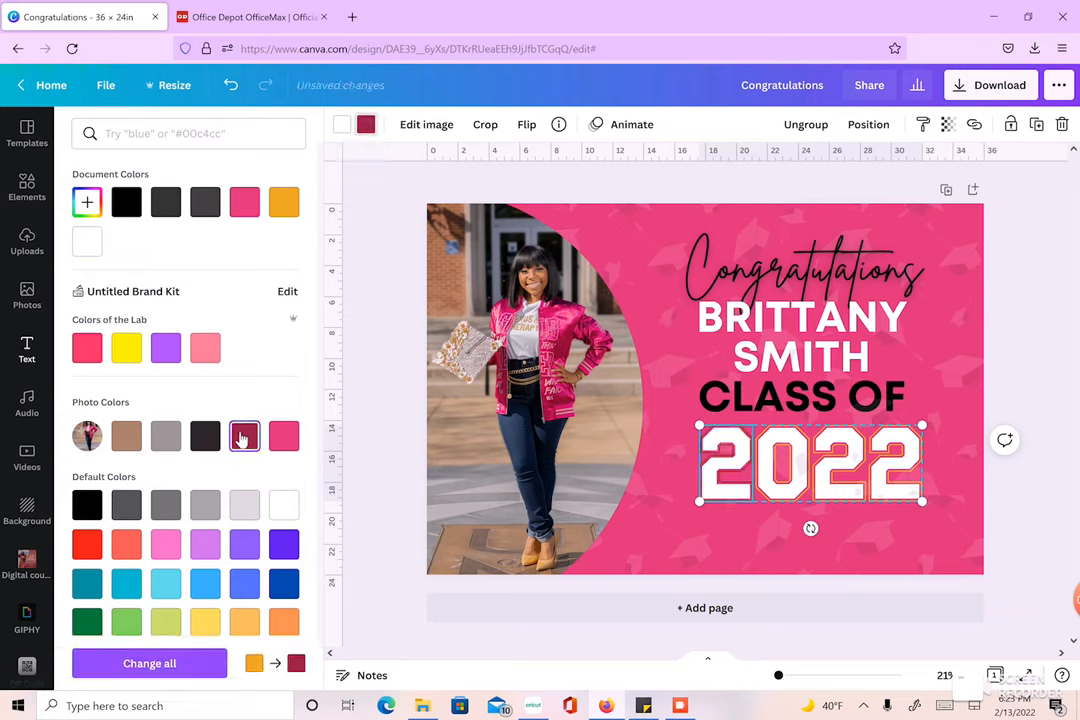
left_click(245, 435)
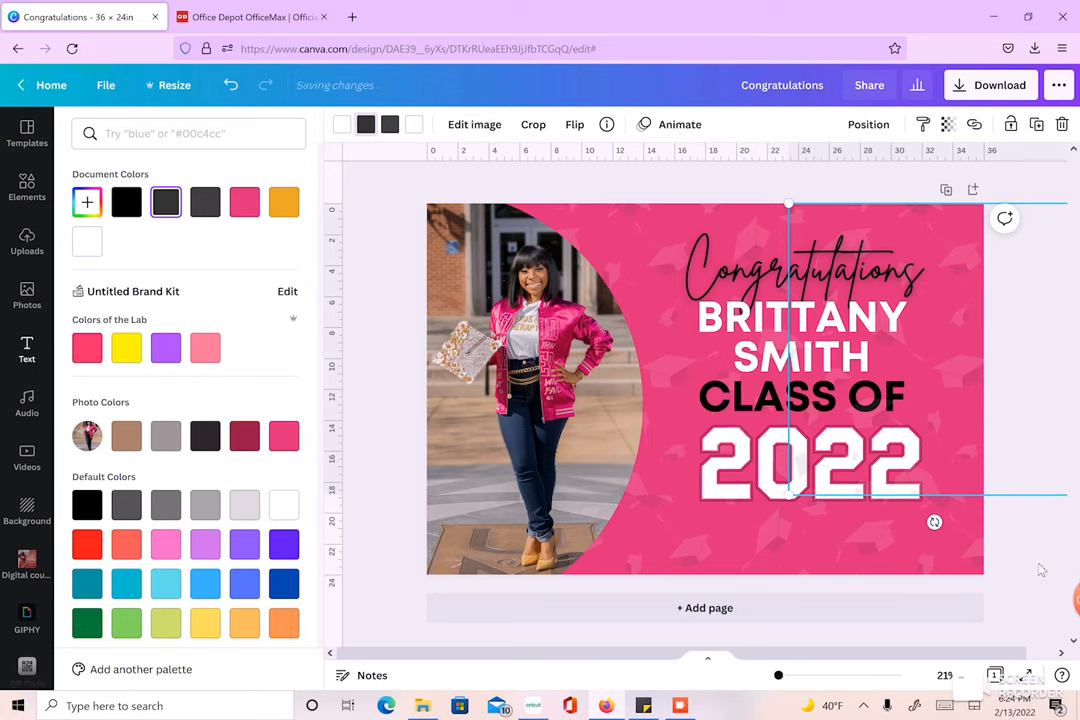
left_click(27, 348)
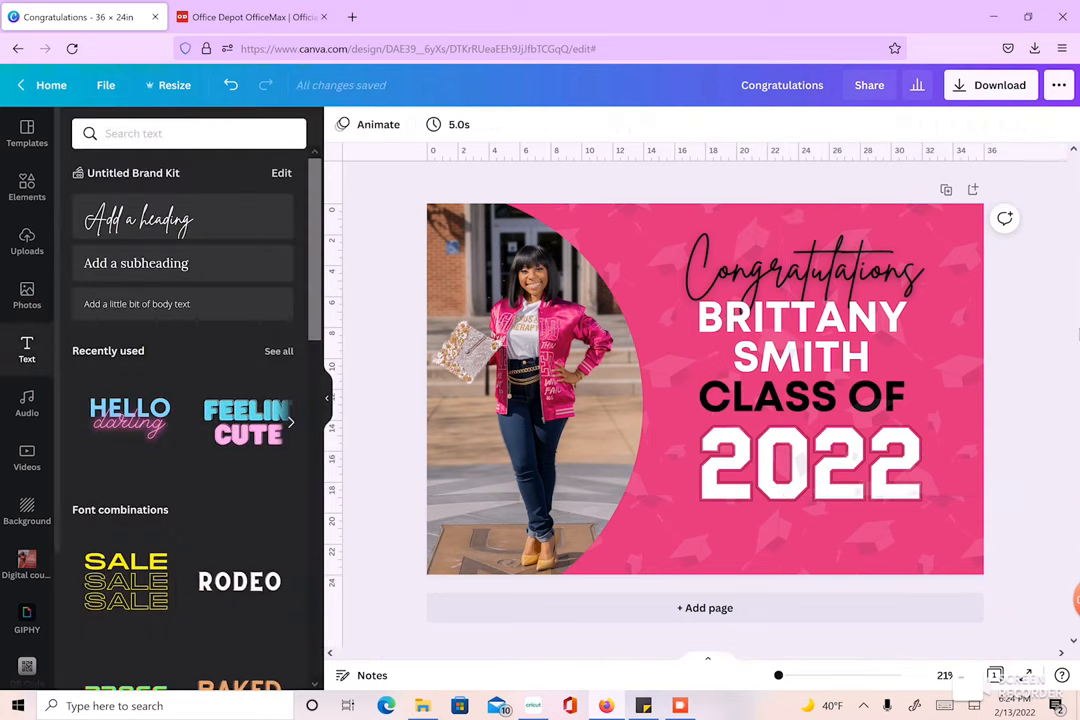
left_click(805, 465)
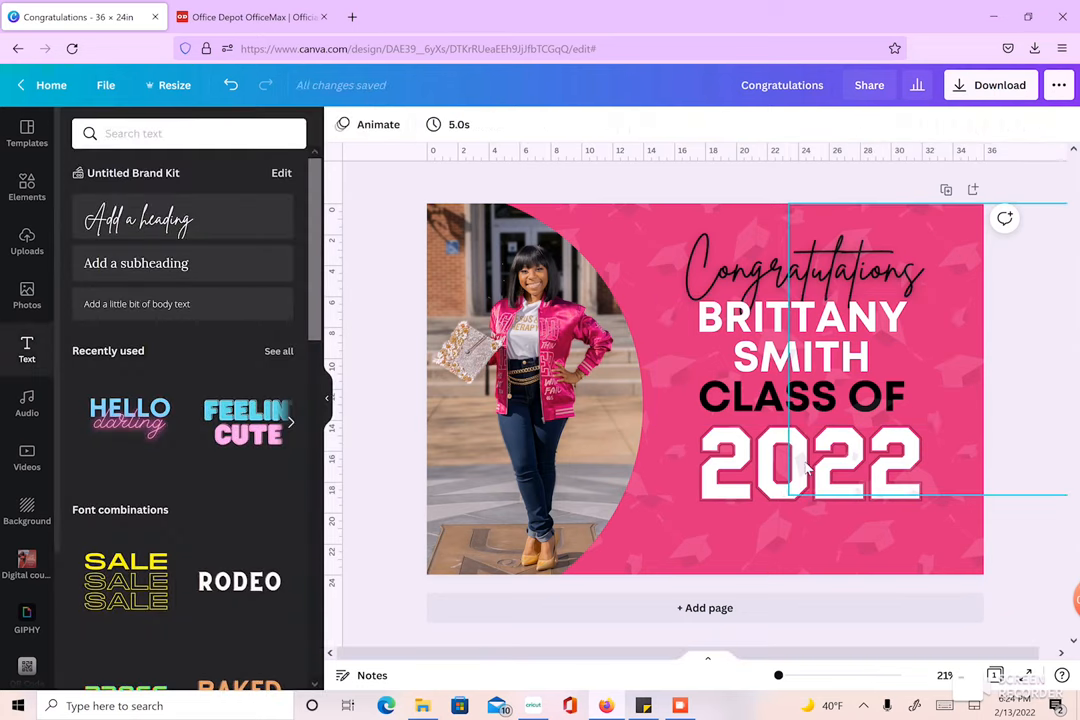
left_click(810, 478)
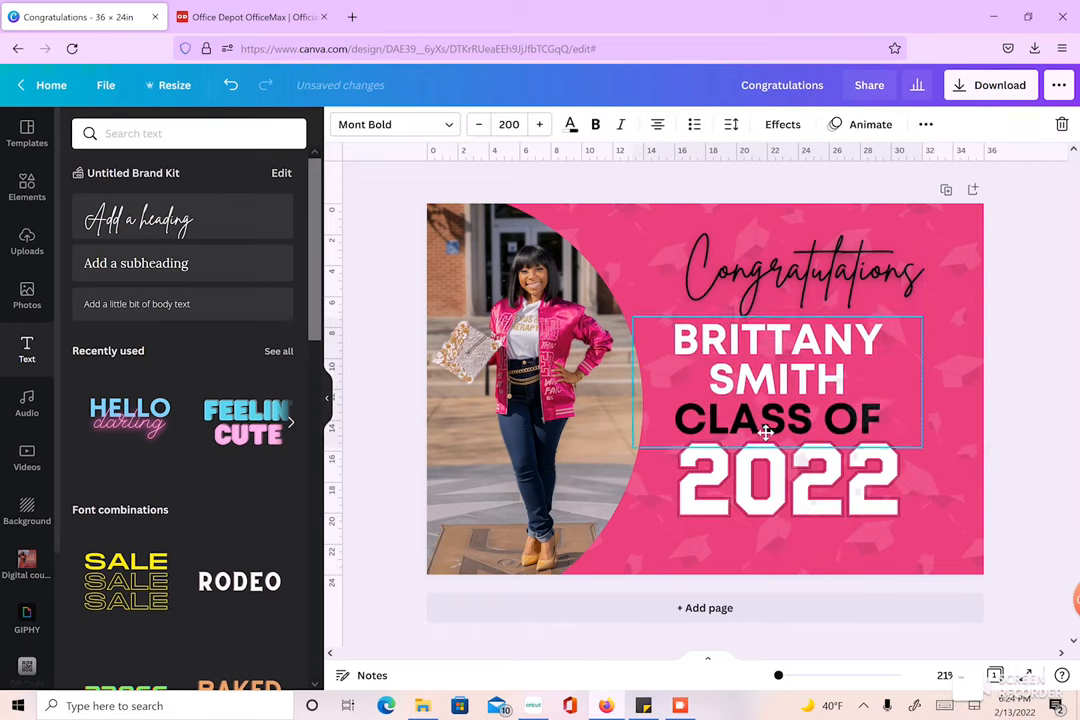
left_click(787, 380)
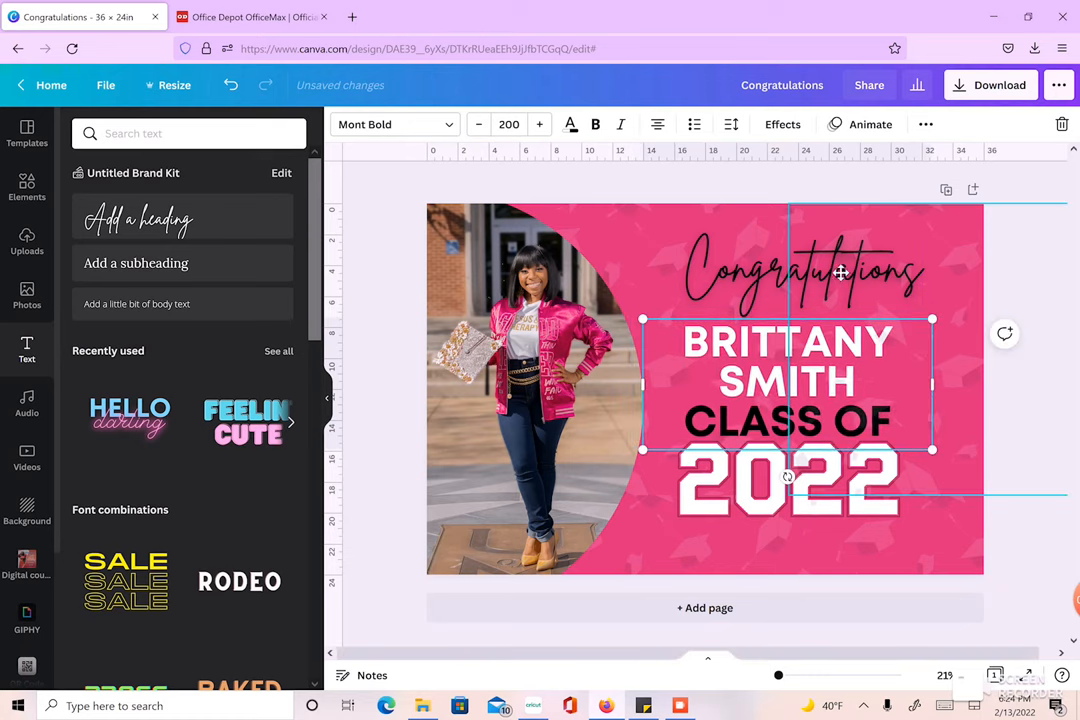
left_click(900, 280)
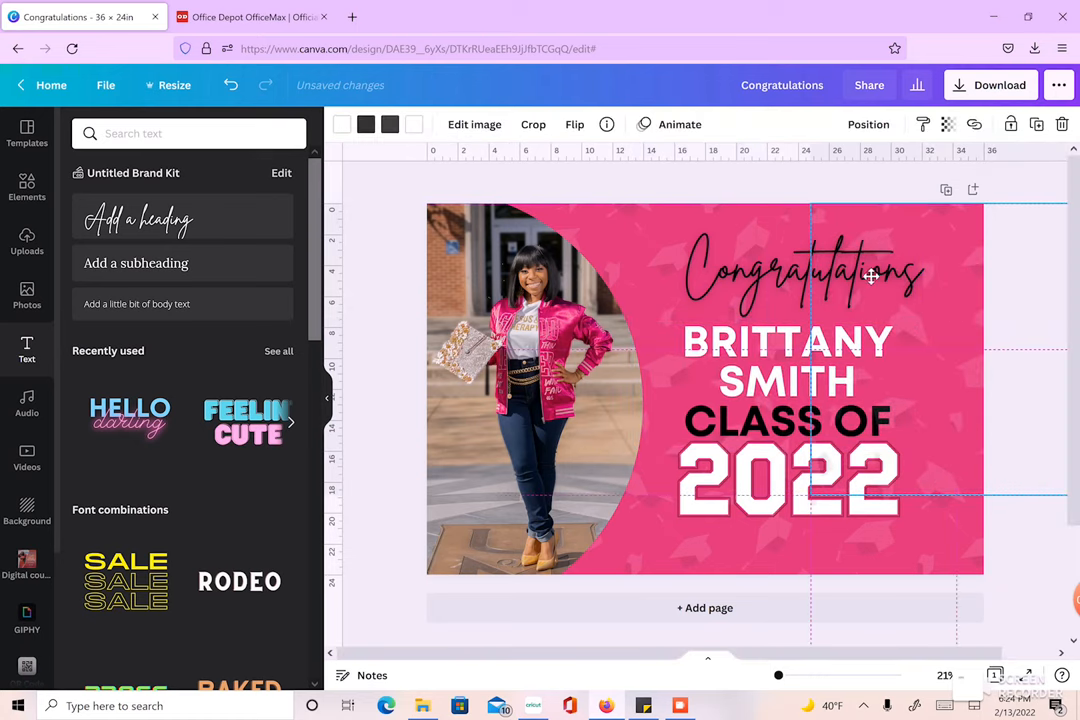
left_click(787, 276)
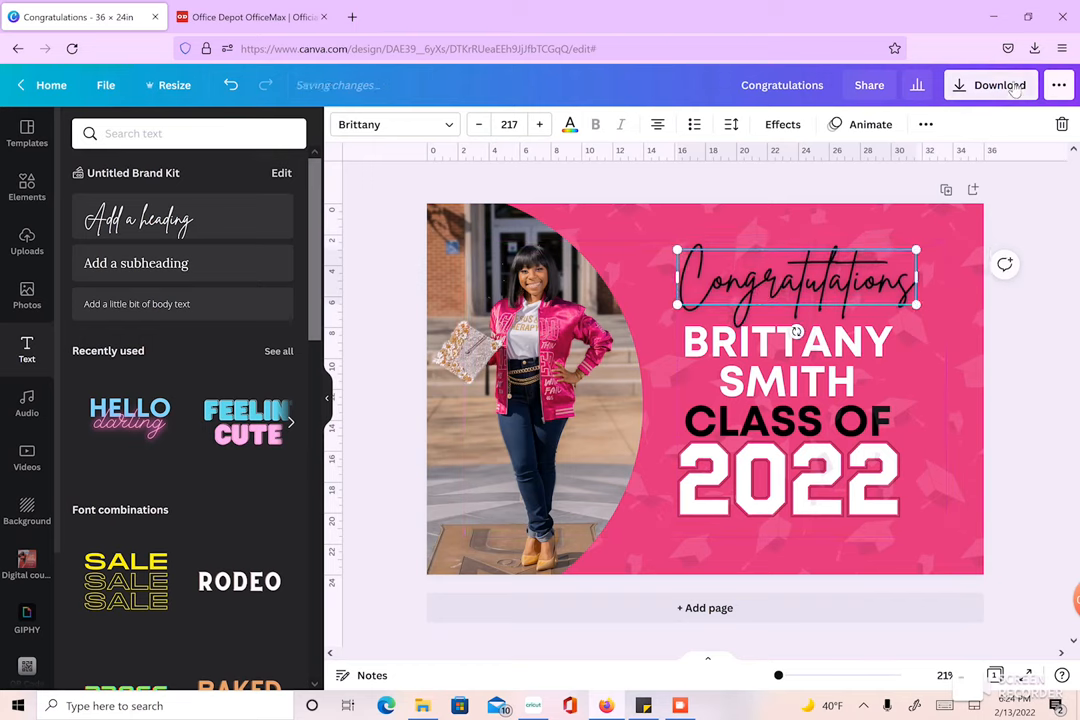
Step: Download the sign as a PNG and return to the Office Depot tab
left_click(999, 85)
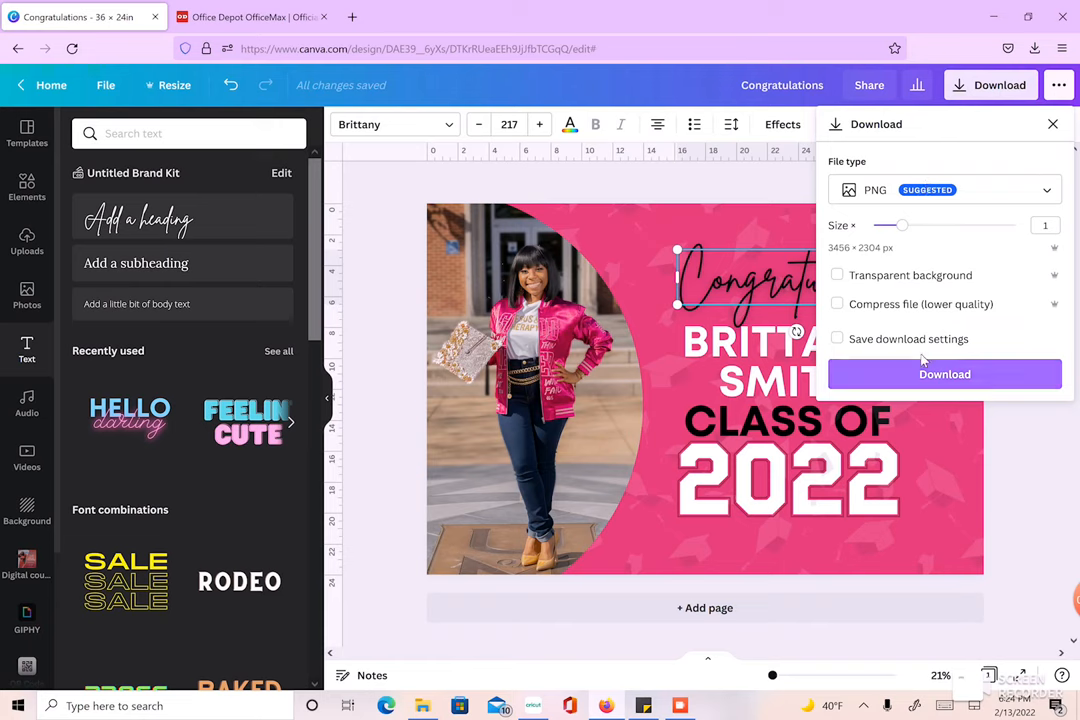
left_click(944, 373)
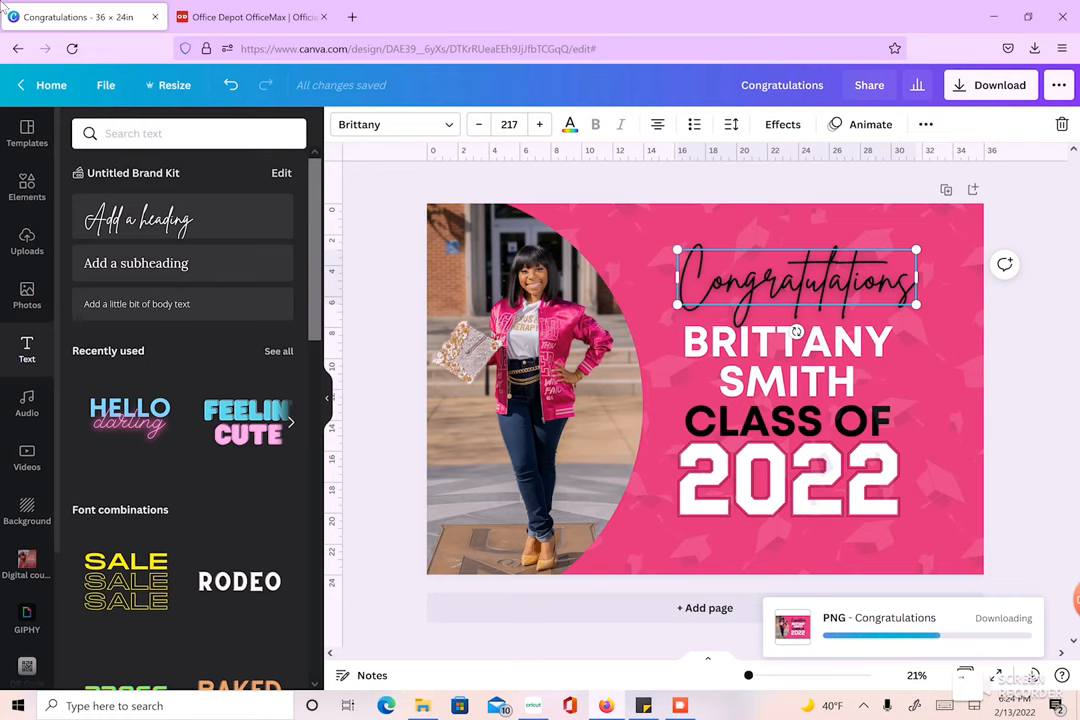
left_click(250, 17)
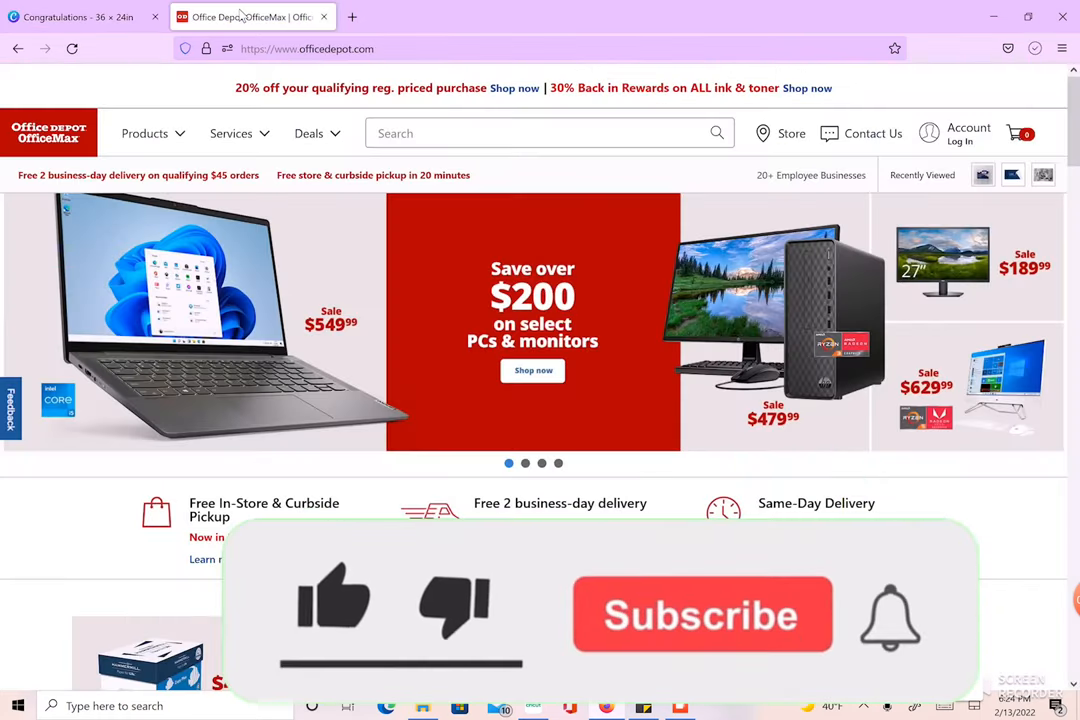
Step: Go to Print & Copy Yard Signs and start customizing a 36" x 24" sign
left_click(308, 133)
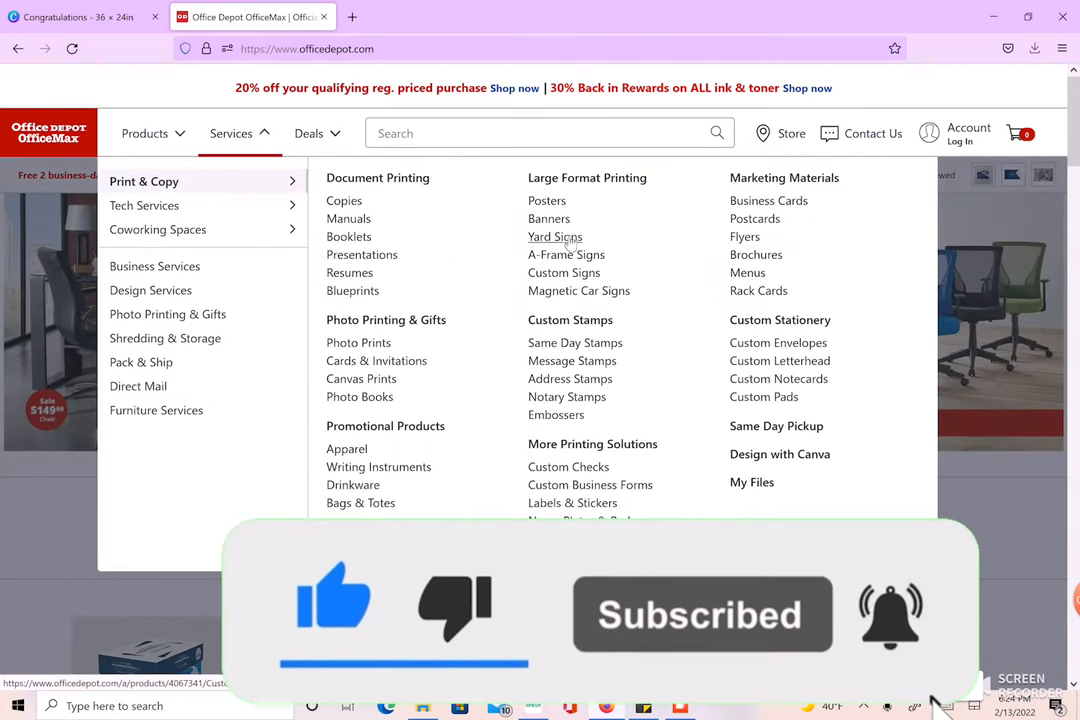
left_click(555, 236)
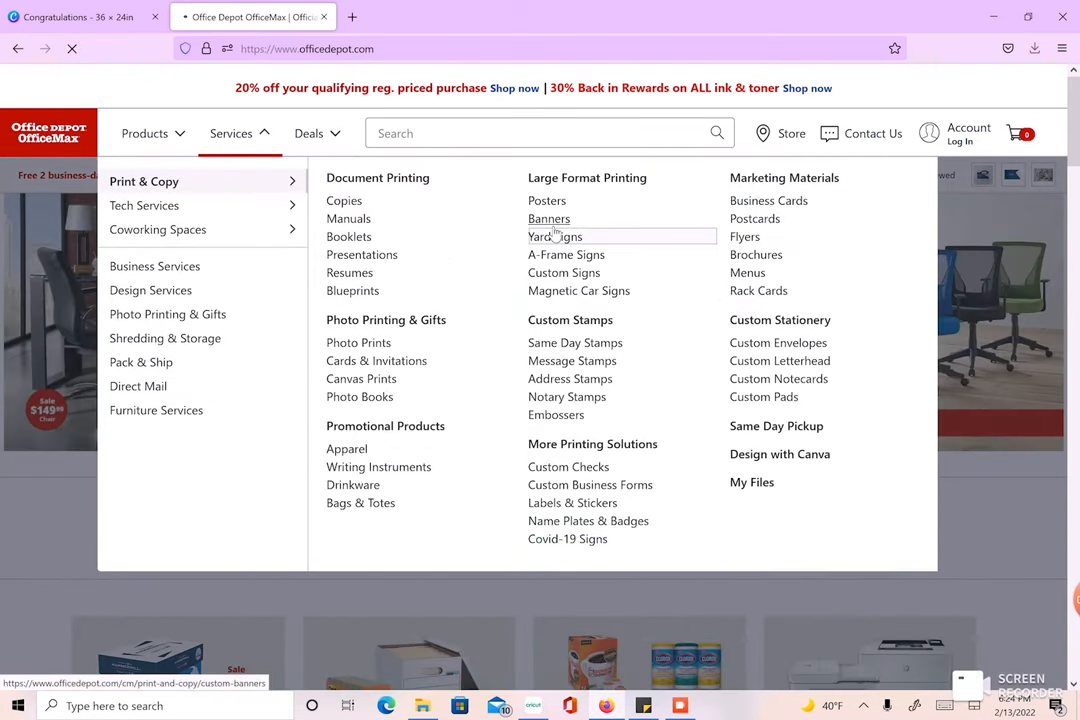
left_click(555, 236)
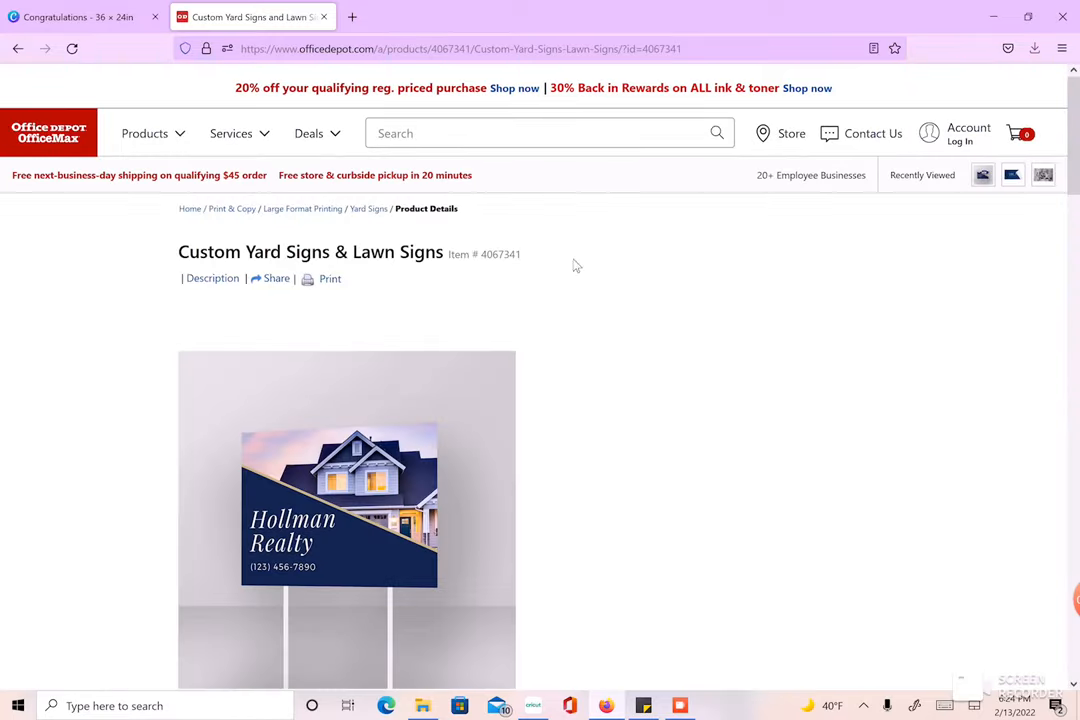
scroll("down", 3)
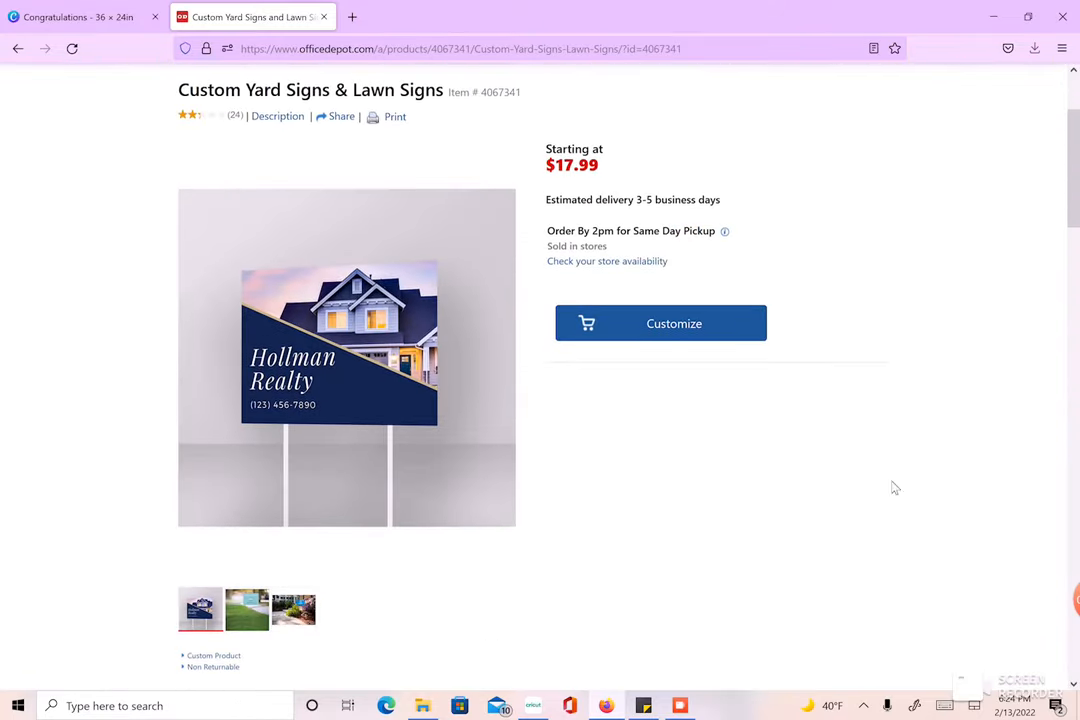
left_click(660, 323)
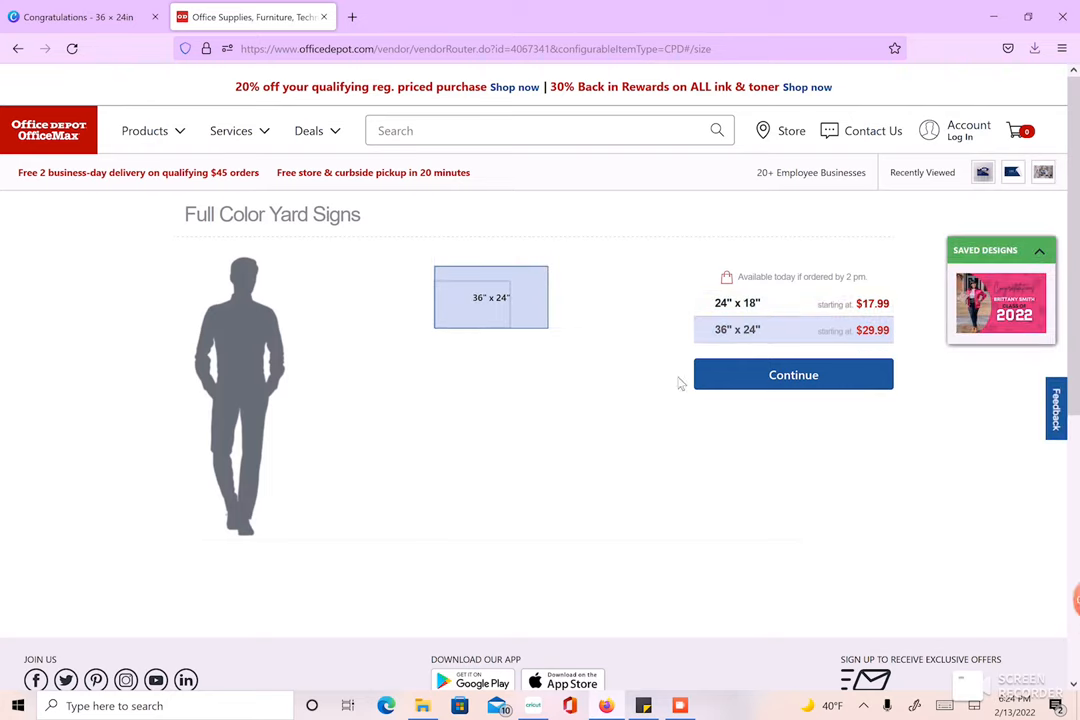
Step: Keep the 36" x 24" size and upload the Congratulations PNG from this computer onto the sign front
left_click(793, 374)
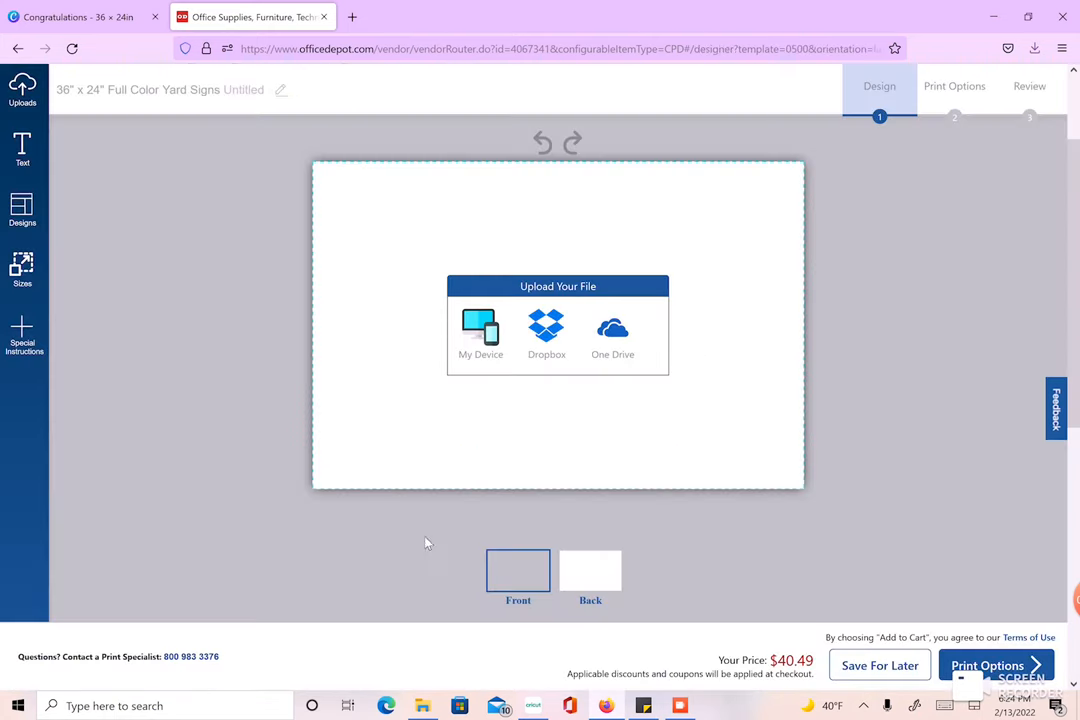
left_click(480, 335)
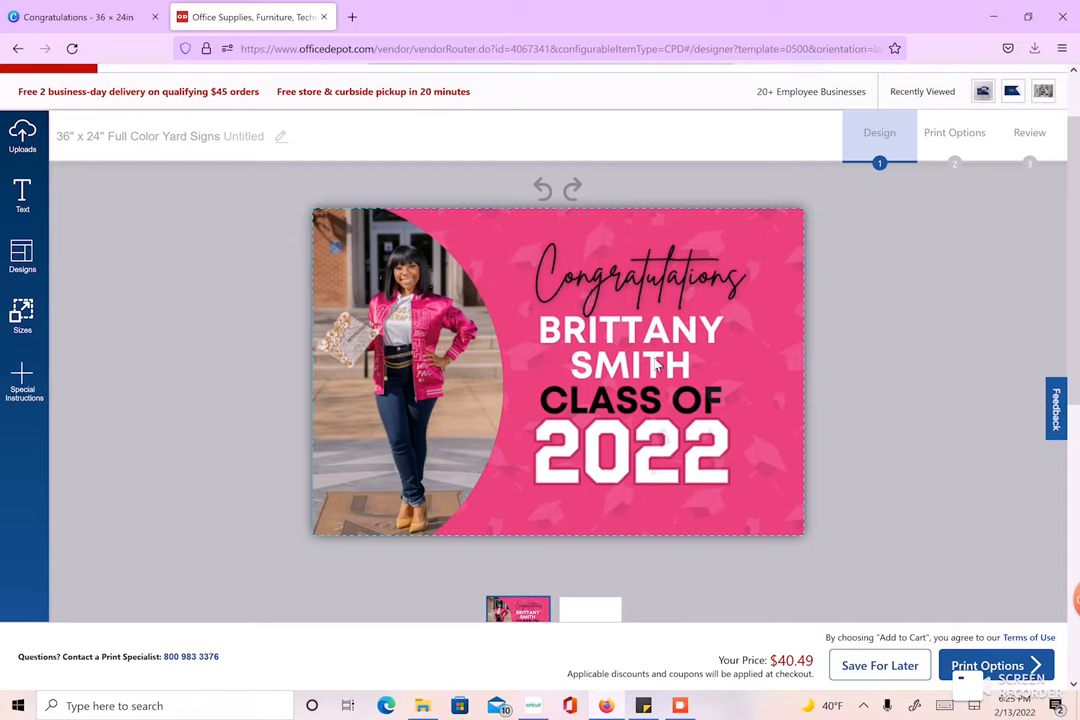
mouse_move(835, 350)
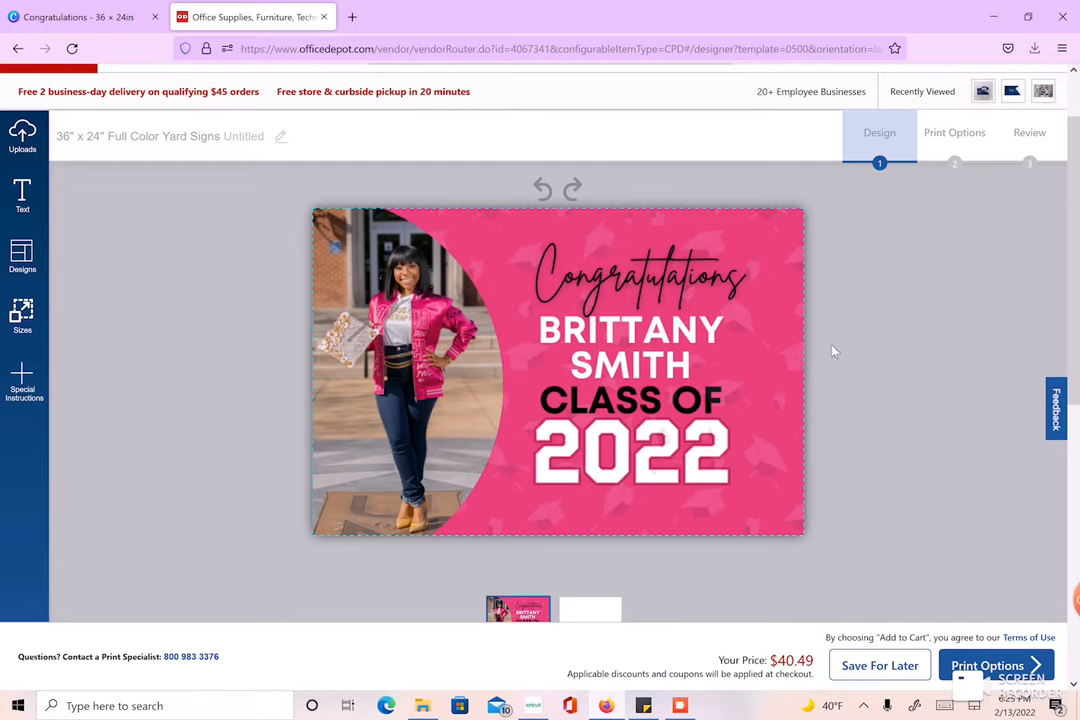
scroll("down", 3)
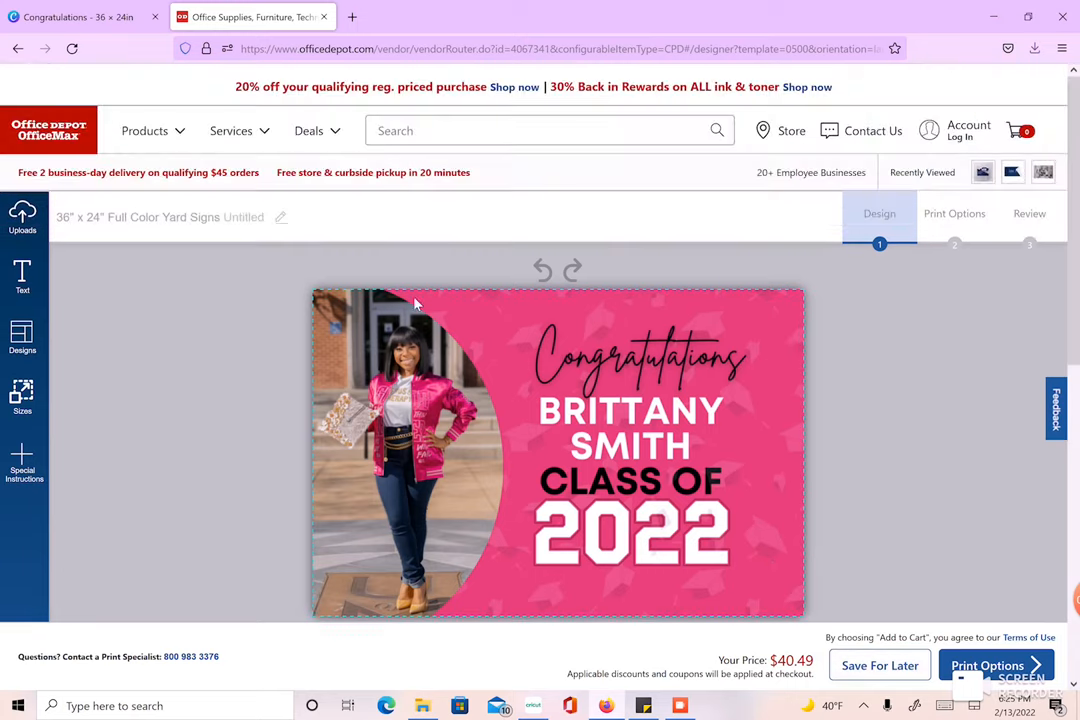
scroll("down", 3)
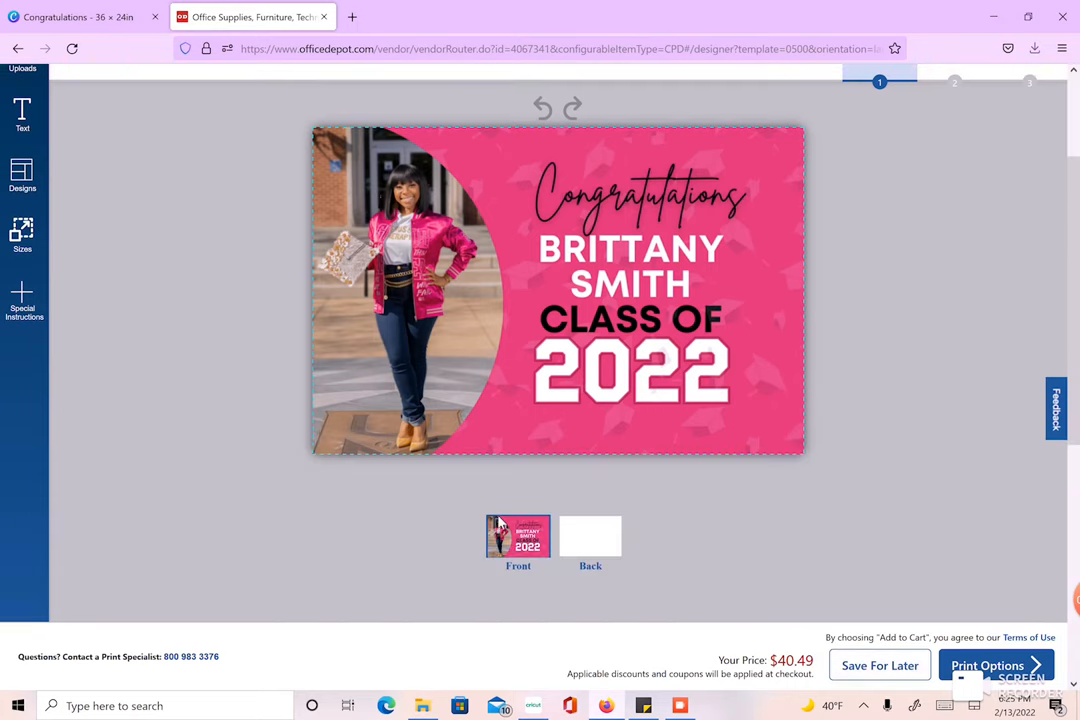
mouse_move(547, 558)
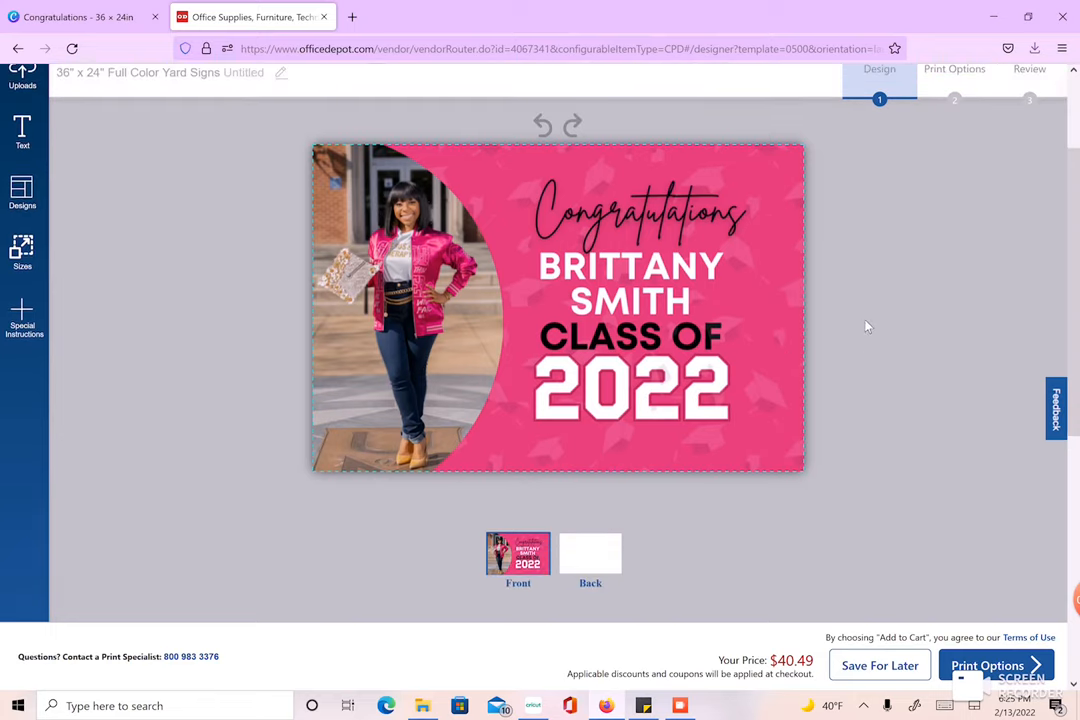
scroll("down", 3)
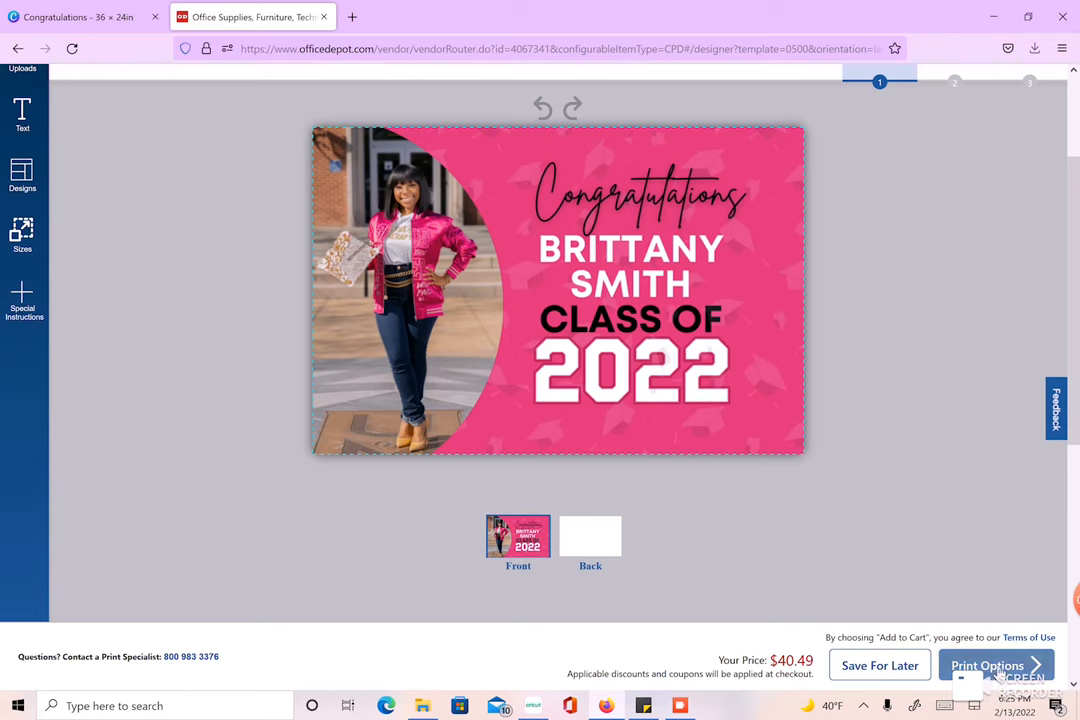
Step: Keep Fabric Short Term material and H stake, then open the lawn mock-up review
left_click(988, 665)
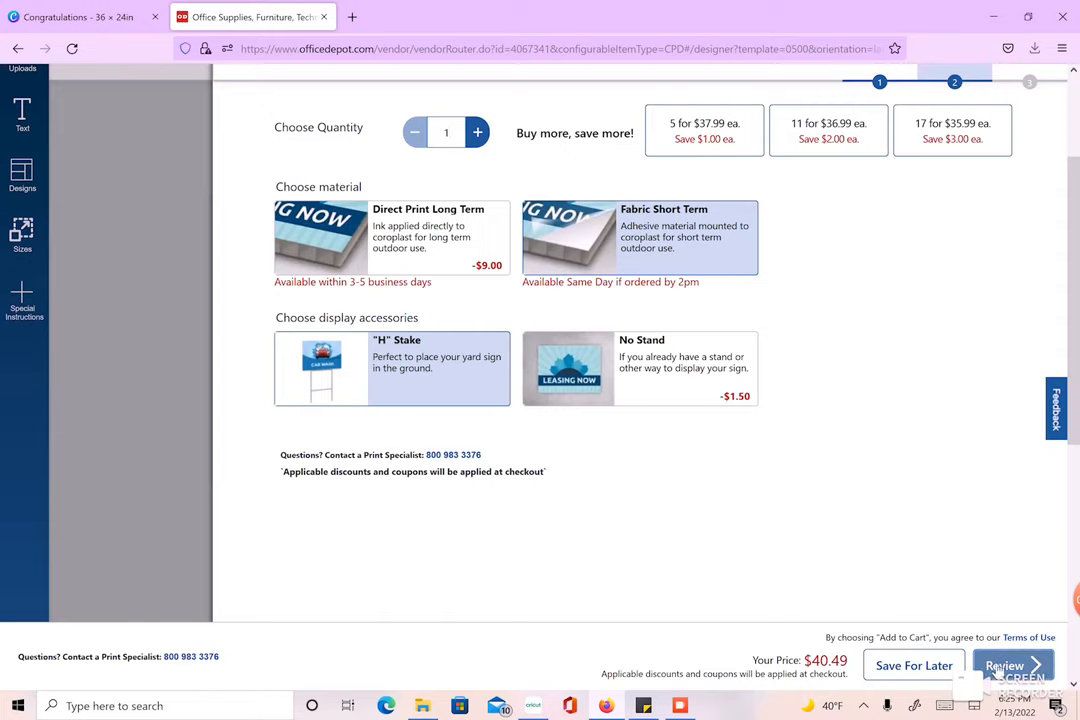
left_click(1013, 665)
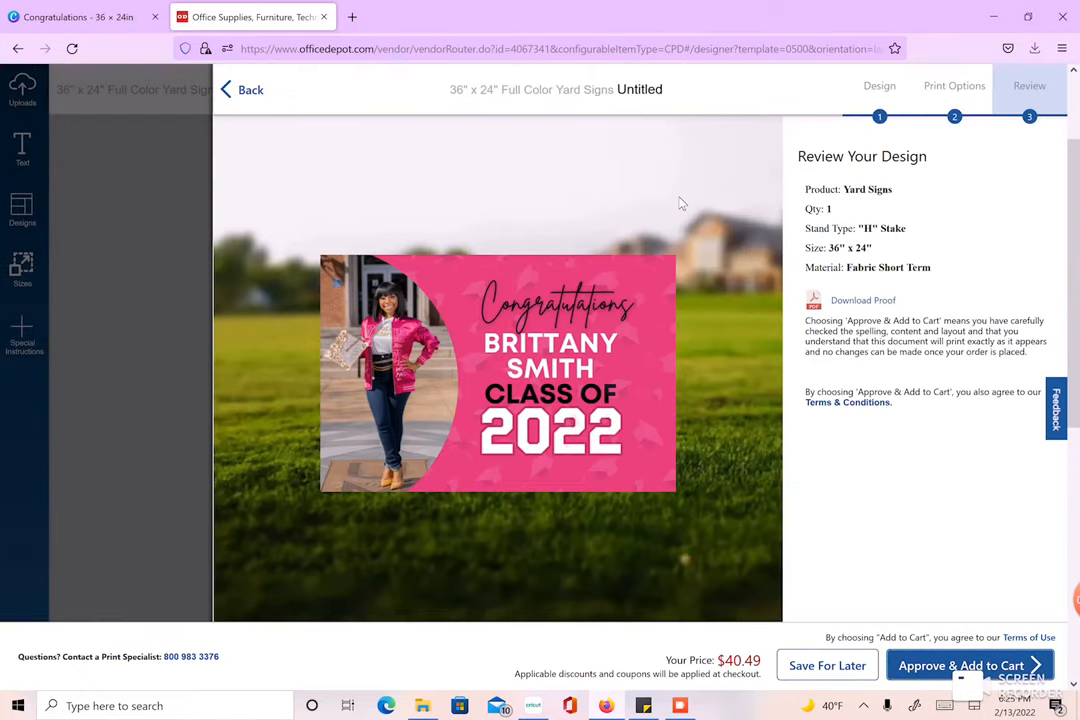
mouse_move(237, 377)
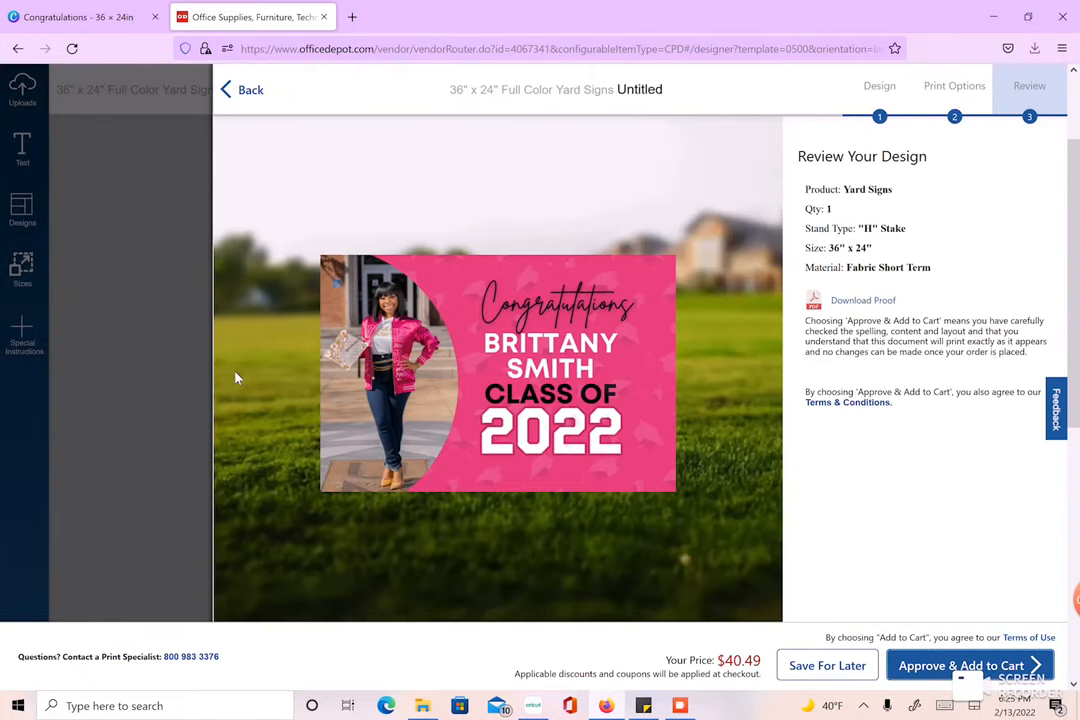
mouse_move(652, 513)
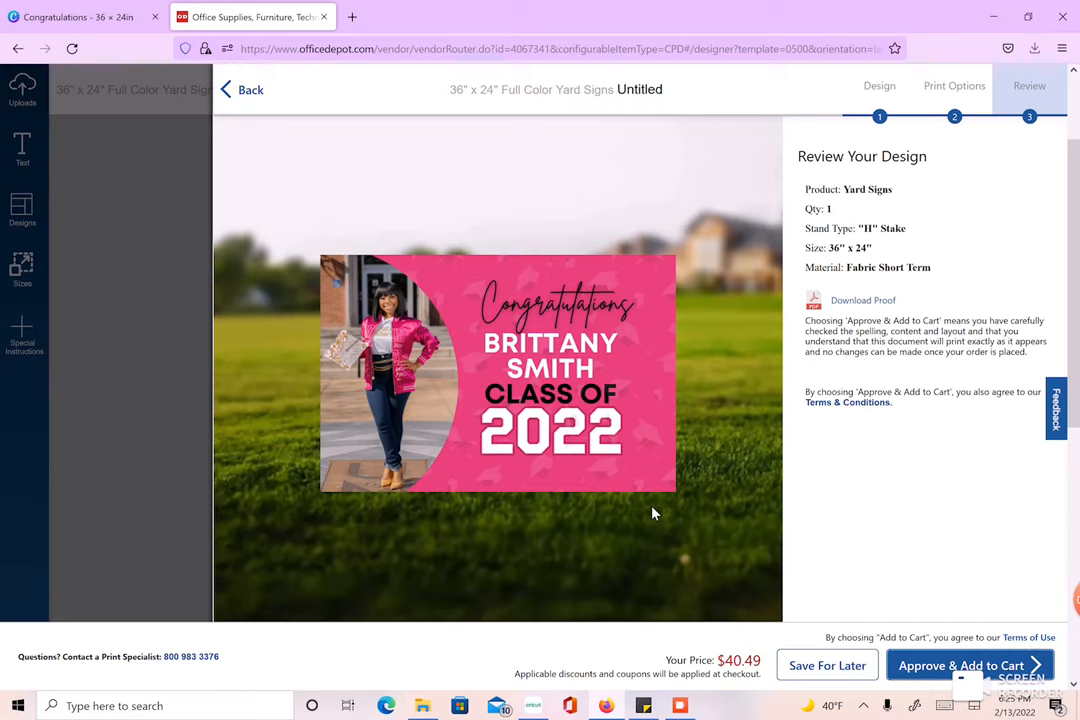
mouse_move(903, 382)
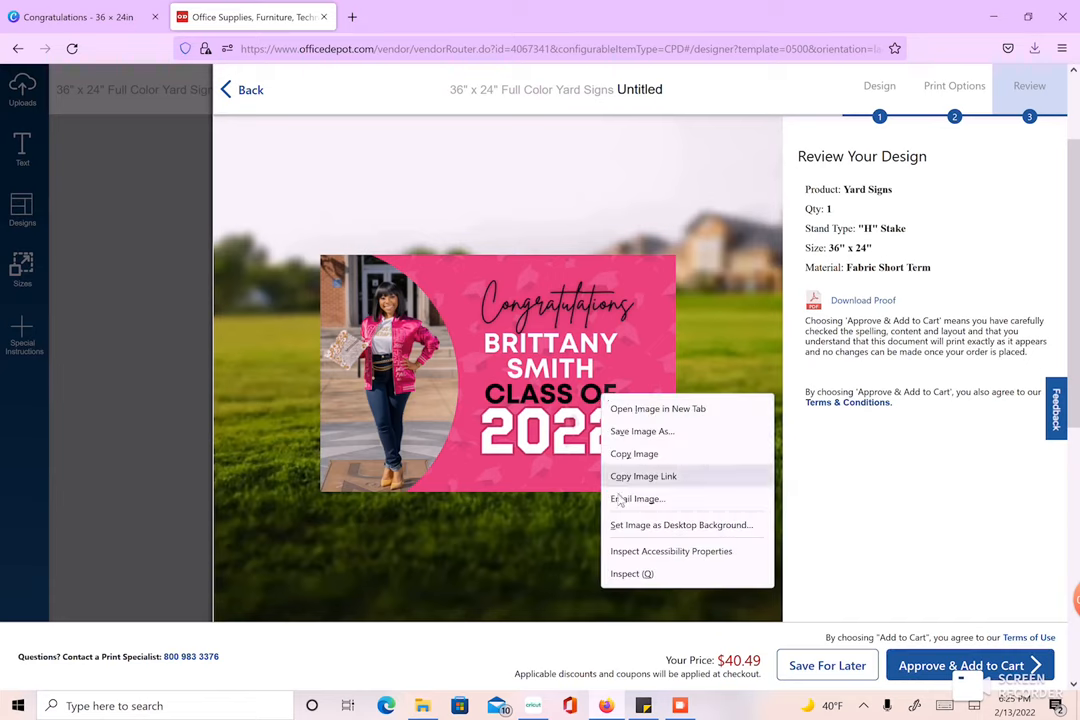
Step: Save the lawn mock-up as 1.png in Downloads, replacing the existing file
left_click(642, 431)
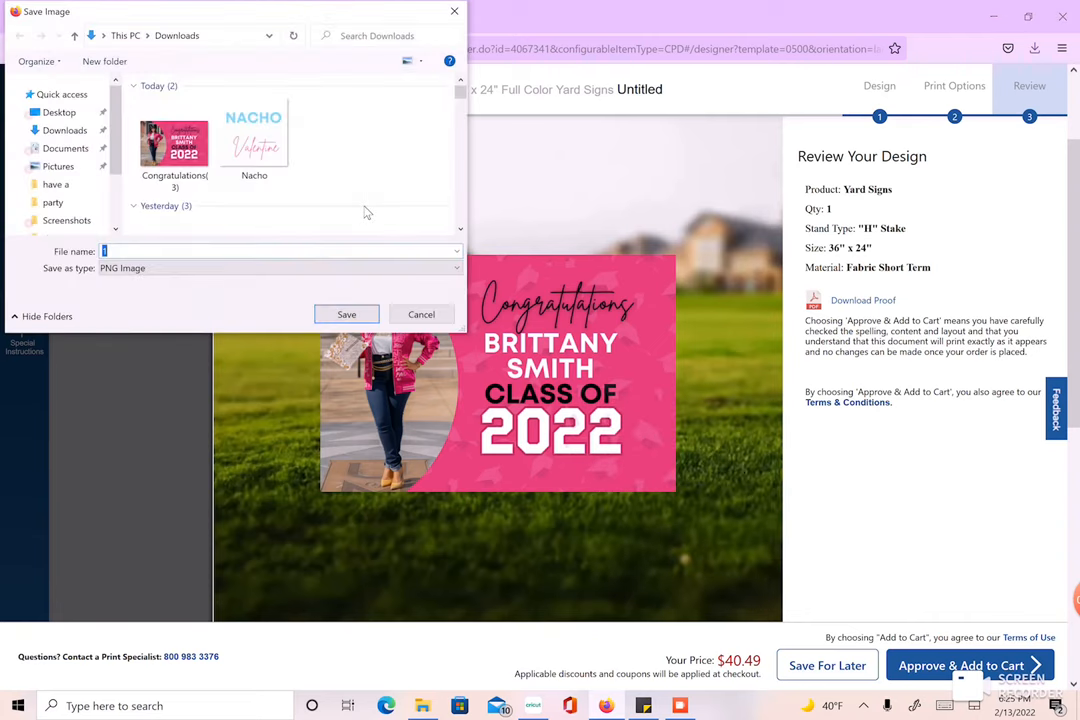
left_click(346, 314)
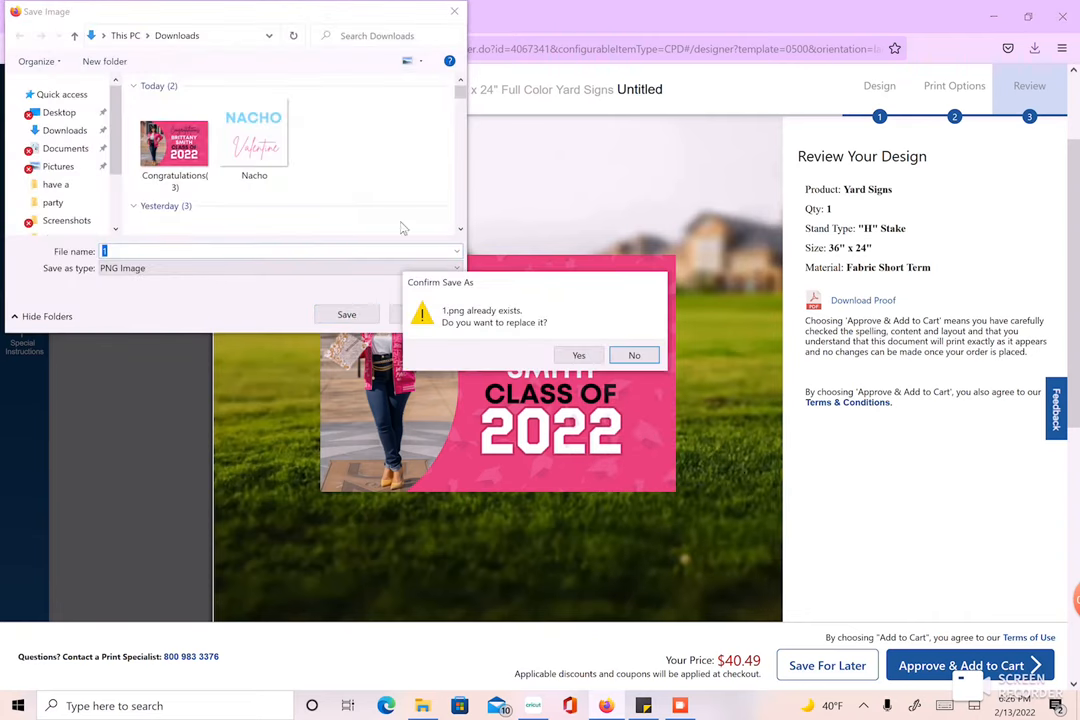
left_click(578, 355)
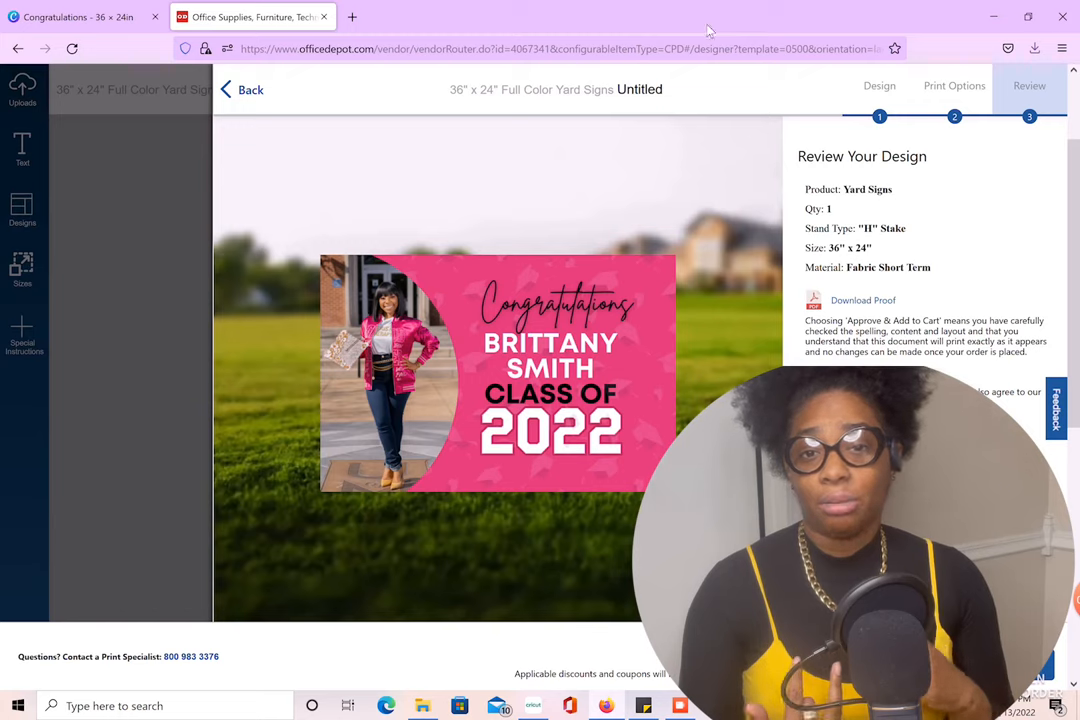
mouse_move(250, 90)
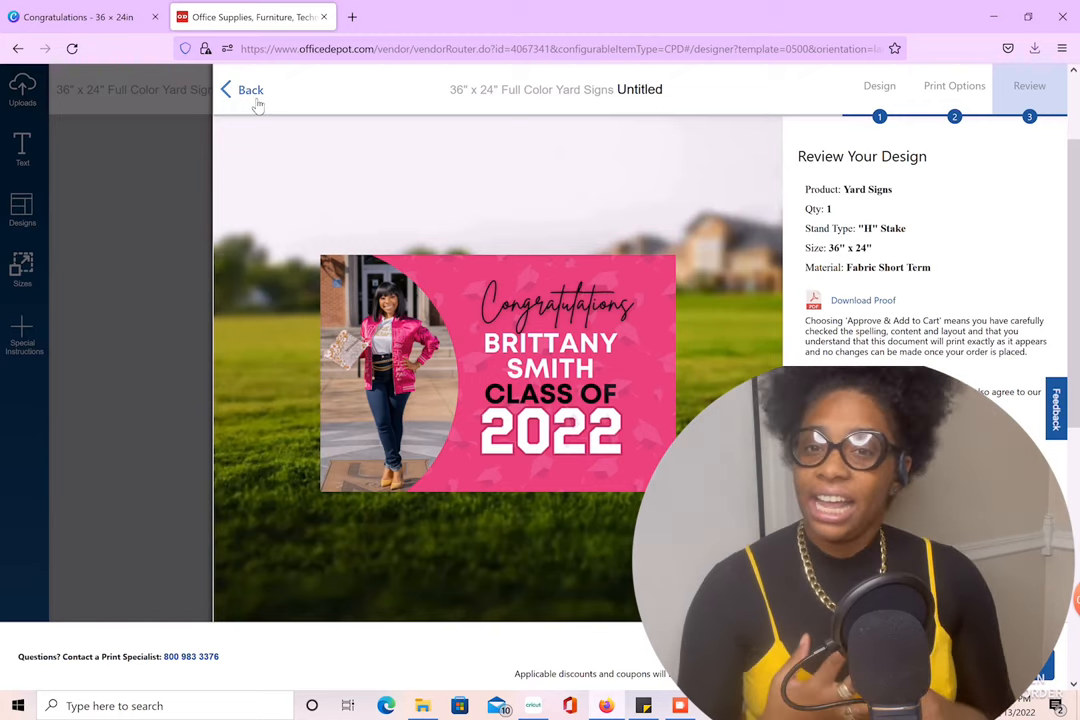
mouse_move(249, 89)
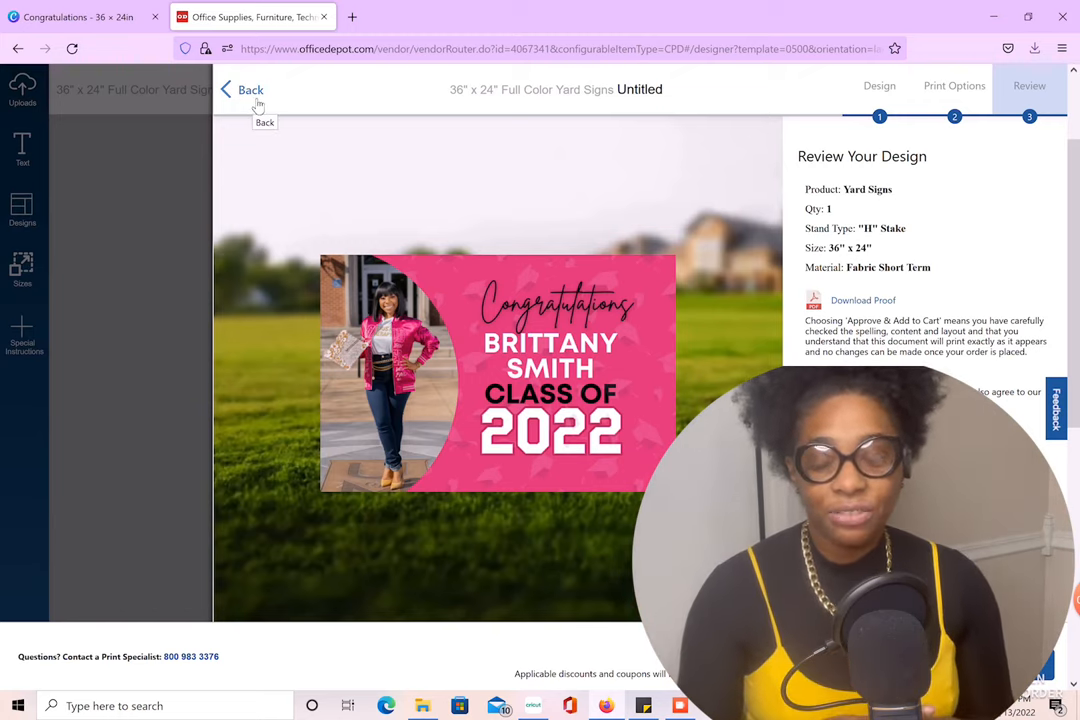